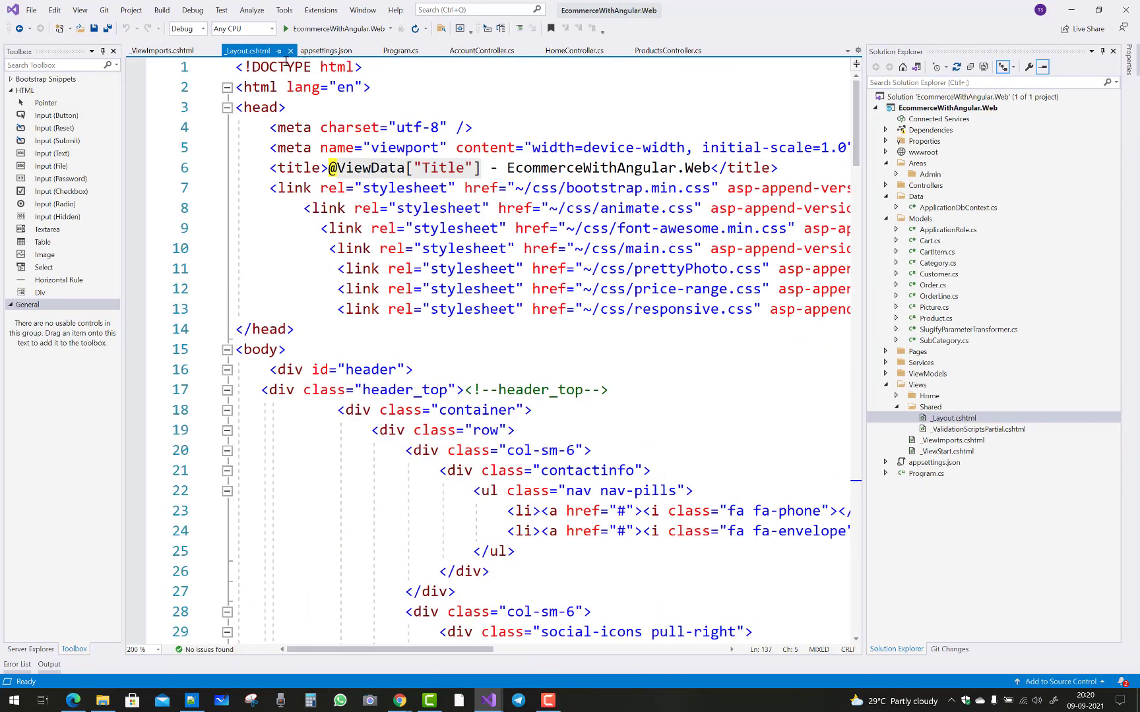
Select the EcommerceWithAngular.Web project and bring up its context menu to edit the project file
{"action": "left_click", "coordinate": [948, 107]}
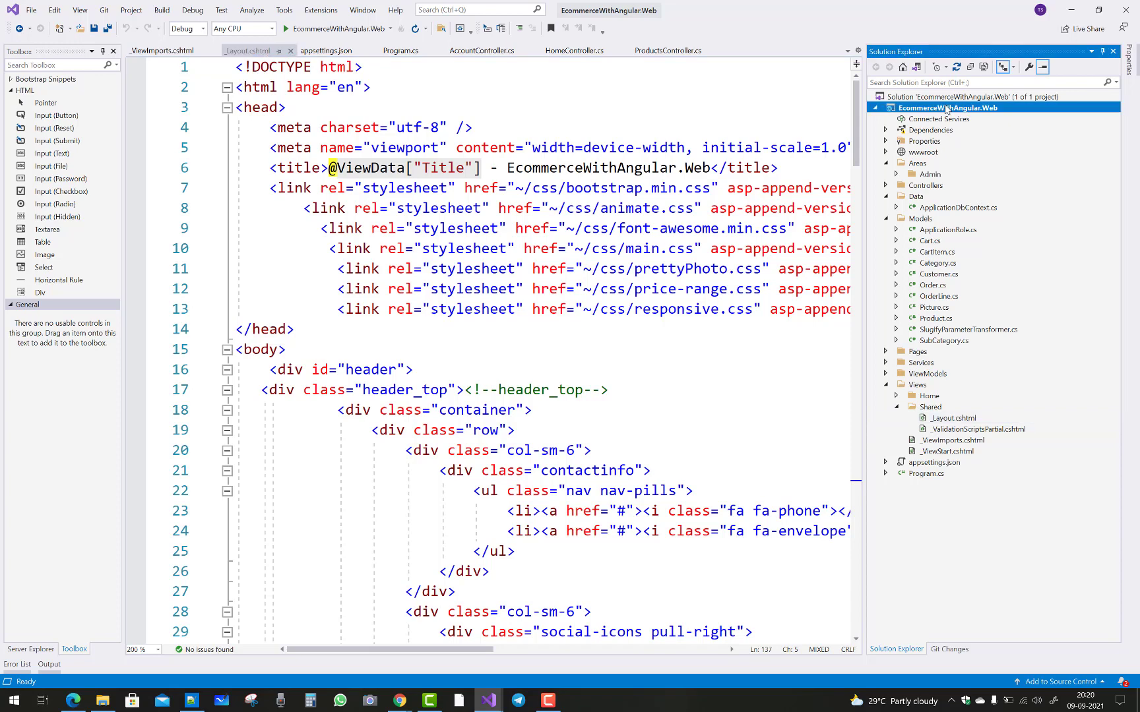
{"action": "right_click", "coordinate": [945, 108]}
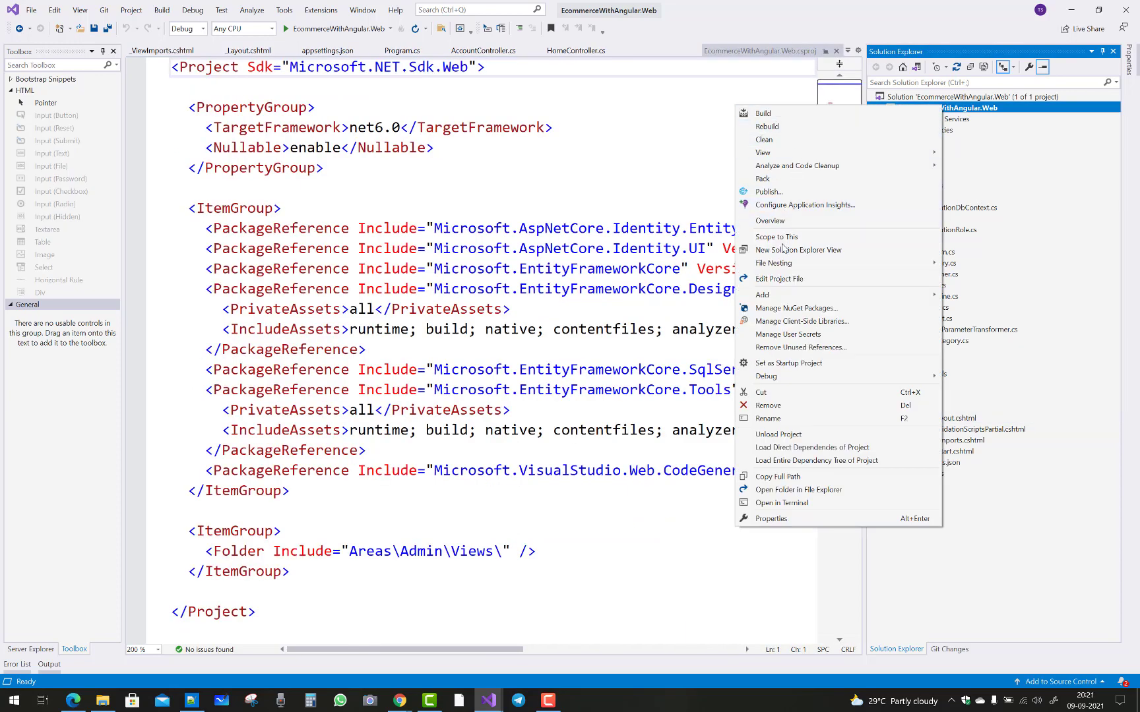
{"action": "mouse_move", "coordinate": [798, 250]}
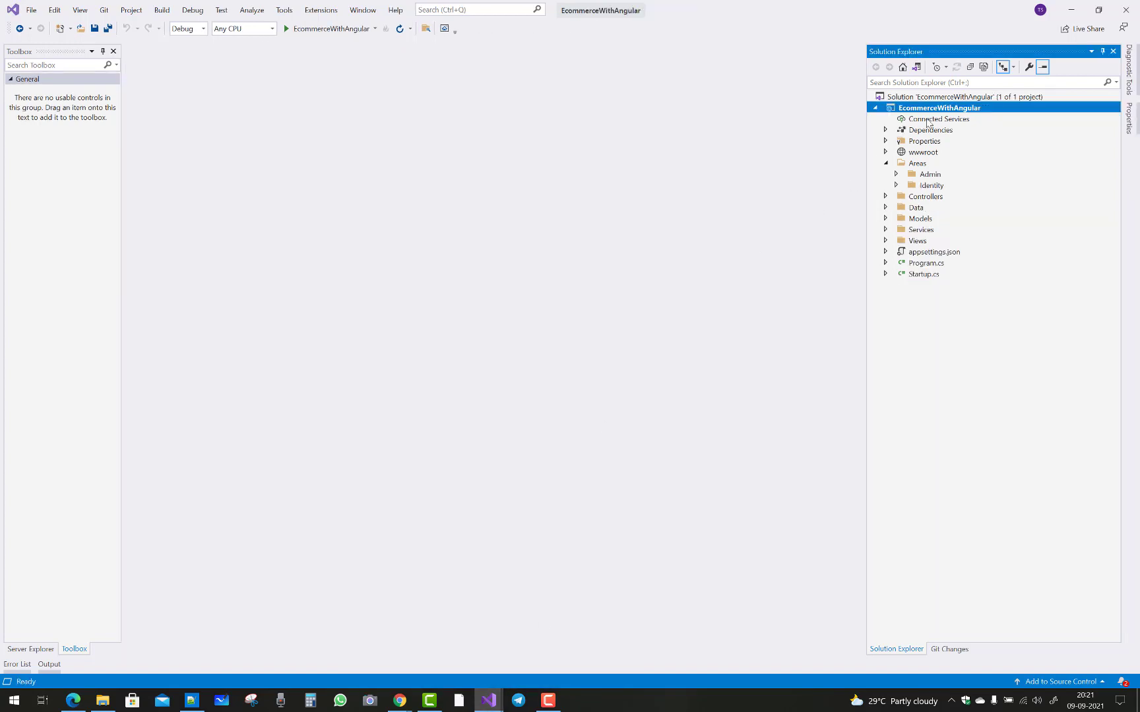
View the older project's netcoreapp3.1 project file full-width, then collapse the project tree
{"action": "right_click", "coordinate": [939, 108]}
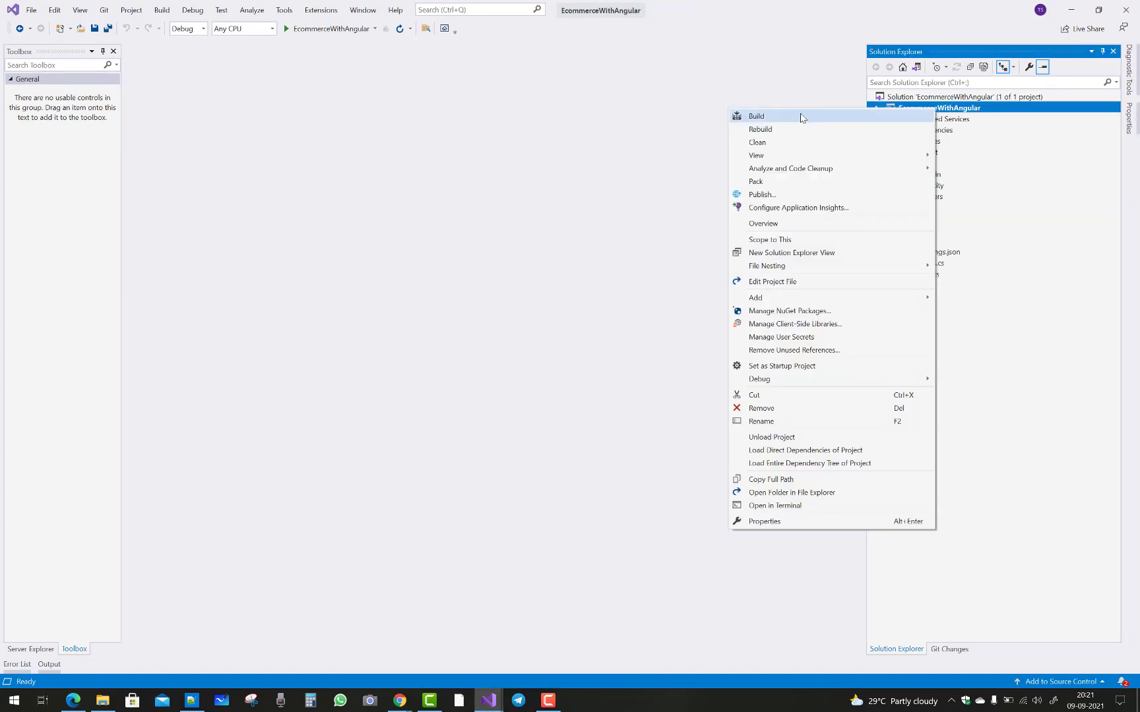
{"action": "mouse_move", "coordinate": [784, 297]}
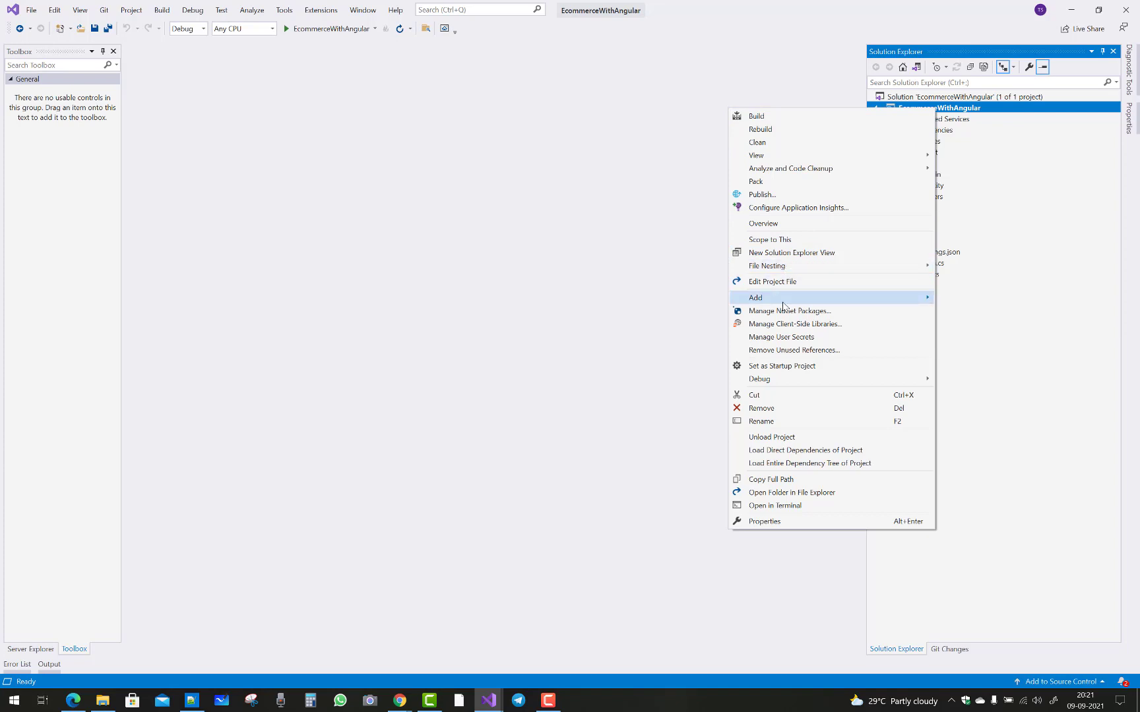
{"action": "left_click", "coordinate": [772, 281]}
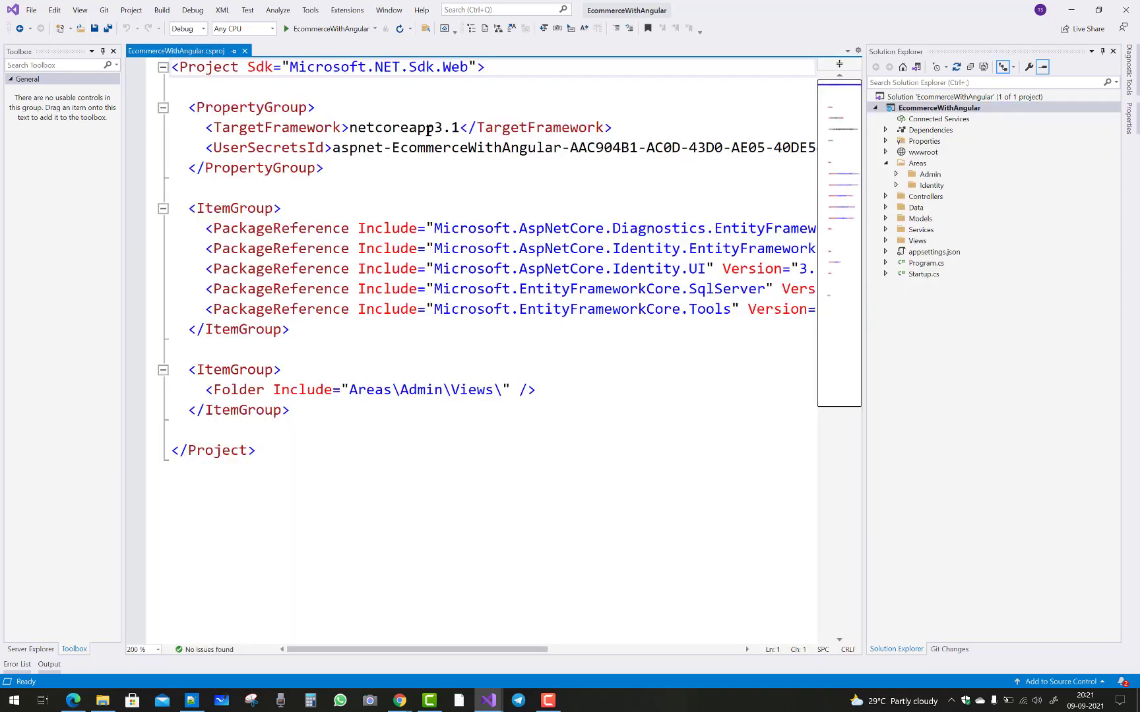
{"action": "double_click", "coordinate": [404, 128]}
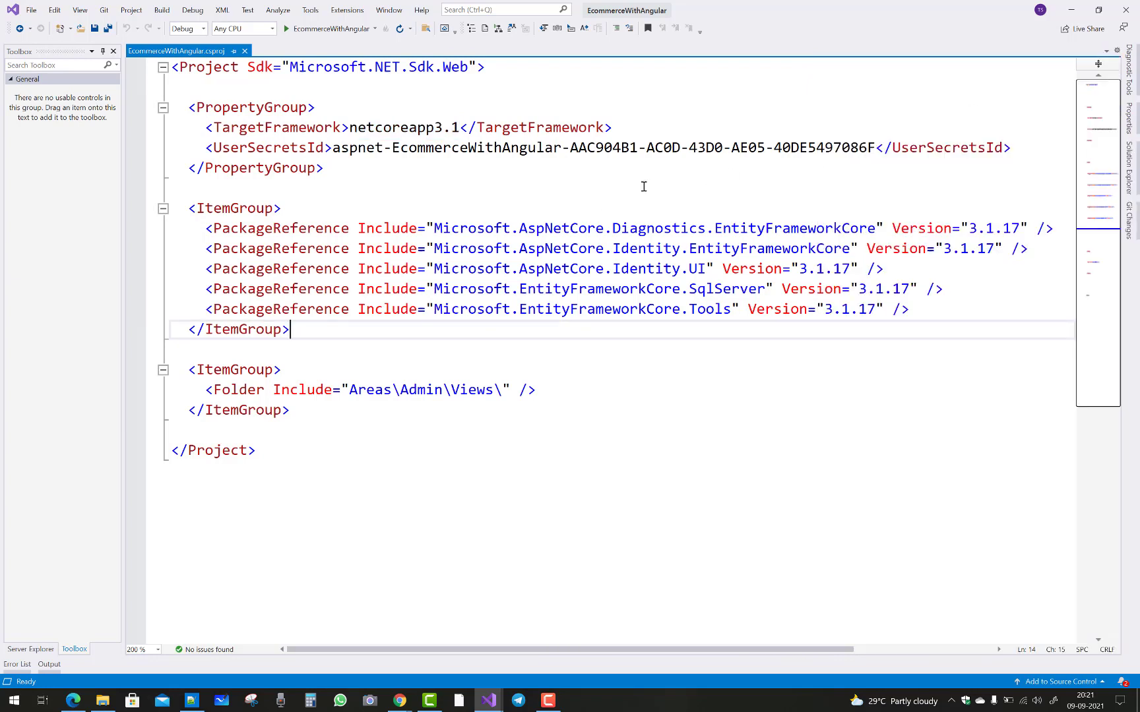
{"action": "mouse_move", "coordinate": [501, 681]}
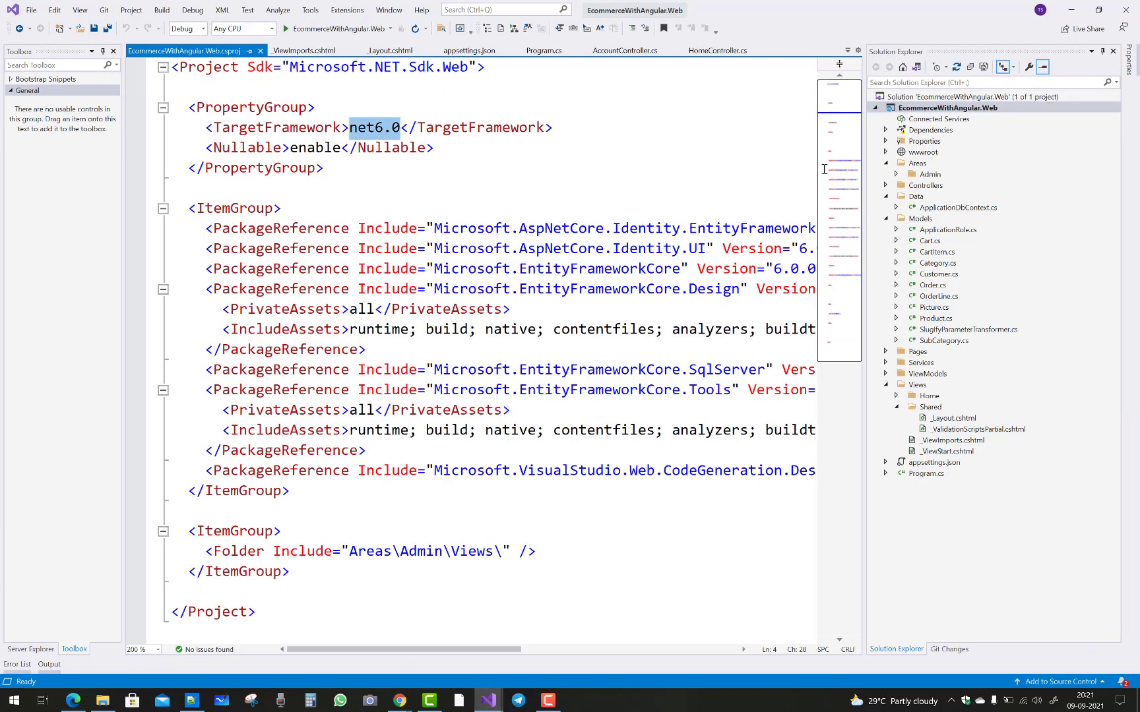
{"action": "mouse_move", "coordinate": [1087, 76]}
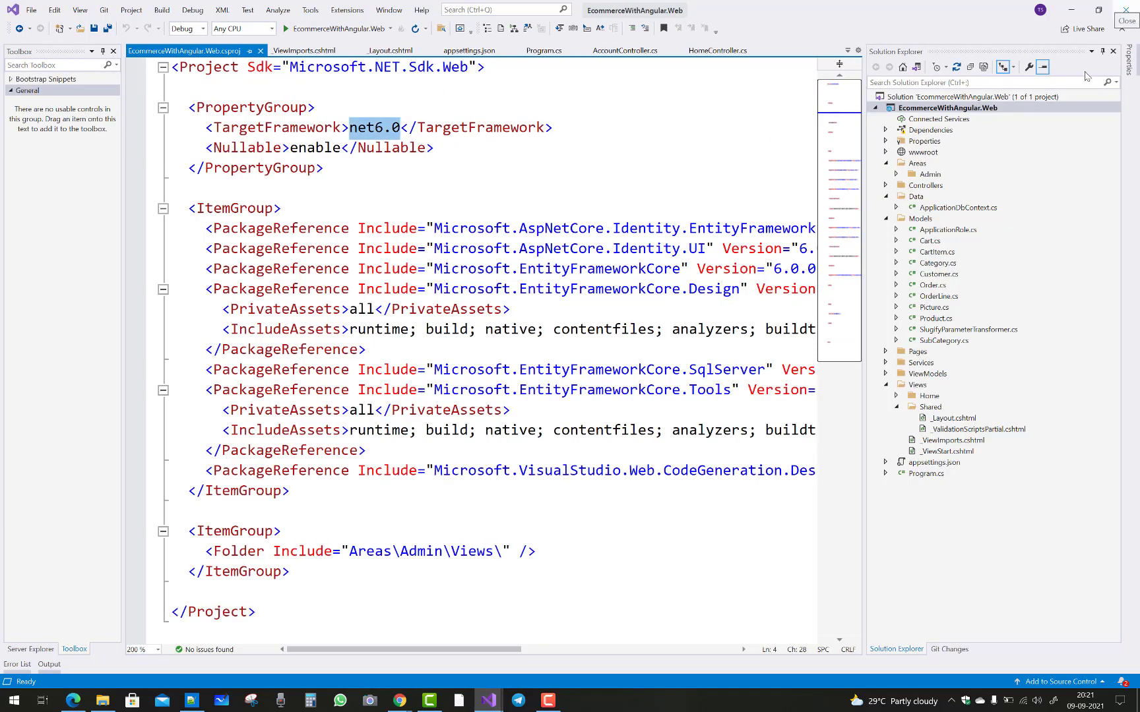
{"action": "left_click", "coordinate": [919, 218]}
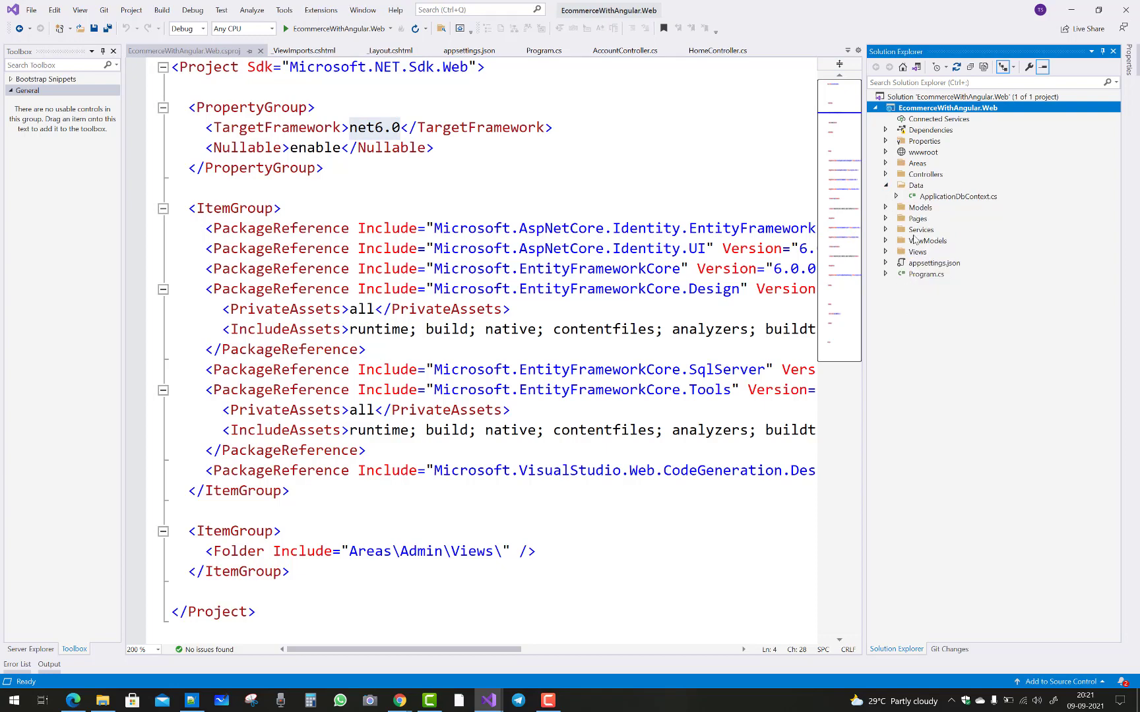
{"action": "mouse_move", "coordinate": [487, 701]}
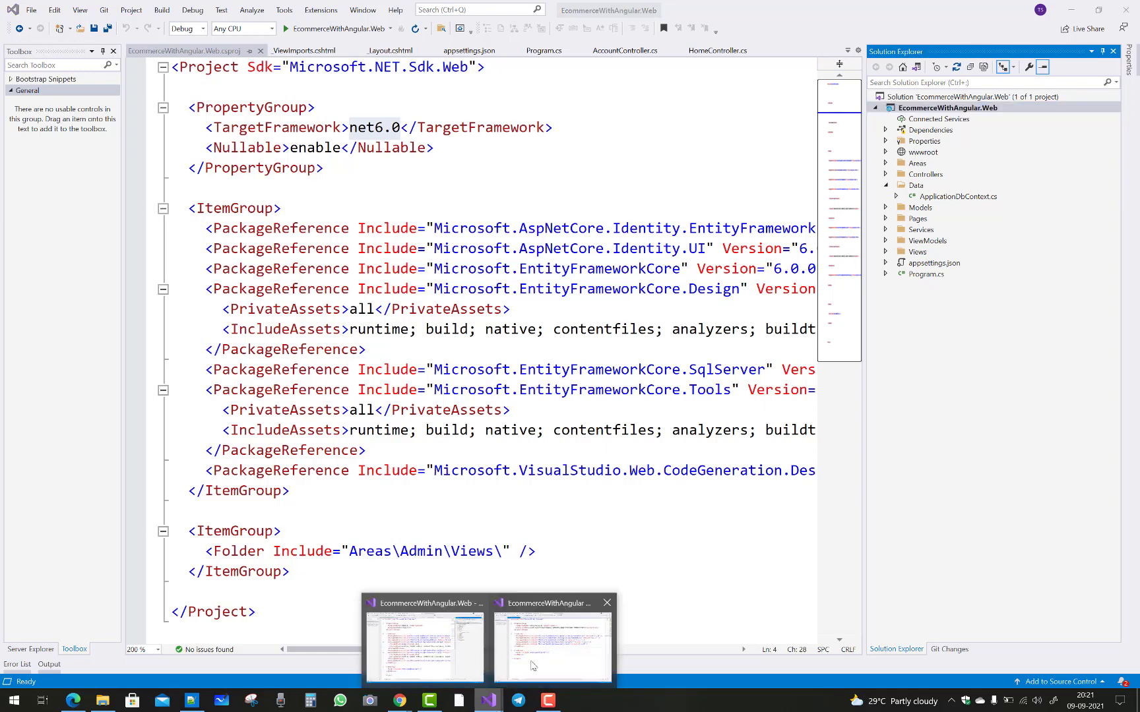
In the older solution, expand Services, Models, Controllers and Areas, and close its project file
{"action": "left_click", "coordinate": [553, 648]}
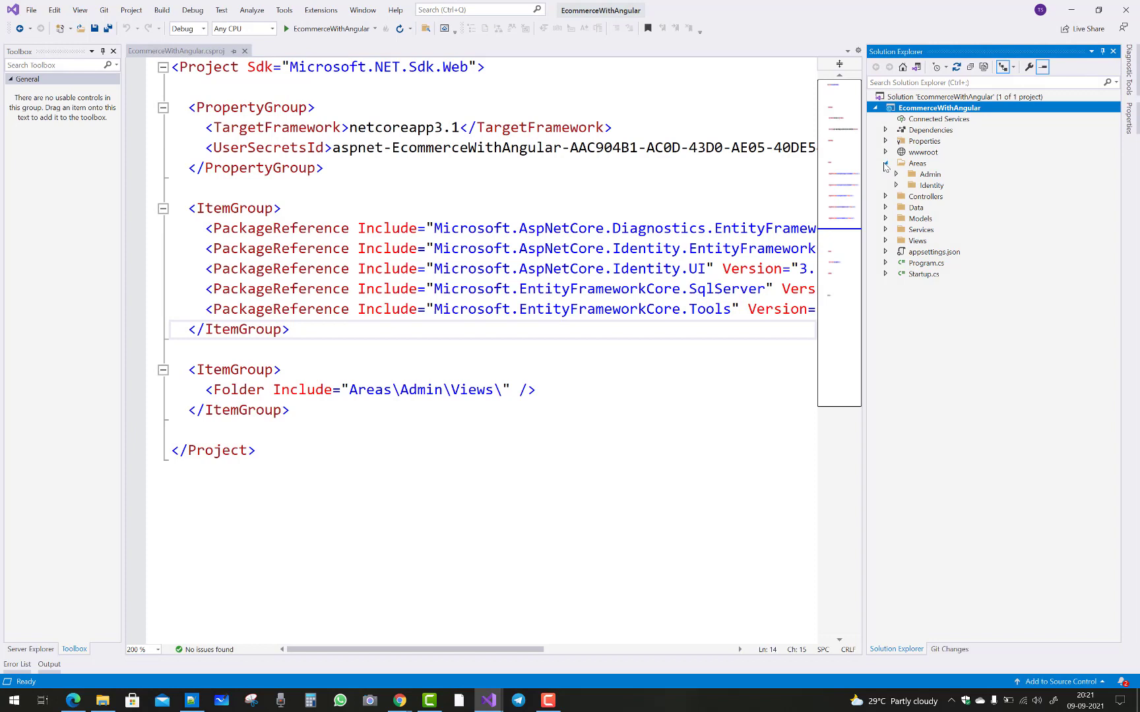
{"action": "left_click", "coordinate": [886, 163]}
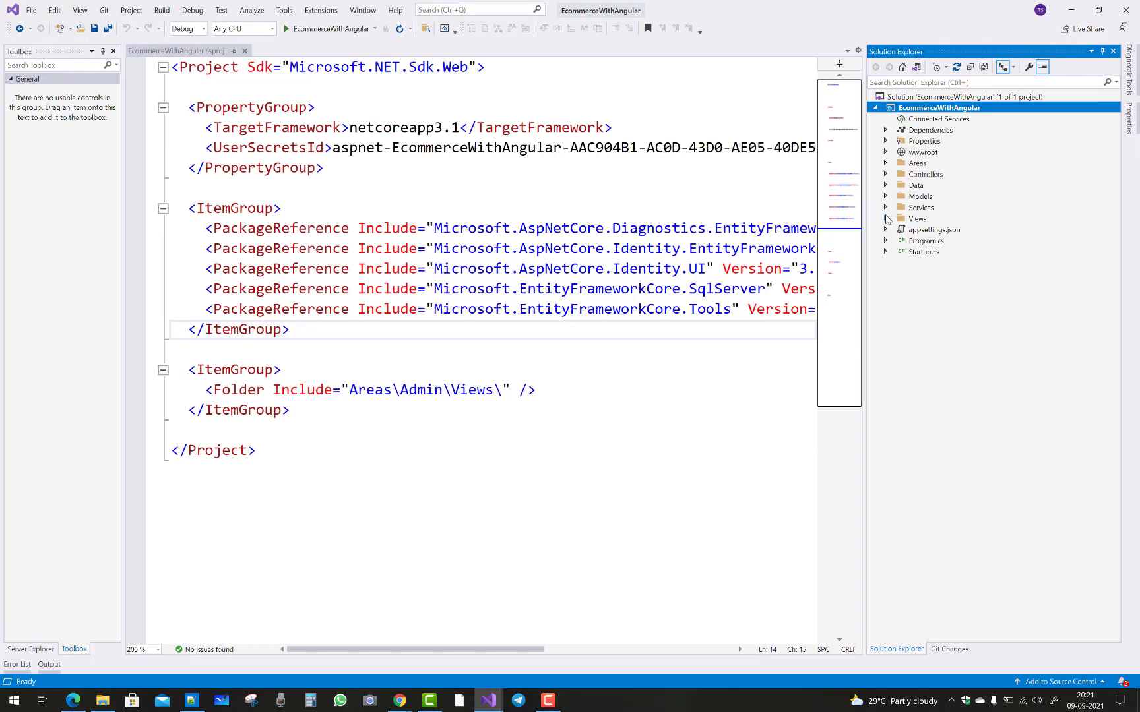
{"action": "left_click", "coordinate": [886, 207]}
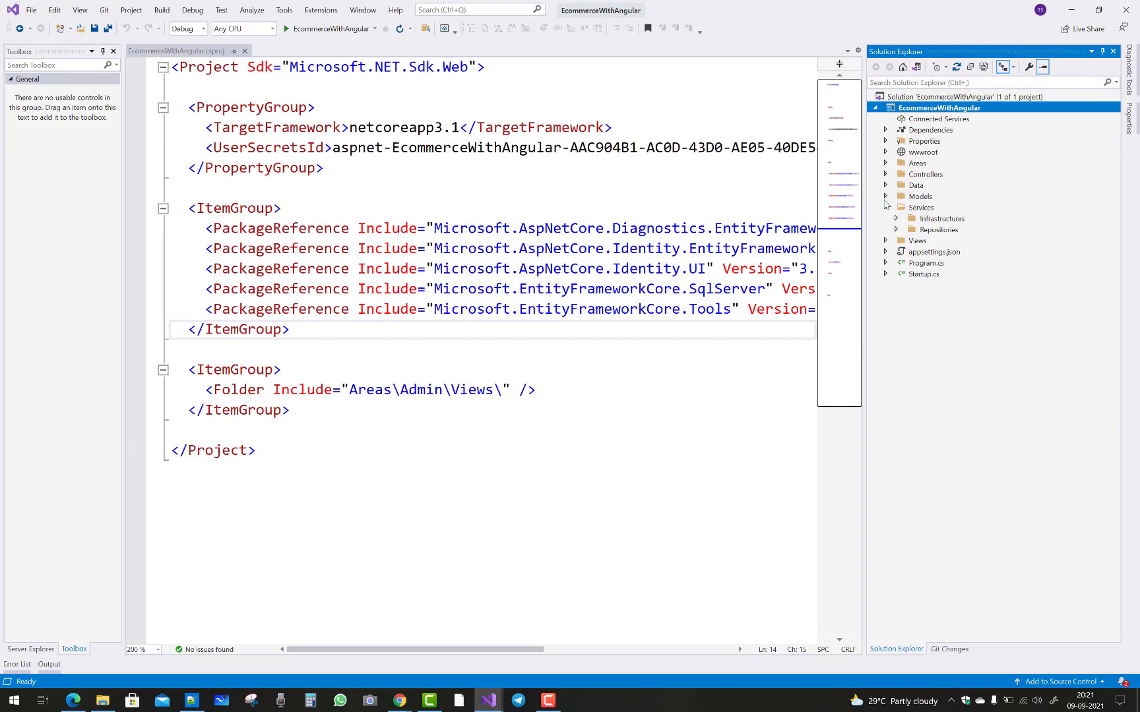
{"action": "left_click", "coordinate": [899, 197]}
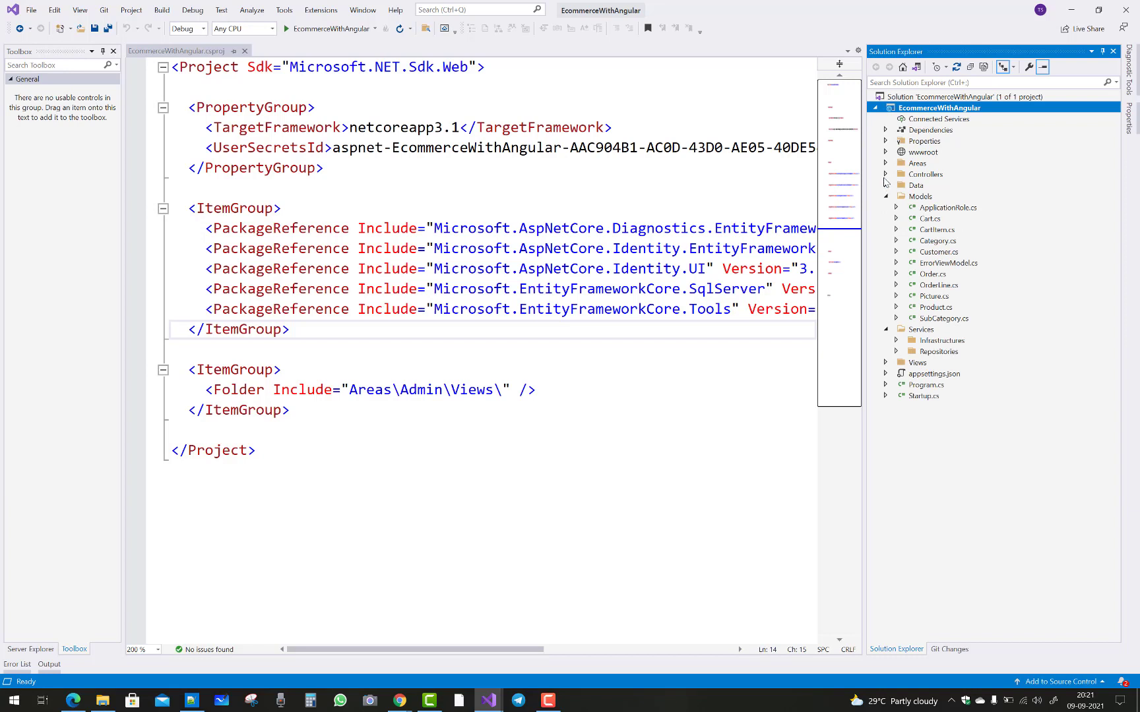
{"action": "left_click", "coordinate": [886, 173]}
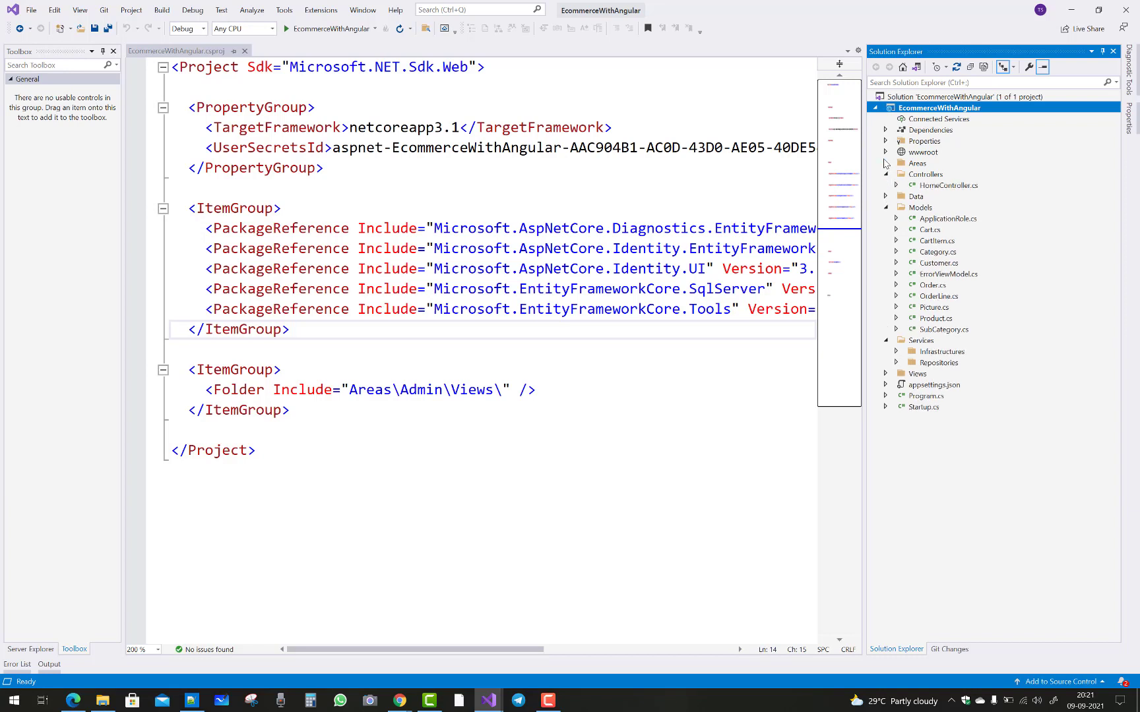
{"action": "left_click", "coordinate": [886, 163]}
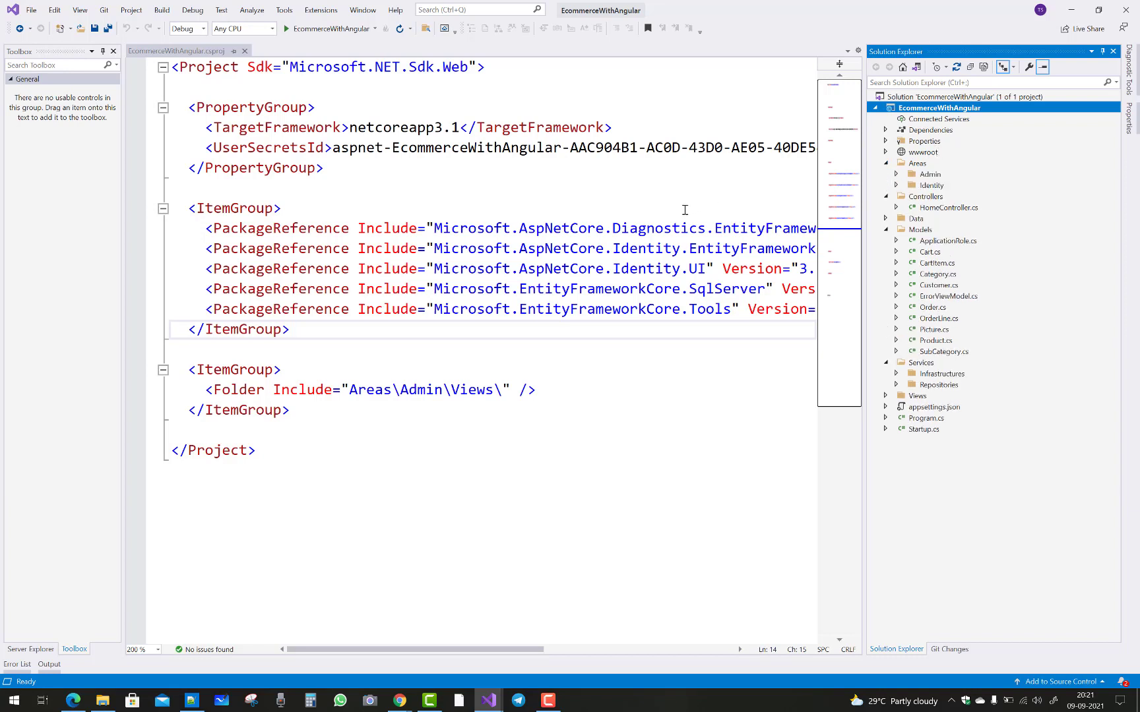
{"action": "left_click", "coordinate": [282, 208]}
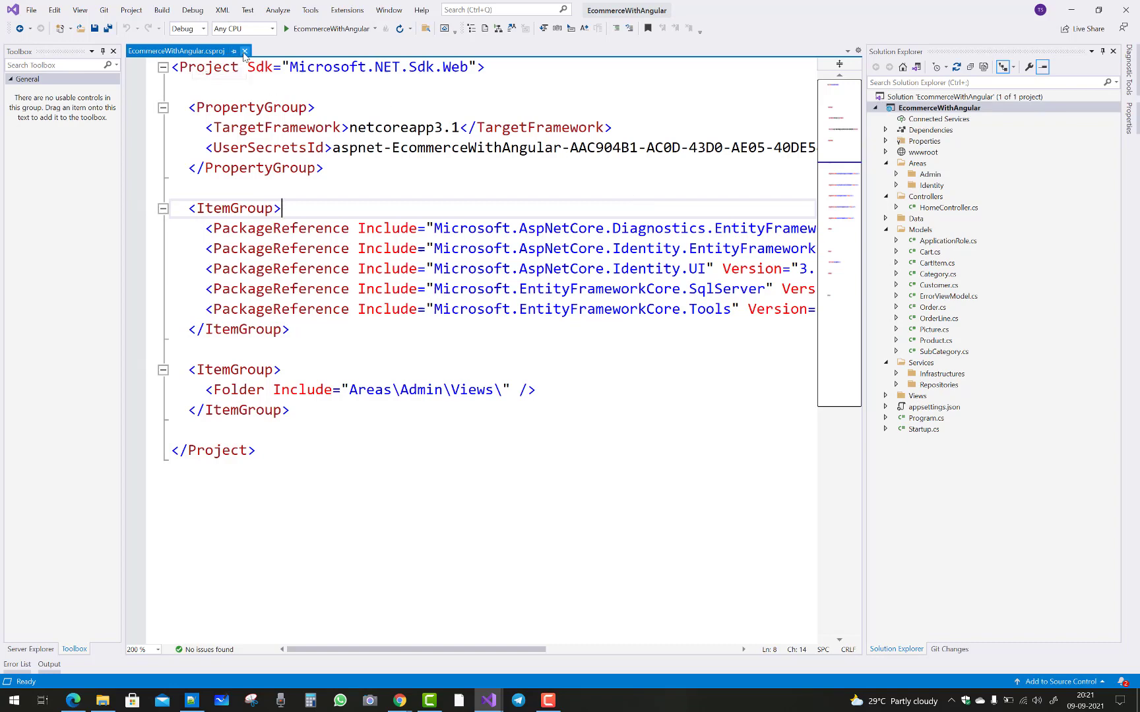
{"action": "left_click", "coordinate": [245, 51]}
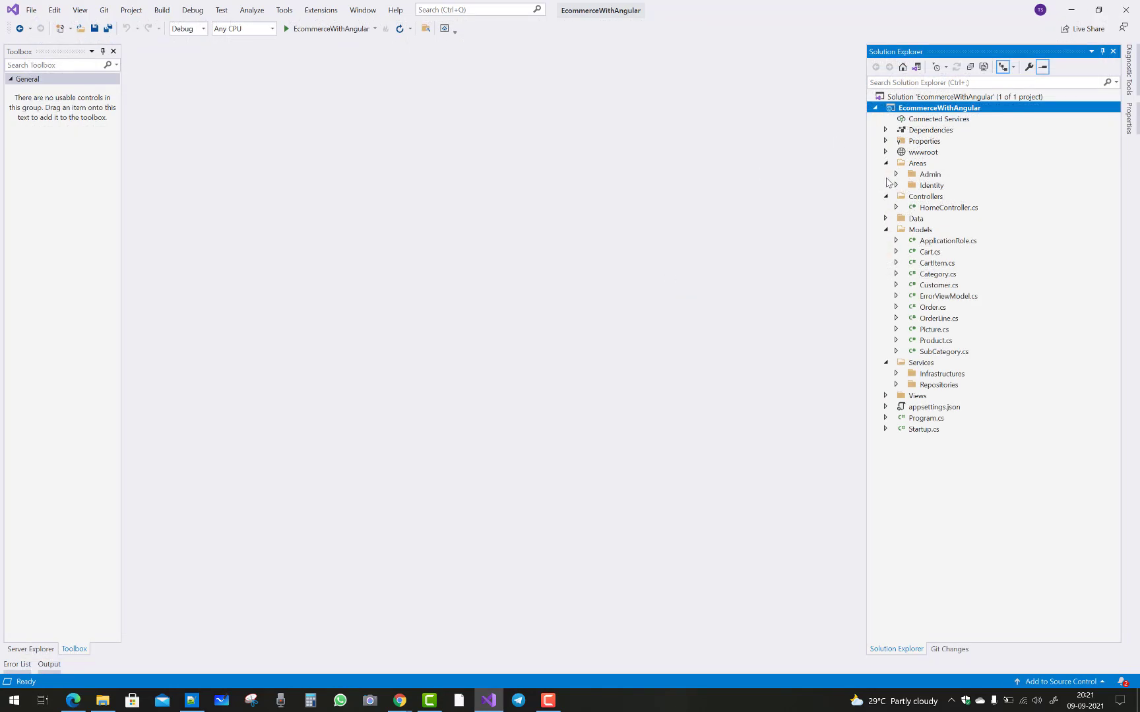
Run the older site to see the E-Shopper welcome page, stop it, and collapse the folders
{"action": "left_click", "coordinate": [885, 230]}
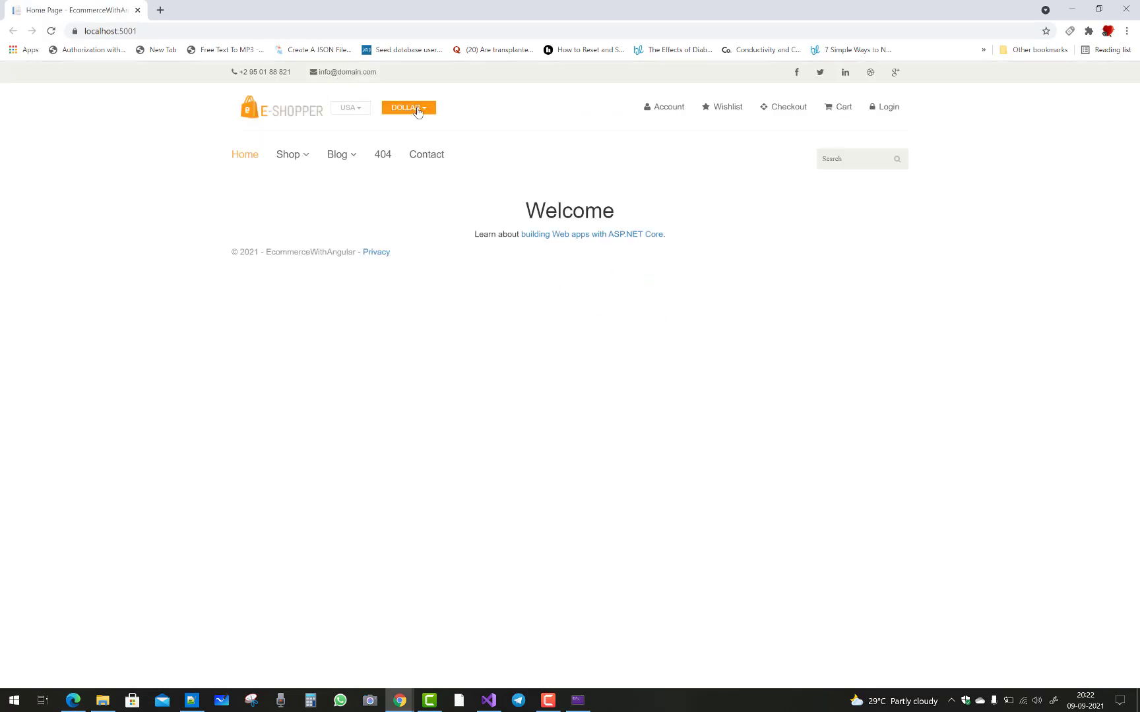
{"action": "left_click", "coordinate": [408, 107]}
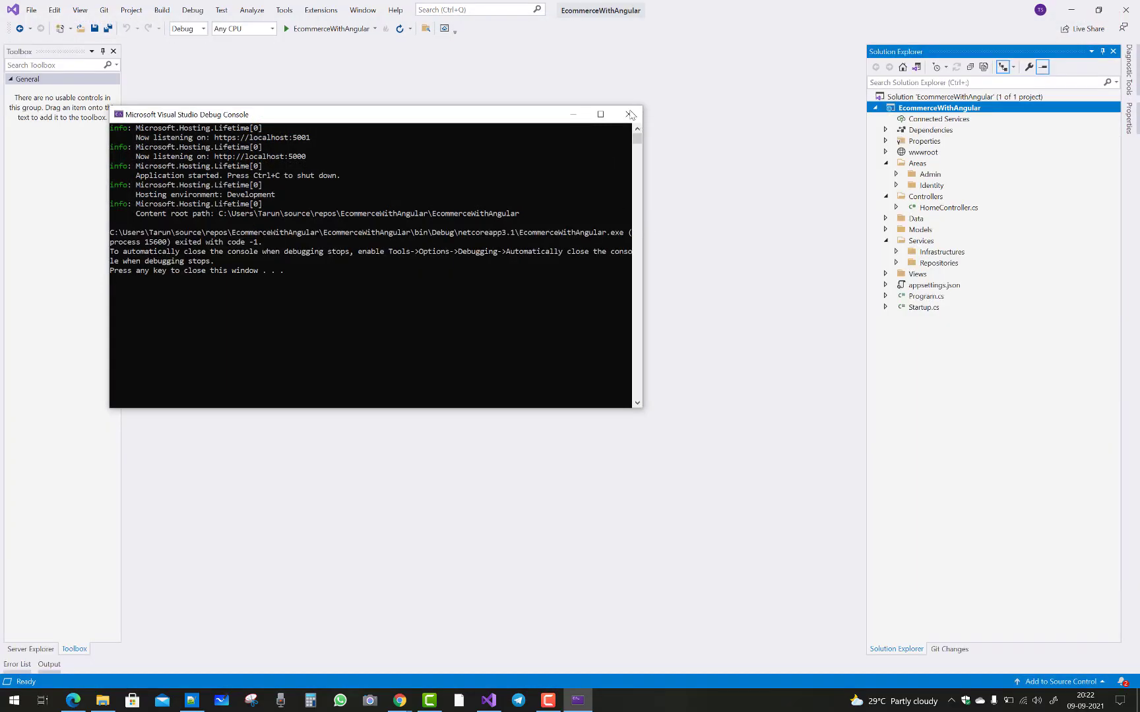
{"action": "left_click", "coordinate": [629, 114]}
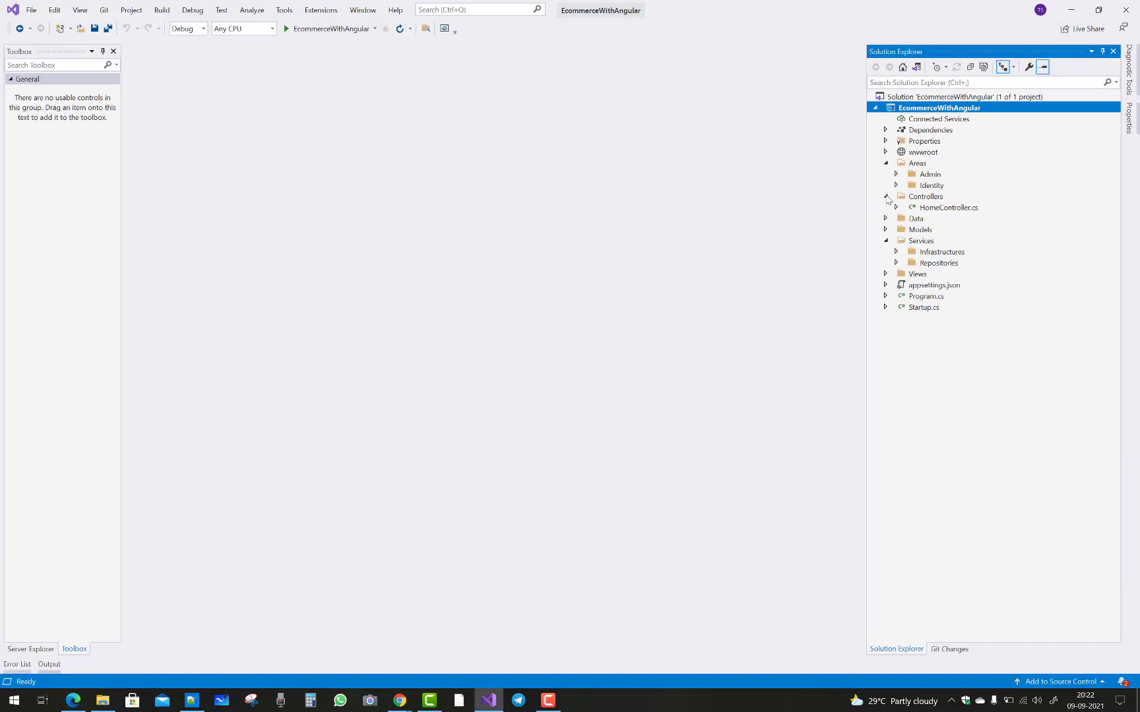
{"action": "left_click", "coordinate": [885, 163]}
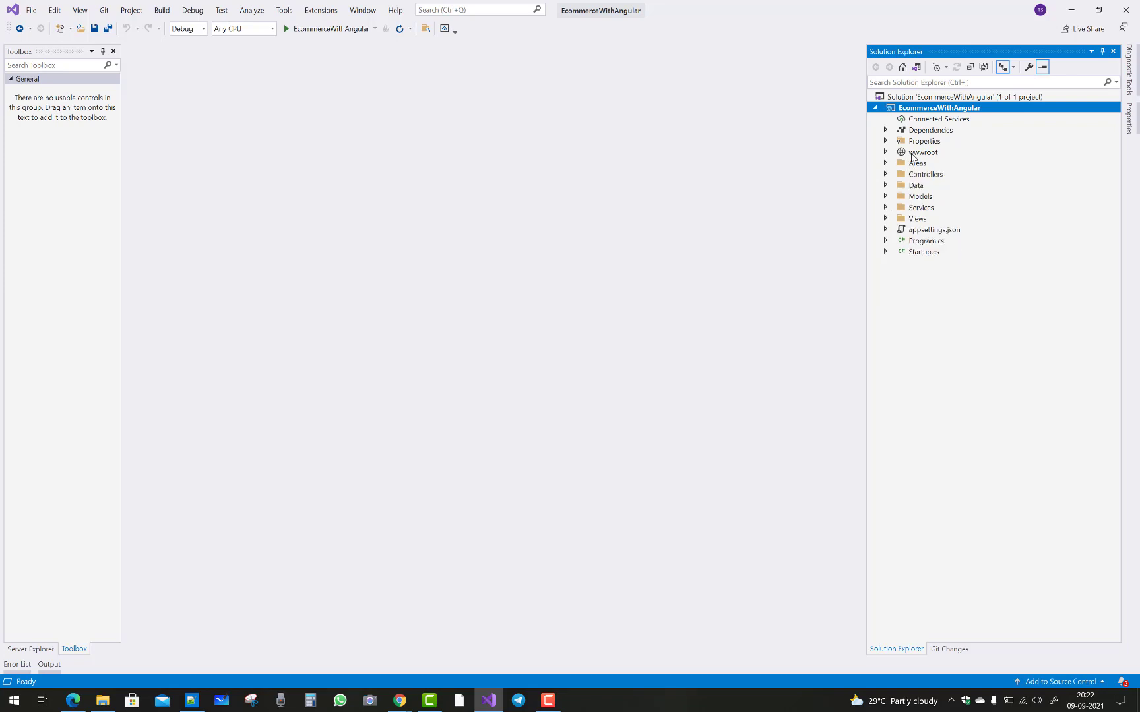
{"action": "mouse_move", "coordinate": [243, 145]}
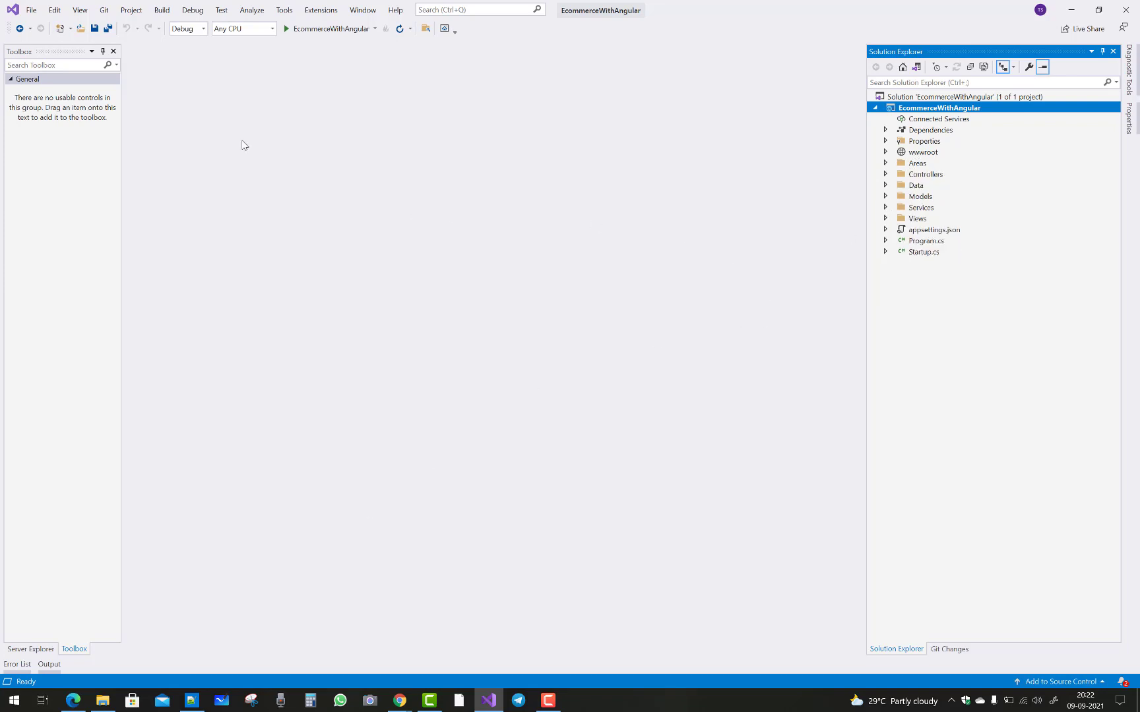
Open the Package Manager Console and enter add-migration First
{"action": "left_click", "coordinate": [284, 9]}
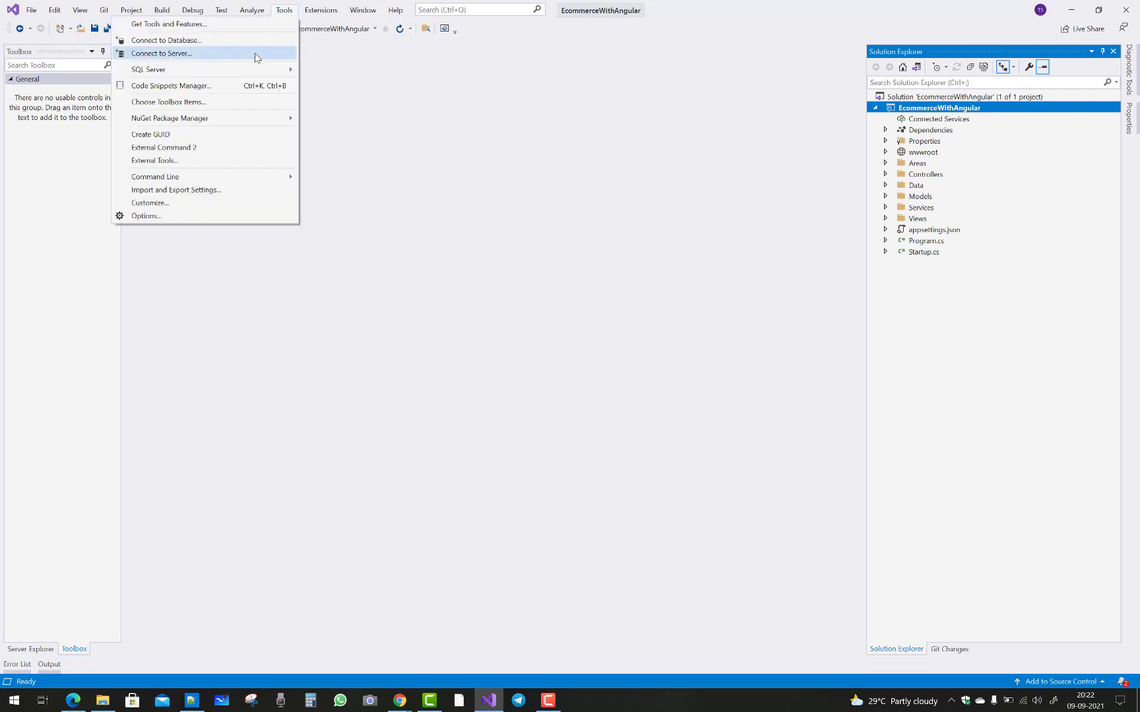
{"action": "mouse_move", "coordinate": [285, 134]}
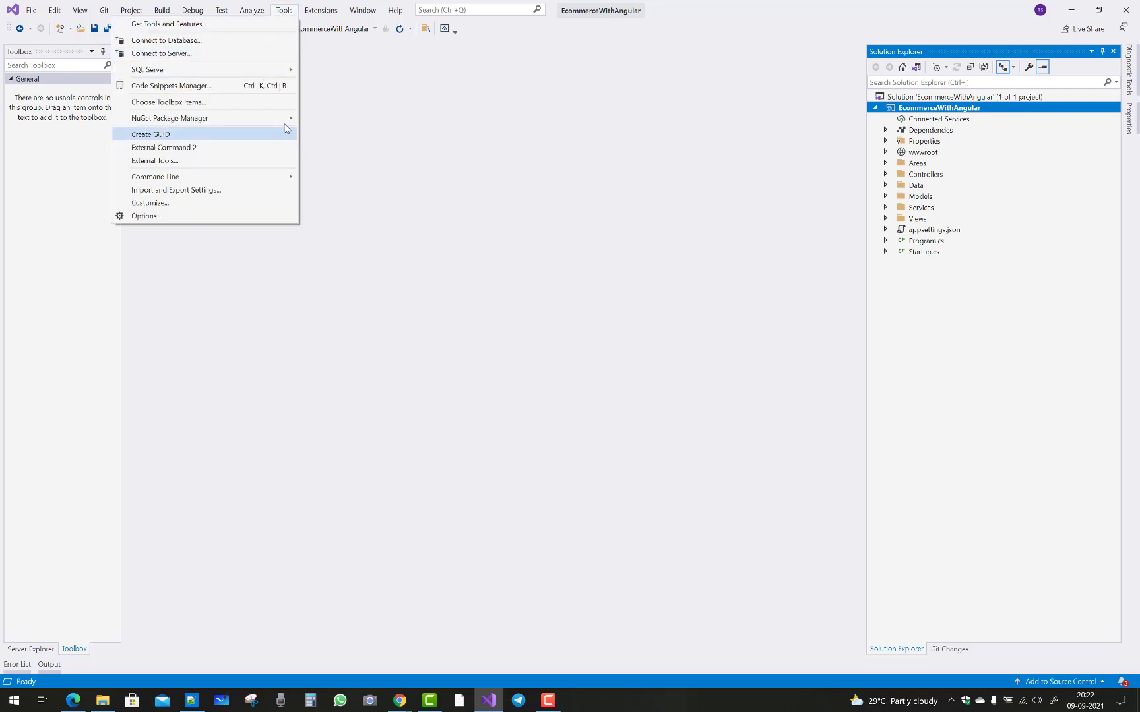
{"action": "left_click", "coordinate": [170, 118]}
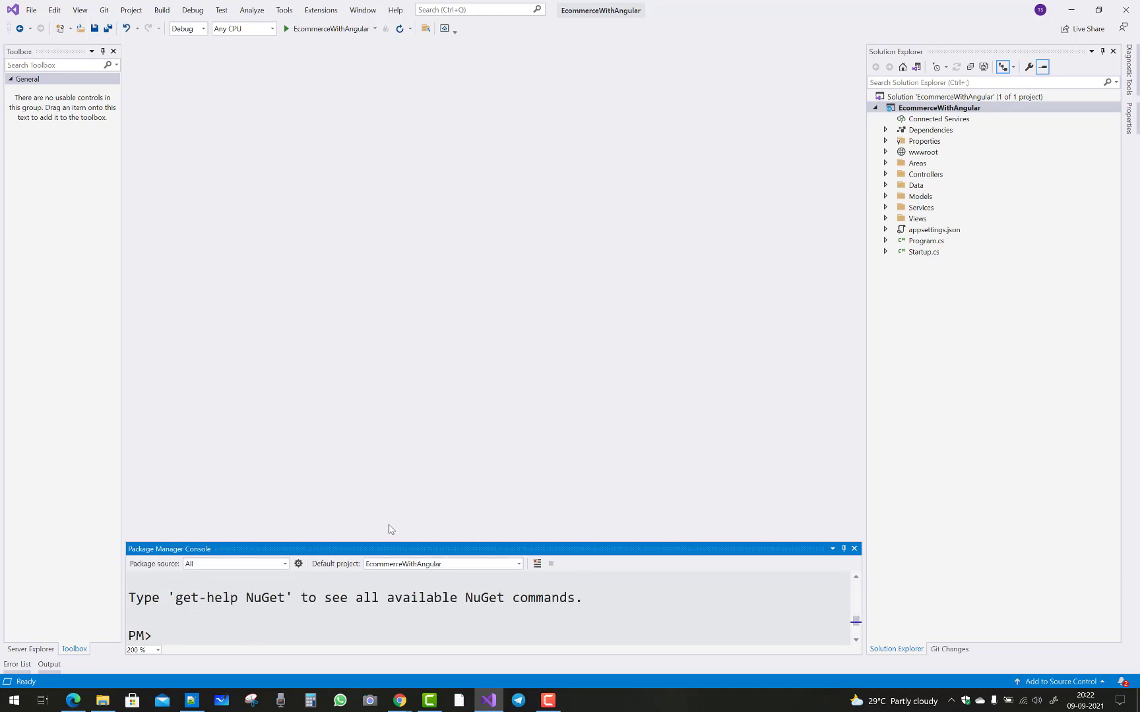
{"action": "mouse_move", "coordinate": [387, 470]}
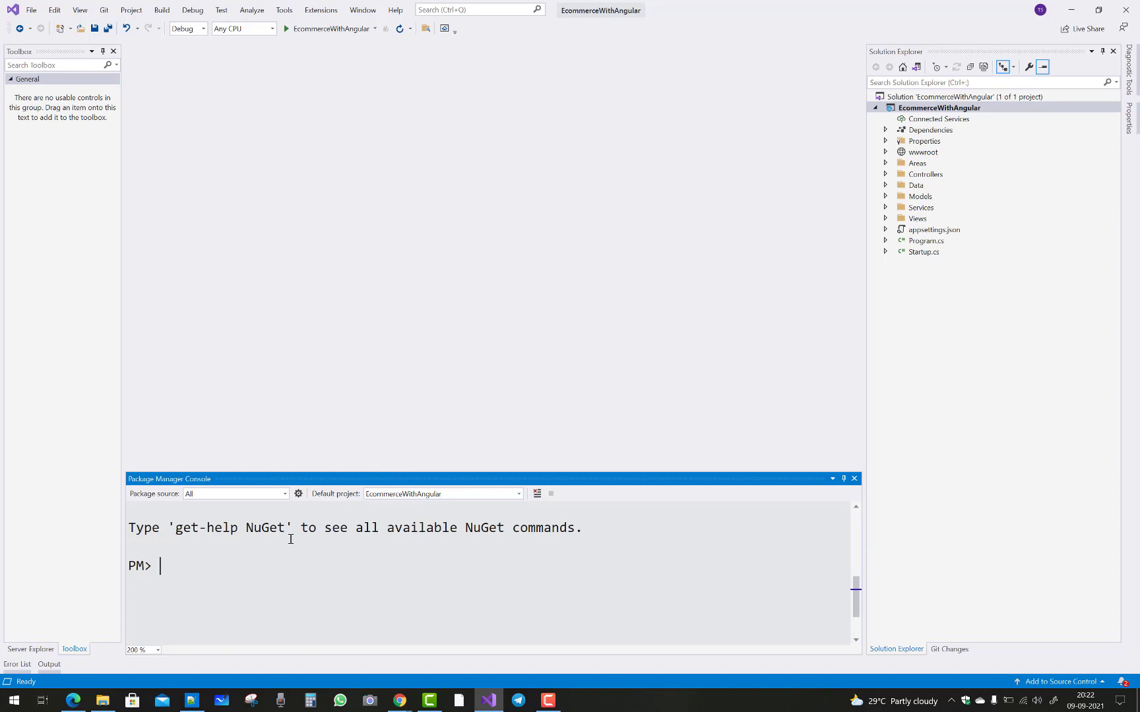
{"action": "type", "text": "a"}
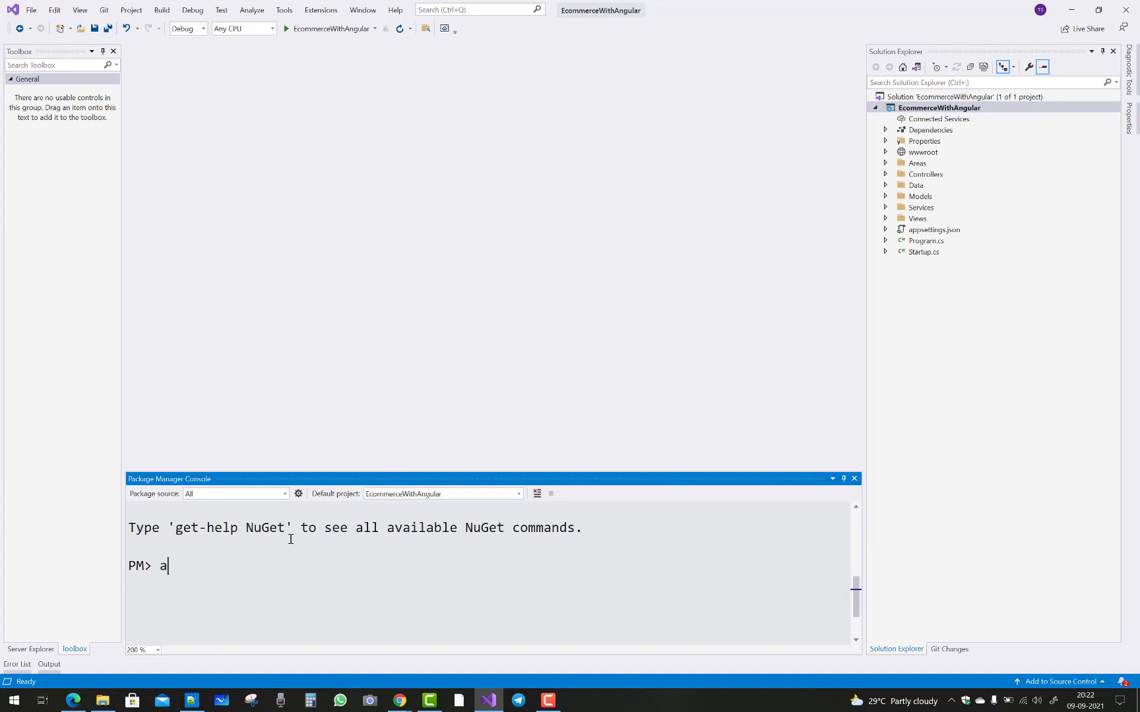
{"action": "type", "text": "dd-migratio"}
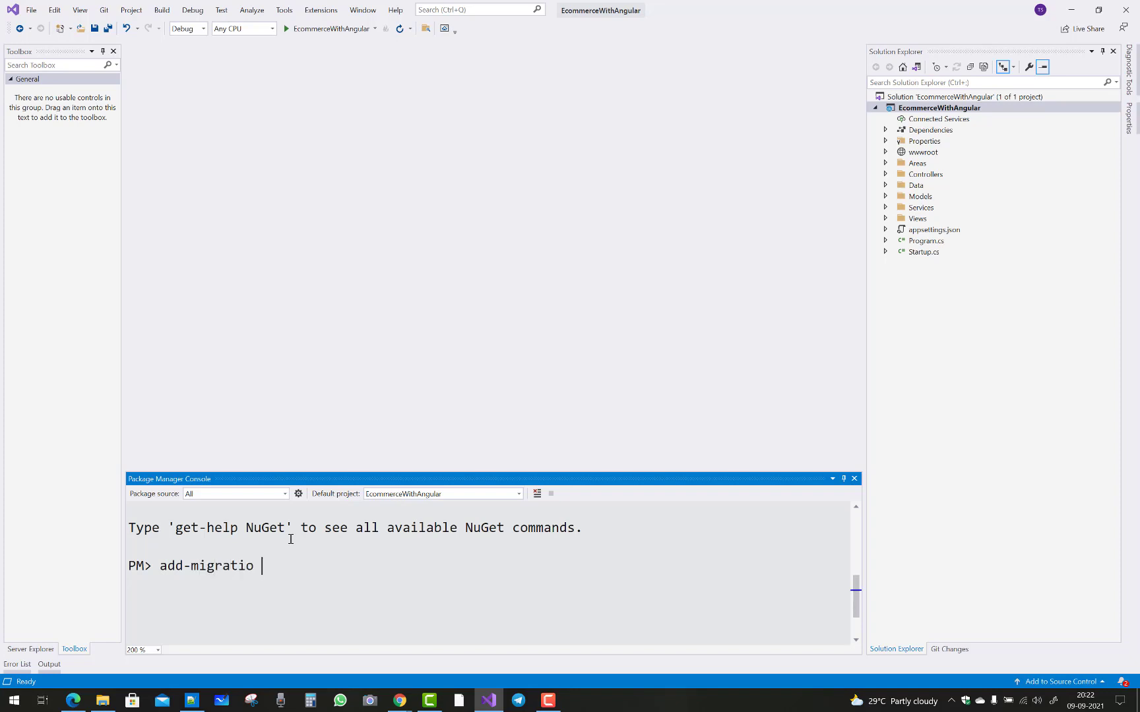
{"action": "type", "text": "n F"}
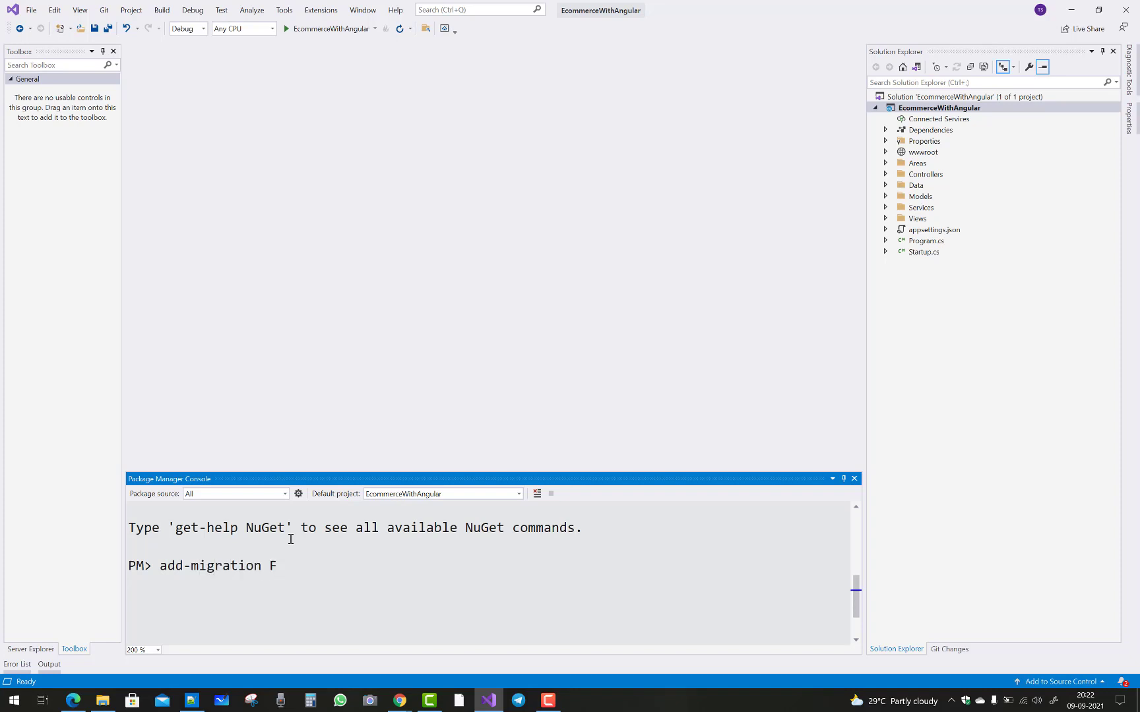
{"action": "type", "text": "irsy"}
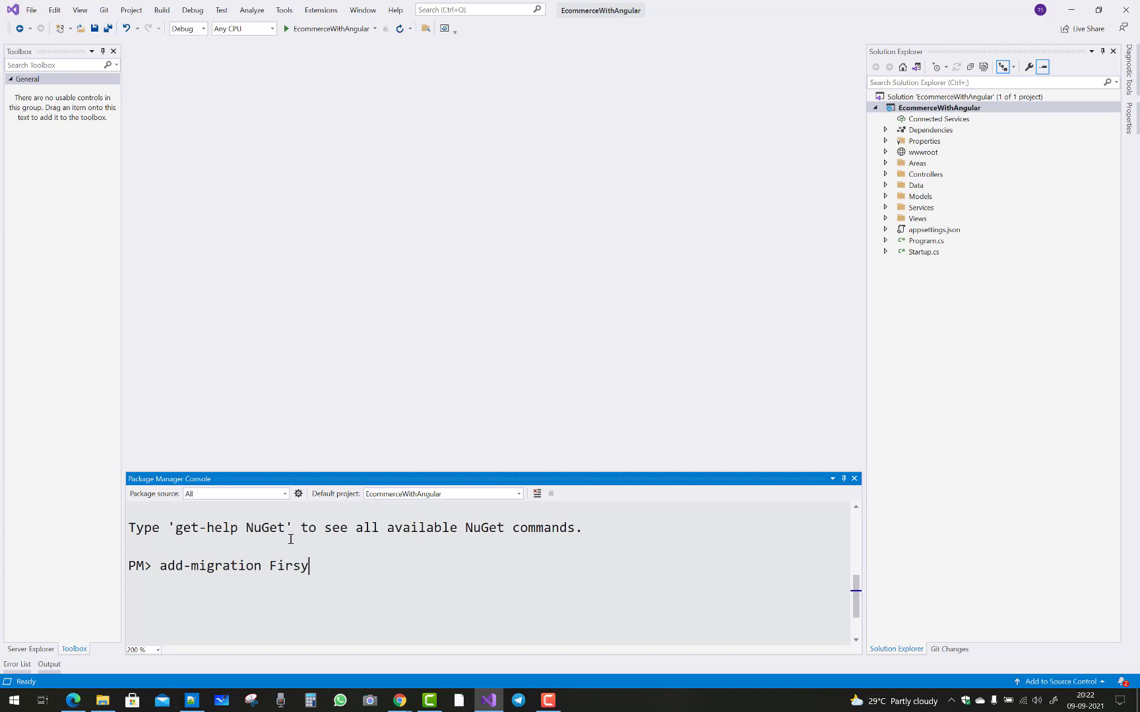
{"action": "key", "text": "Return"}
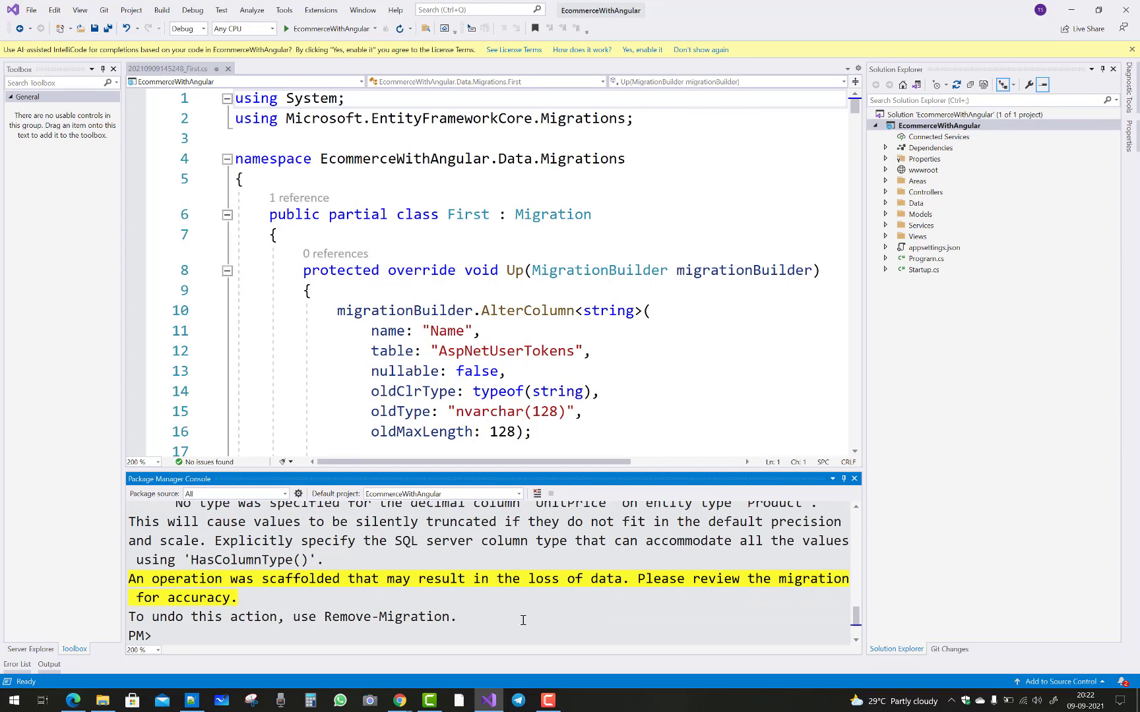
{"action": "mouse_move", "coordinate": [561, 634]}
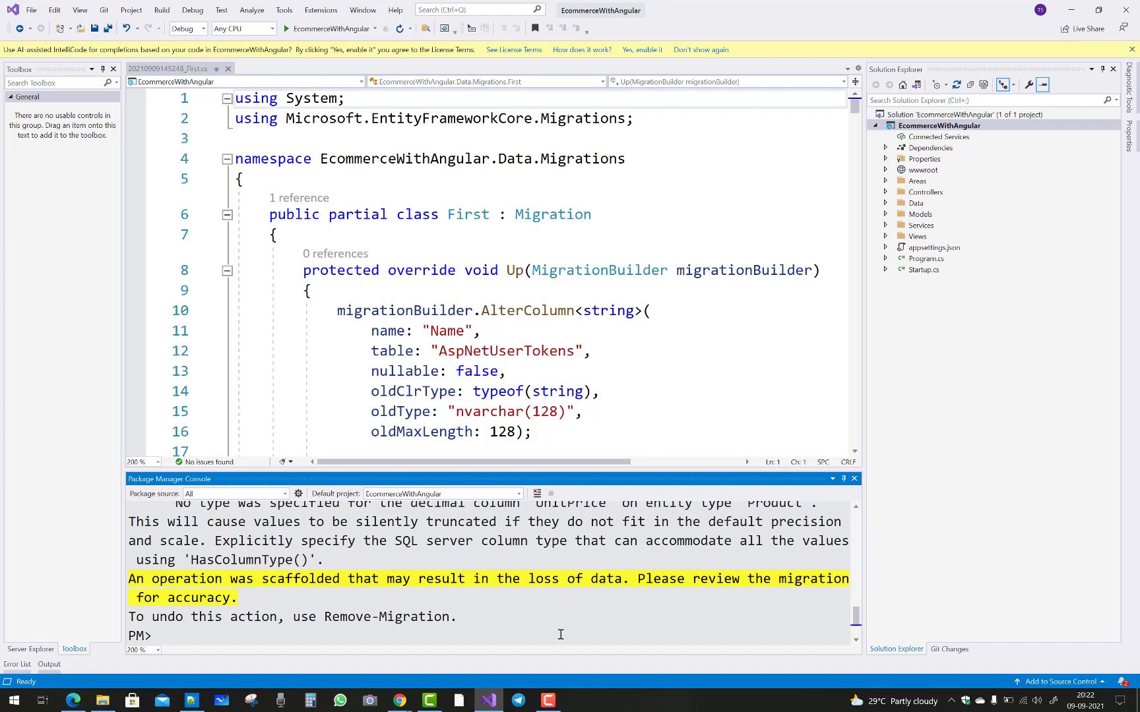
{"action": "mouse_move", "coordinate": [463, 589]}
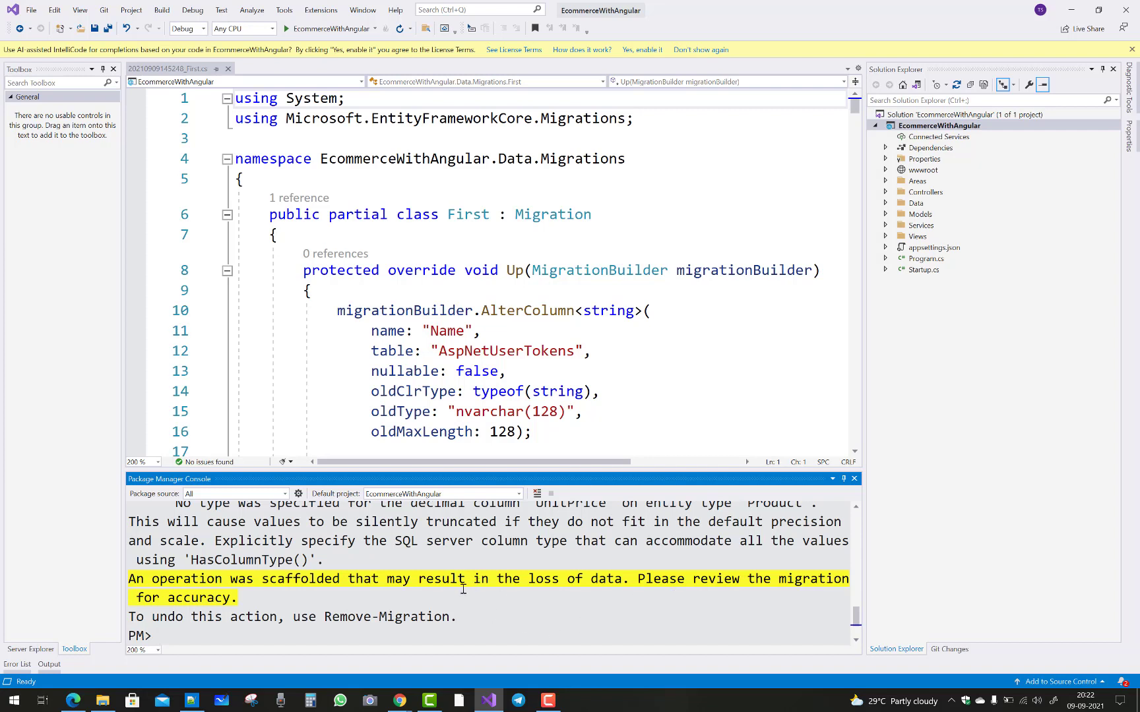
{"action": "mouse_move", "coordinate": [493, 604]}
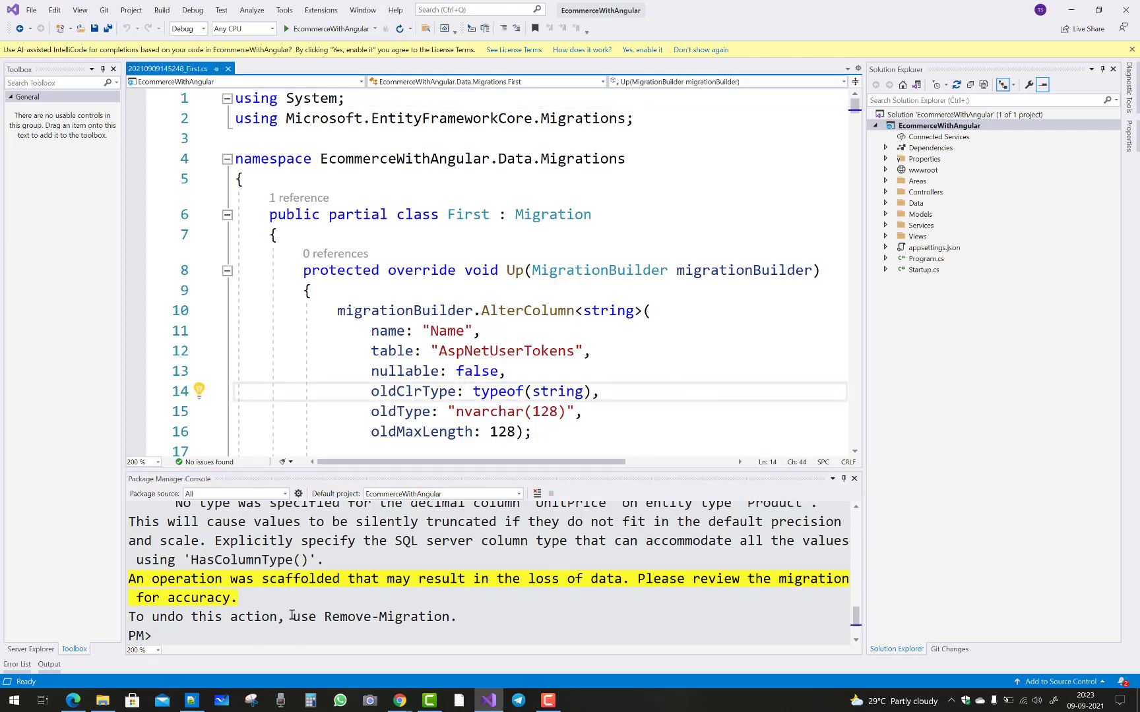
Click back into the Package Manager Console, ready for the next command
{"action": "left_click", "coordinate": [240, 634]}
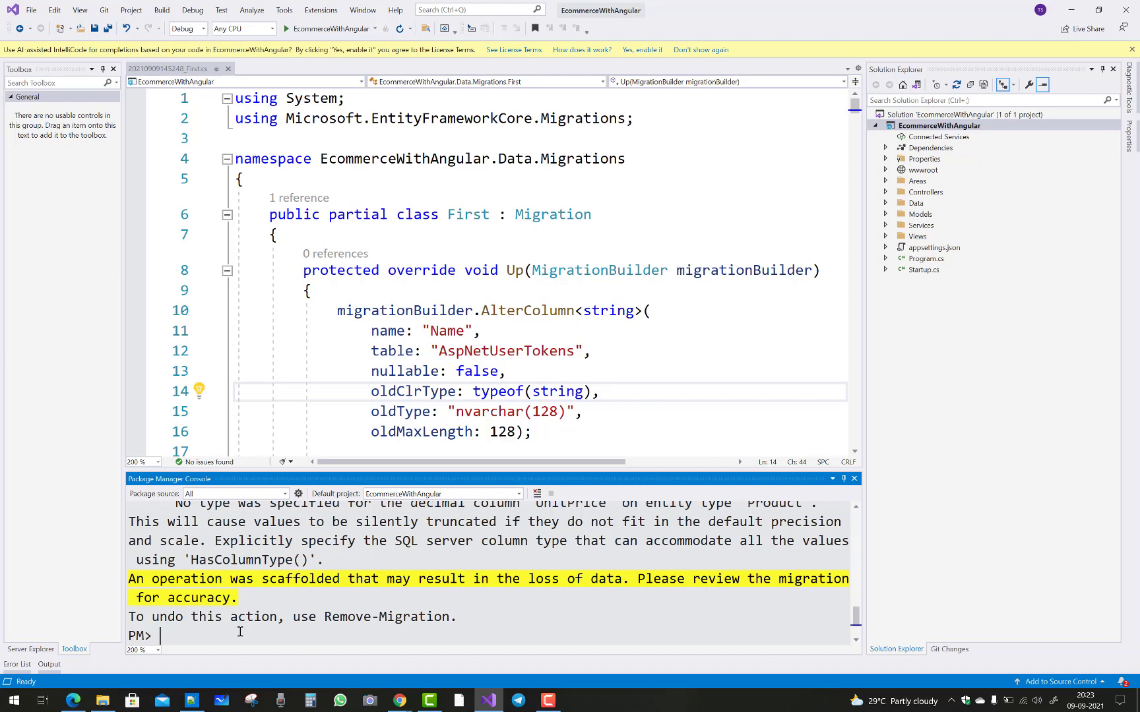
Run update-database in the Package Manager Console until it reports Done
{"action": "type", "text": "update-"}
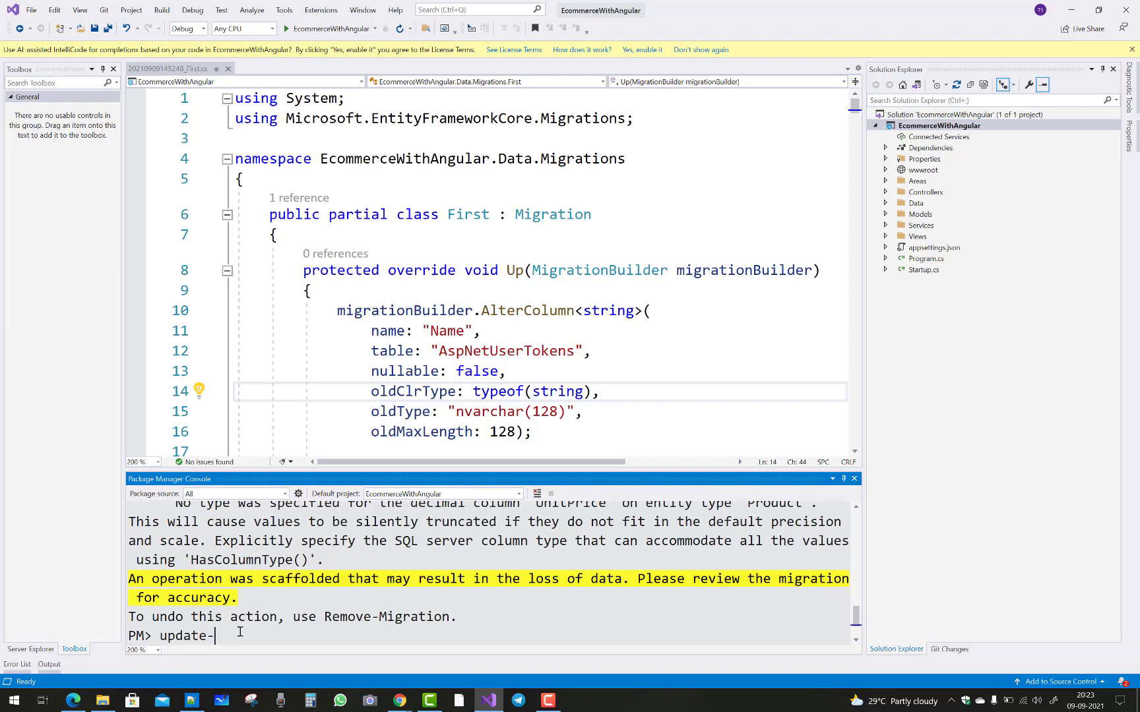
{"action": "type", "text": "datab"}
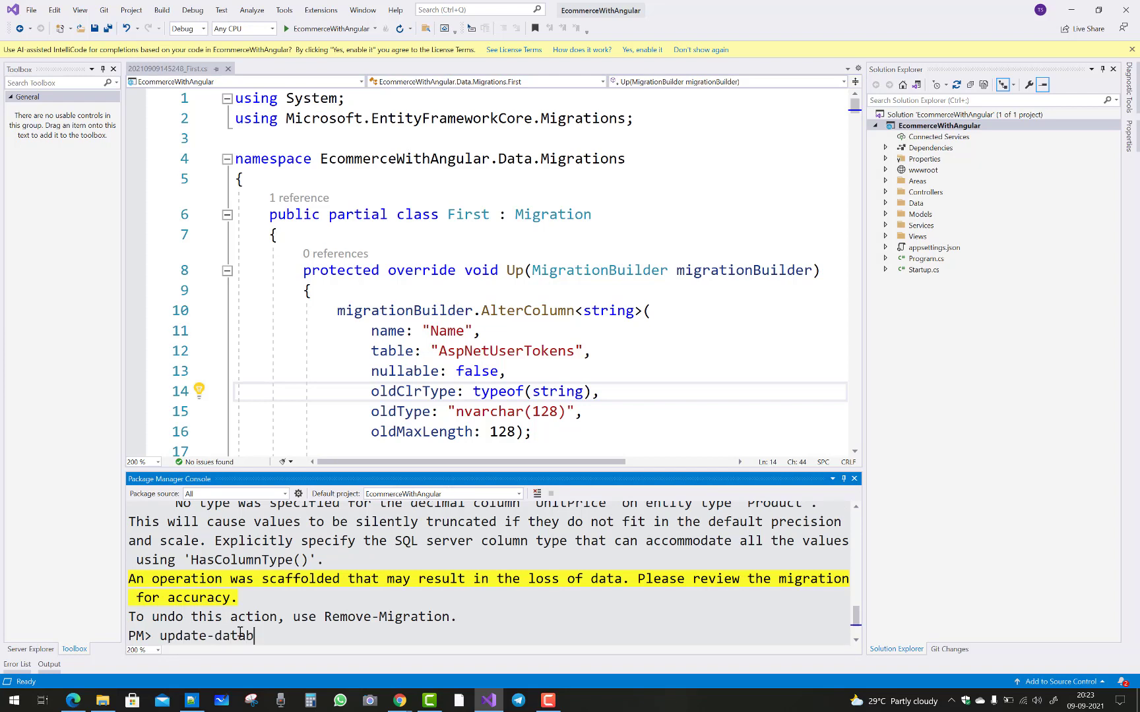
{"action": "key", "text": "Return"}
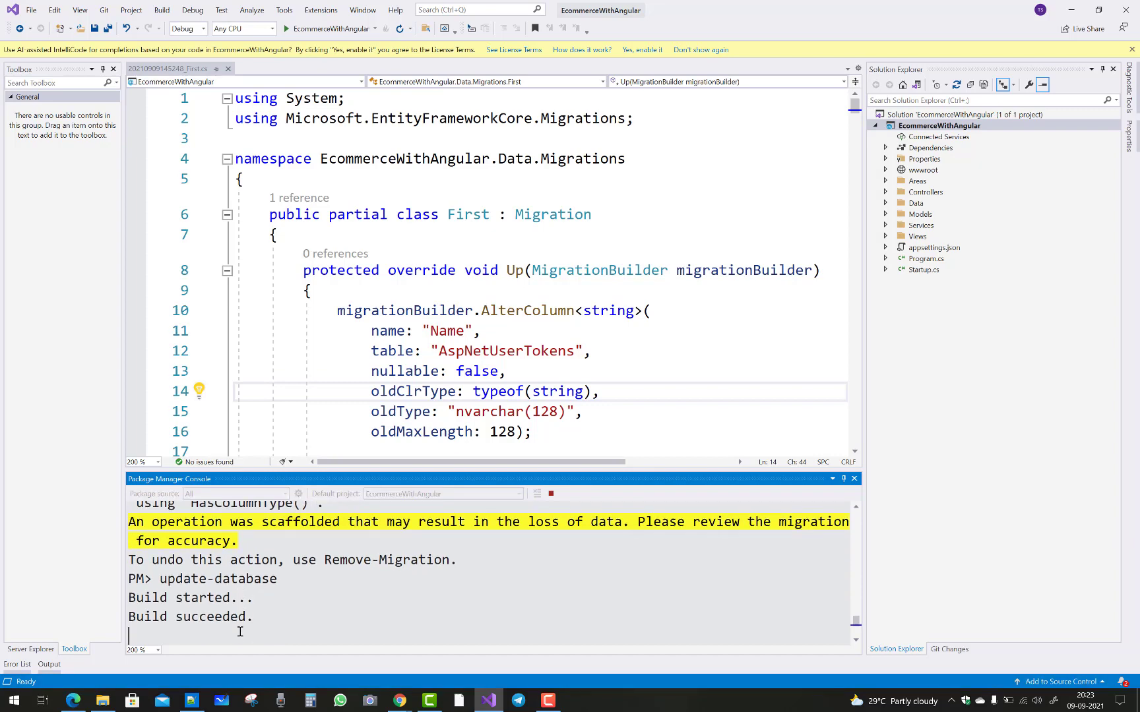
Close the IntelliCode and First migration tabs and hide the Package Manager Console
{"action": "scroll", "scroll_direction": "down", "scroll_amount": 3}
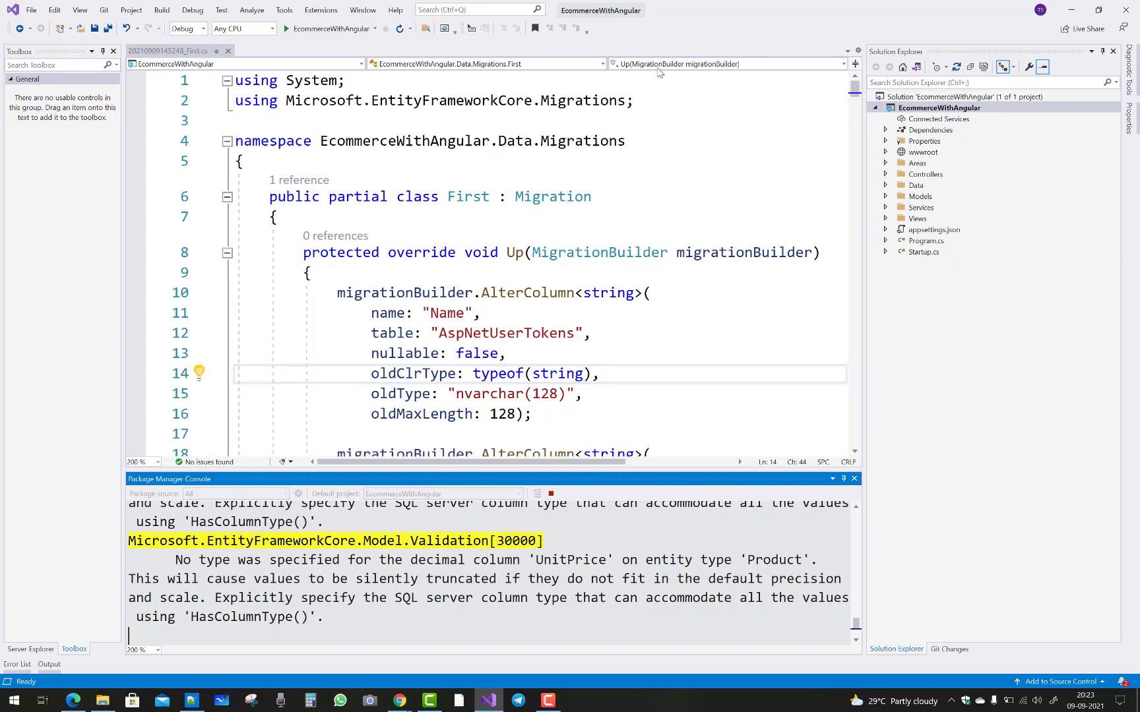
{"action": "left_click", "coordinate": [145, 50]}
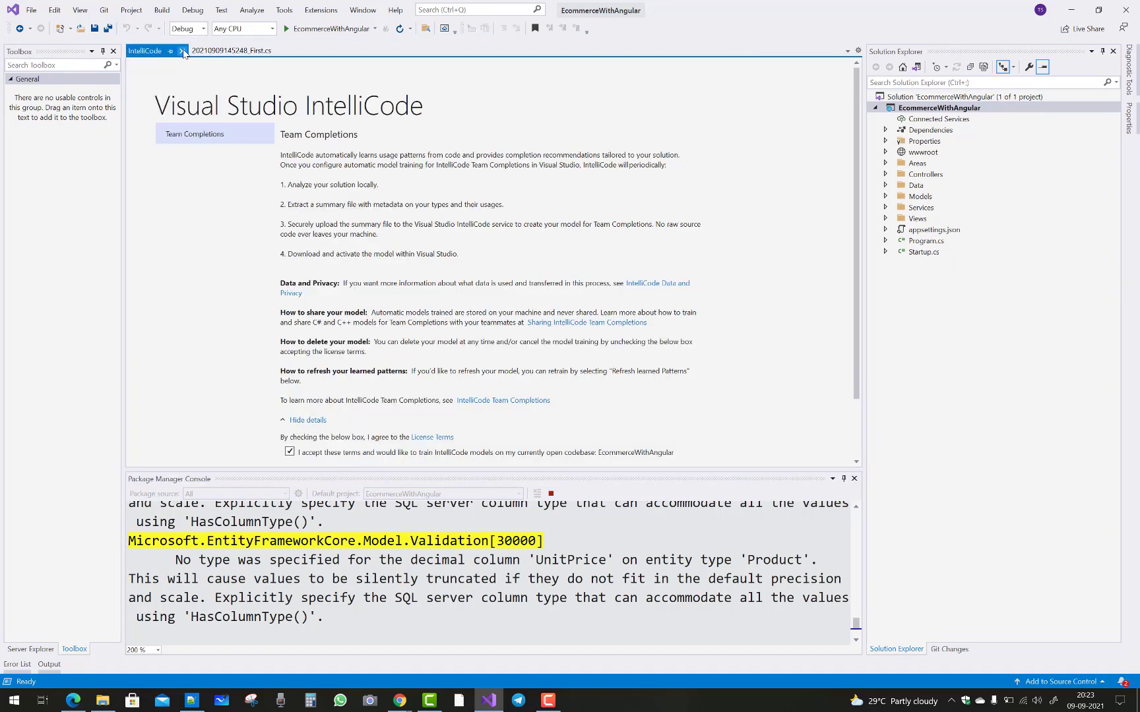
{"action": "left_click", "coordinate": [231, 50]}
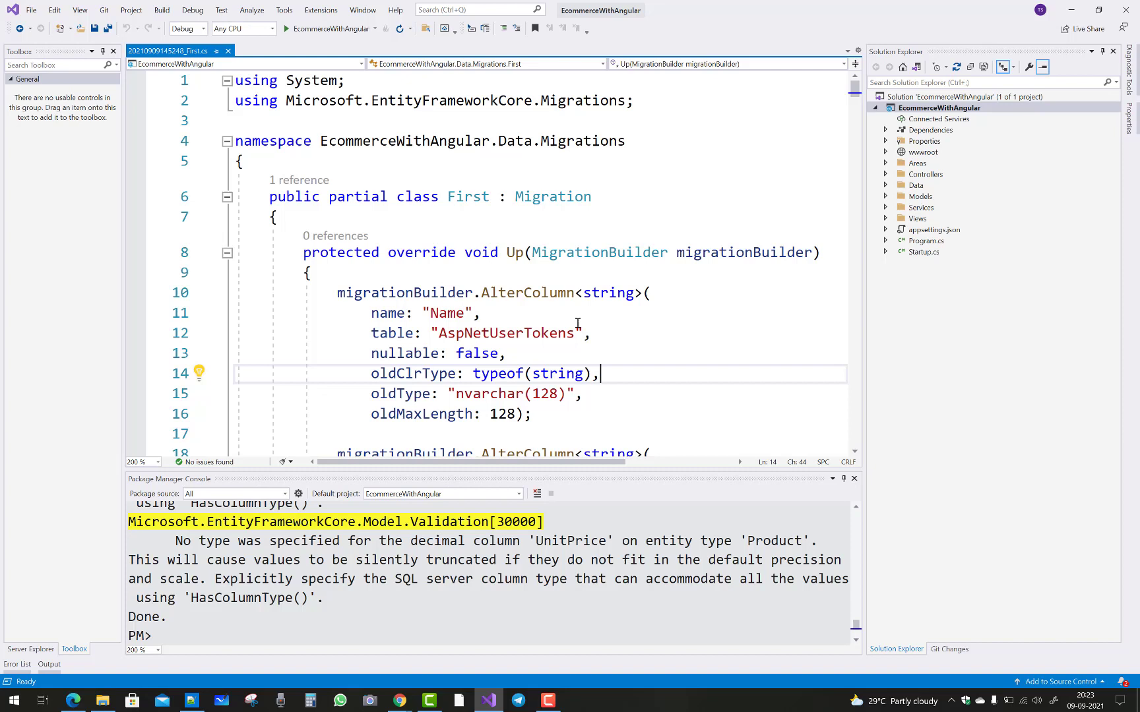
{"action": "left_click", "coordinate": [227, 50]}
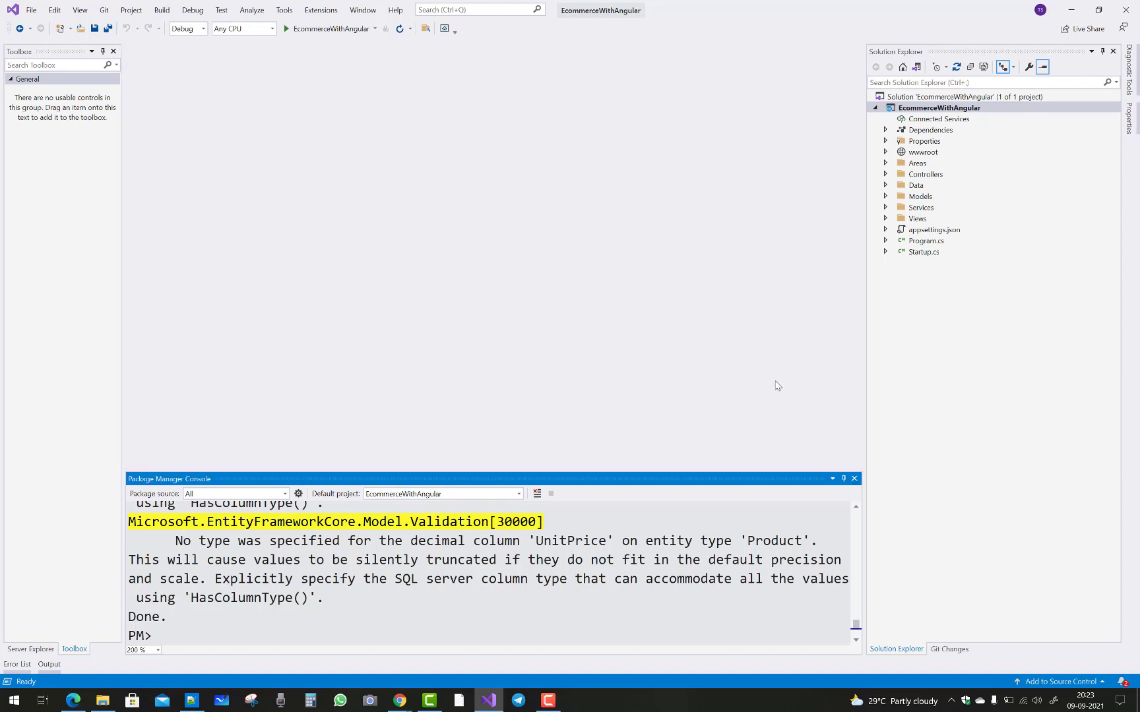
{"action": "left_click", "coordinate": [854, 478]}
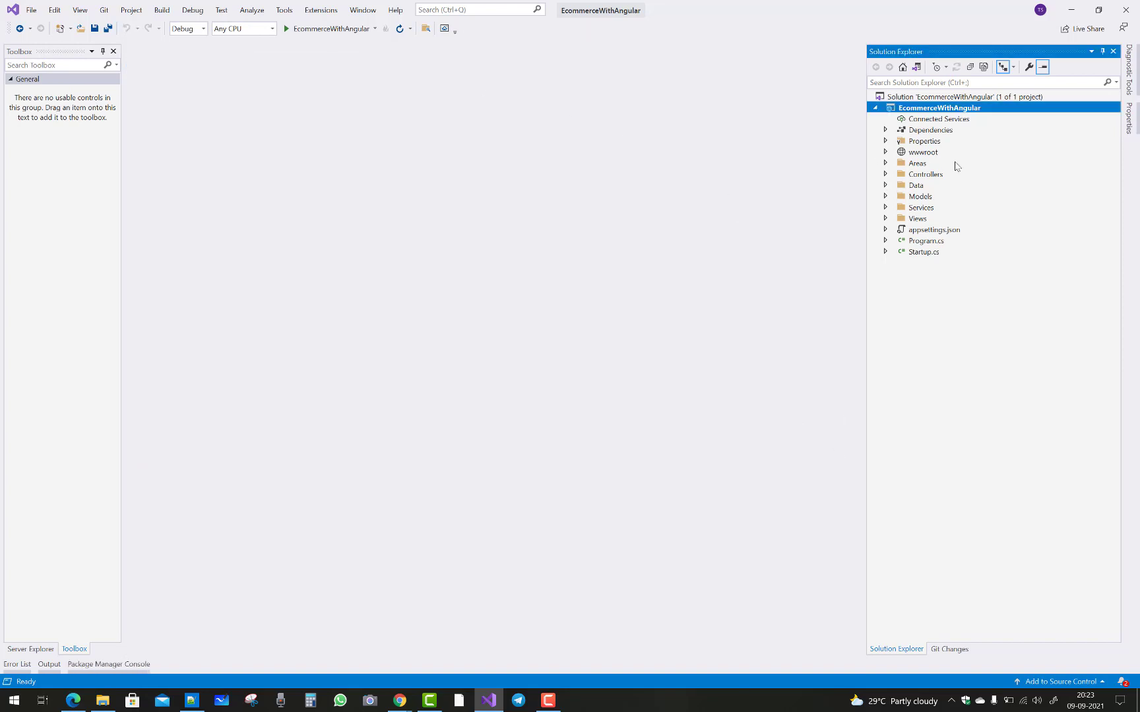
{"action": "mouse_move", "coordinate": [932, 142]}
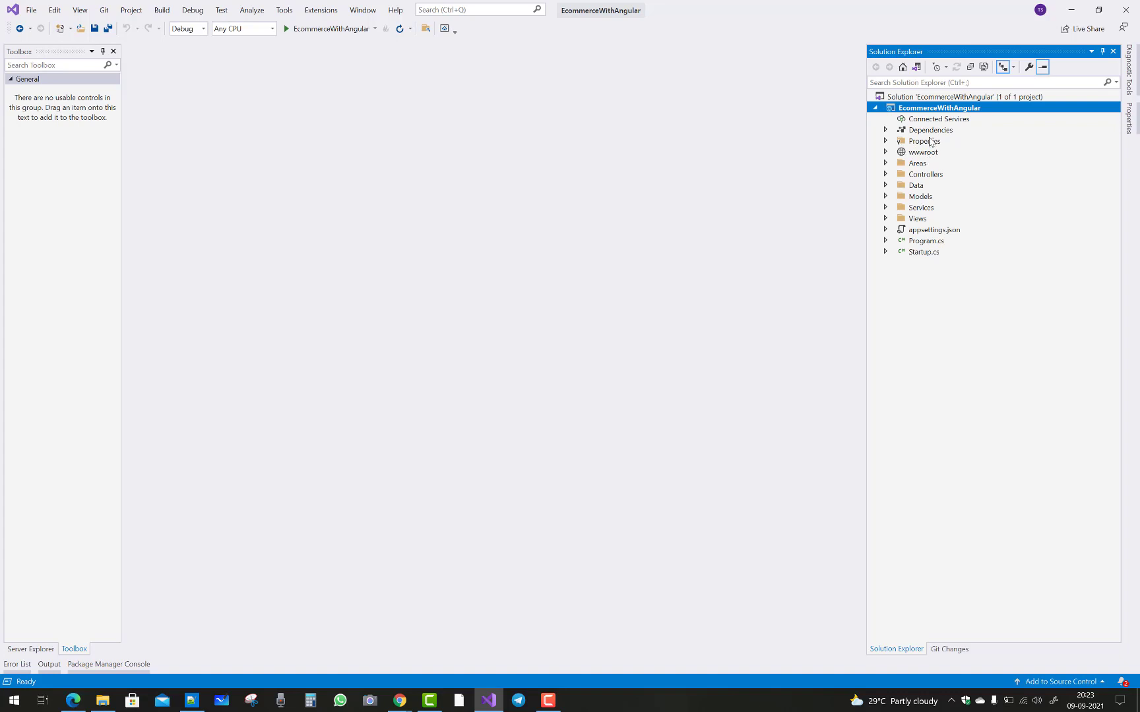
{"action": "right_click", "coordinate": [916, 163]}
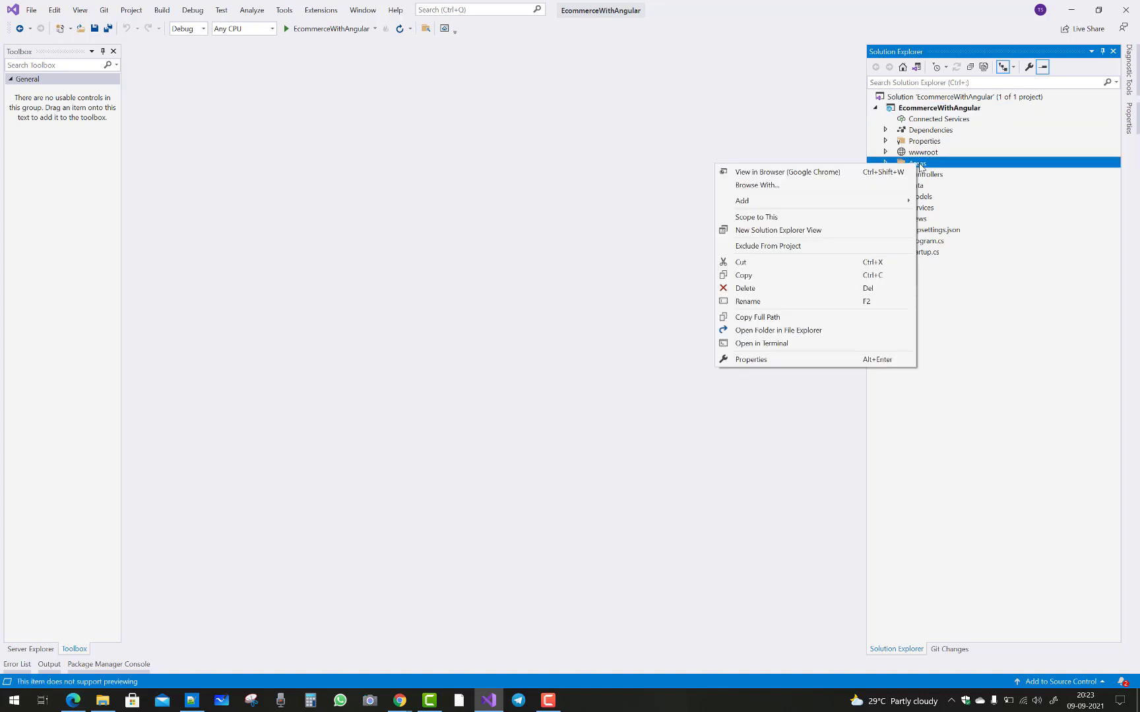
{"action": "left_click", "coordinate": [742, 200]}
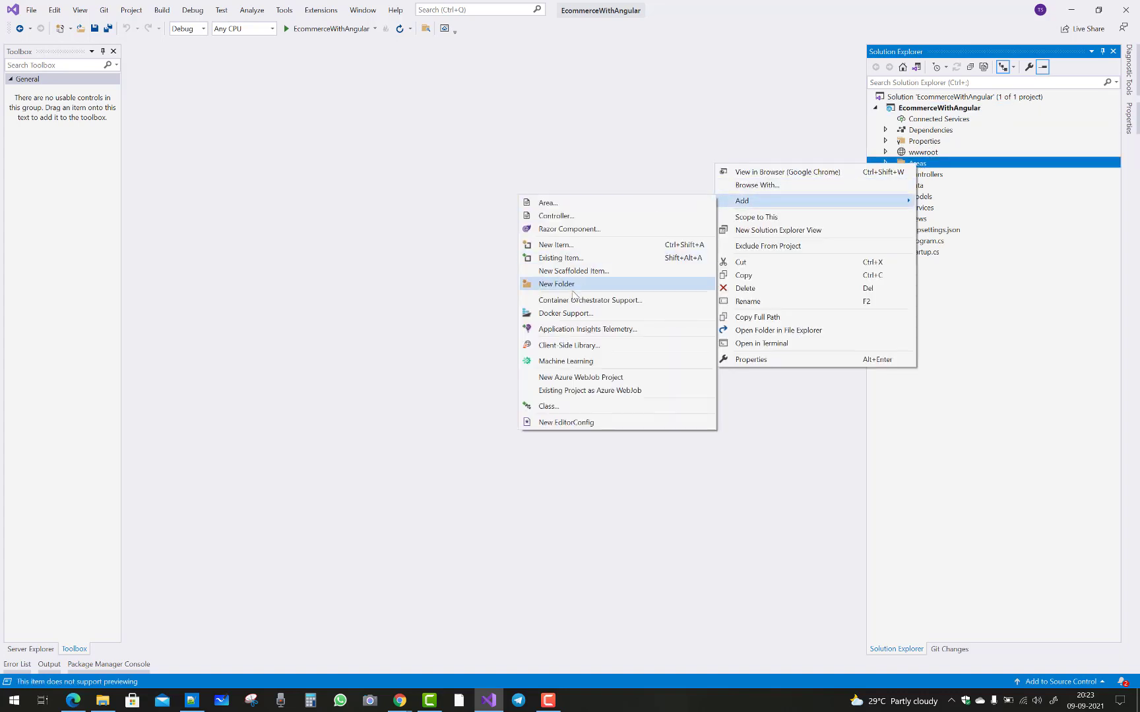
{"action": "left_click", "coordinate": [574, 271]}
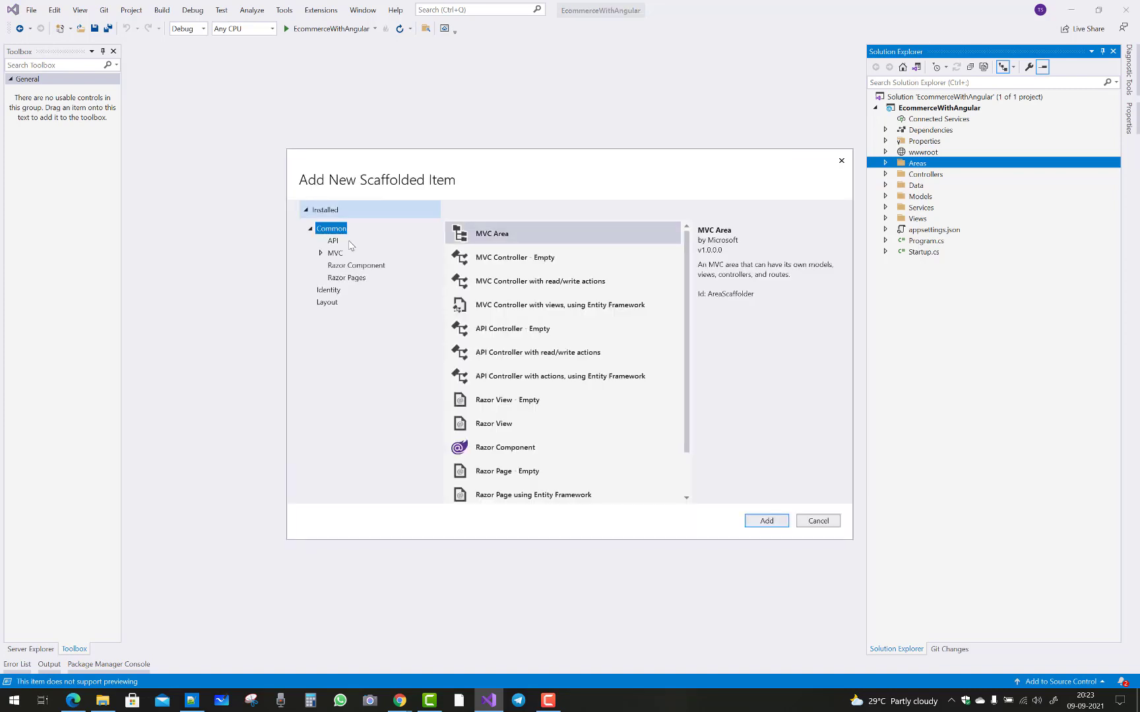
{"action": "left_click", "coordinate": [328, 289]}
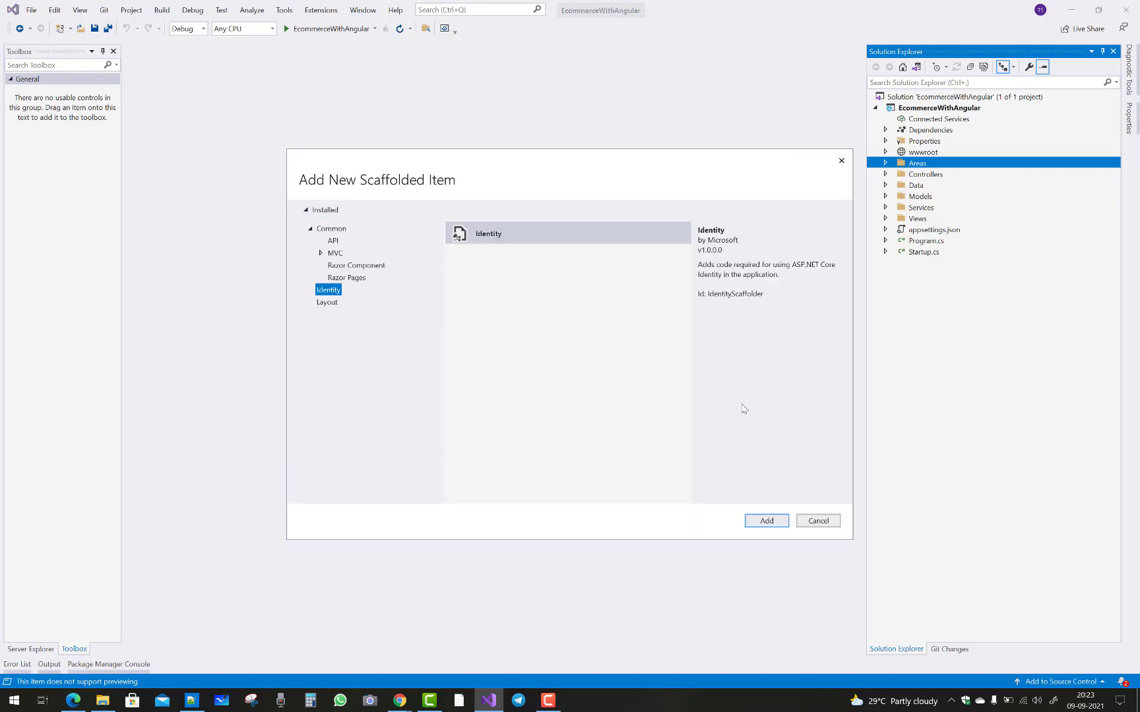
{"action": "left_click", "coordinate": [765, 521]}
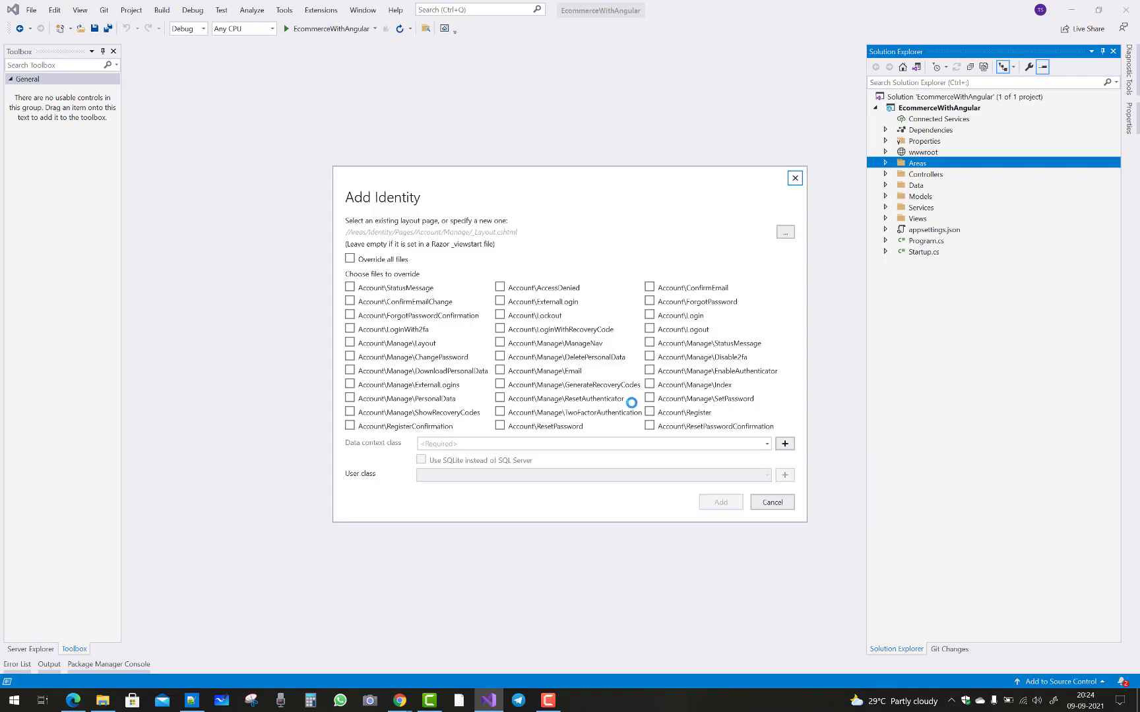
{"action": "left_click", "coordinate": [771, 501]}
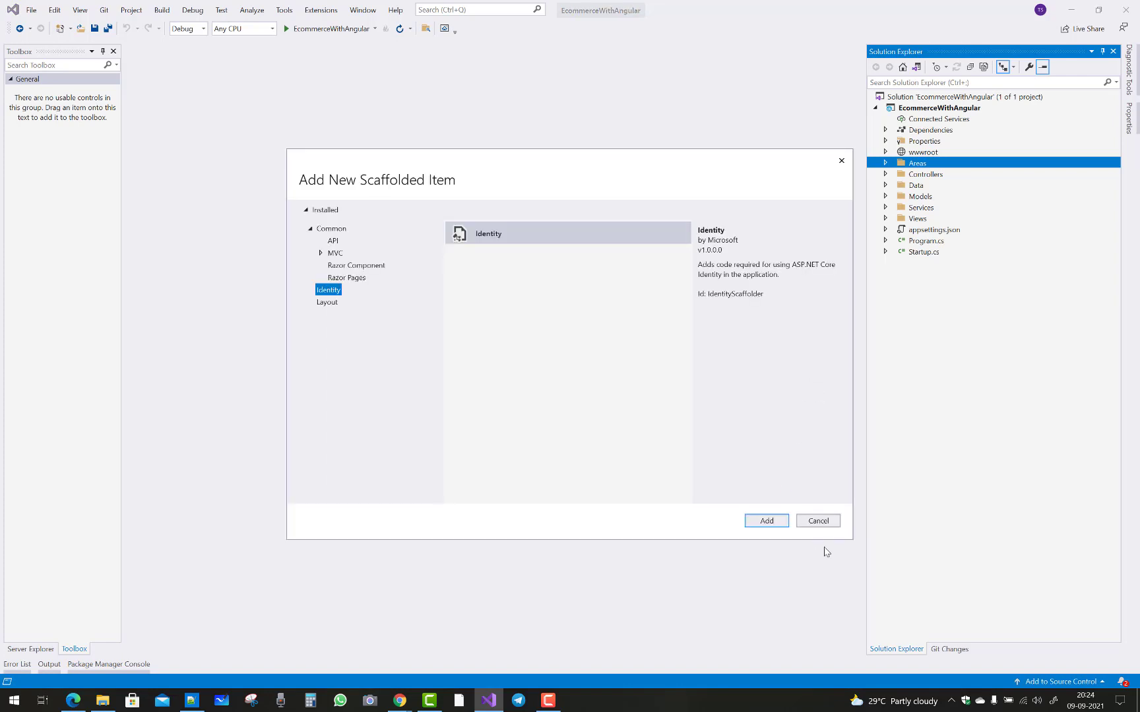
{"action": "left_click", "coordinate": [817, 521]}
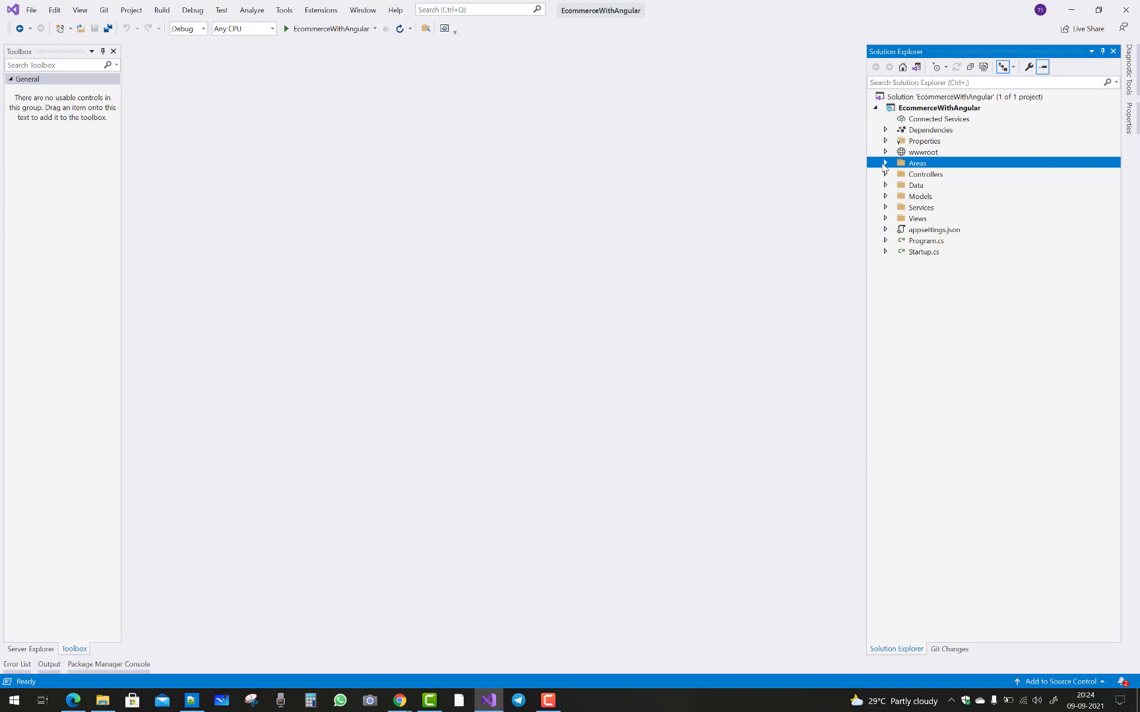
Open ApplicationDbContext.cs from Data, change its base to IdentityDbContext<Customer>, and save
{"action": "left_click", "coordinate": [885, 186]}
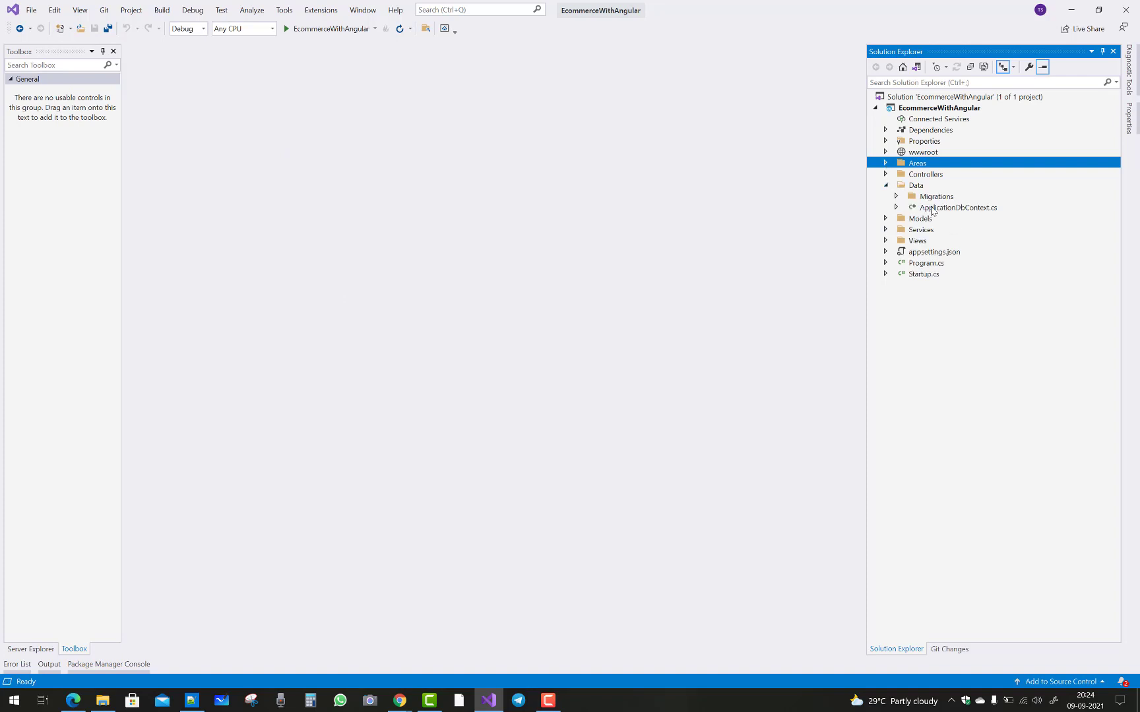
{"action": "double_click", "coordinate": [957, 207]}
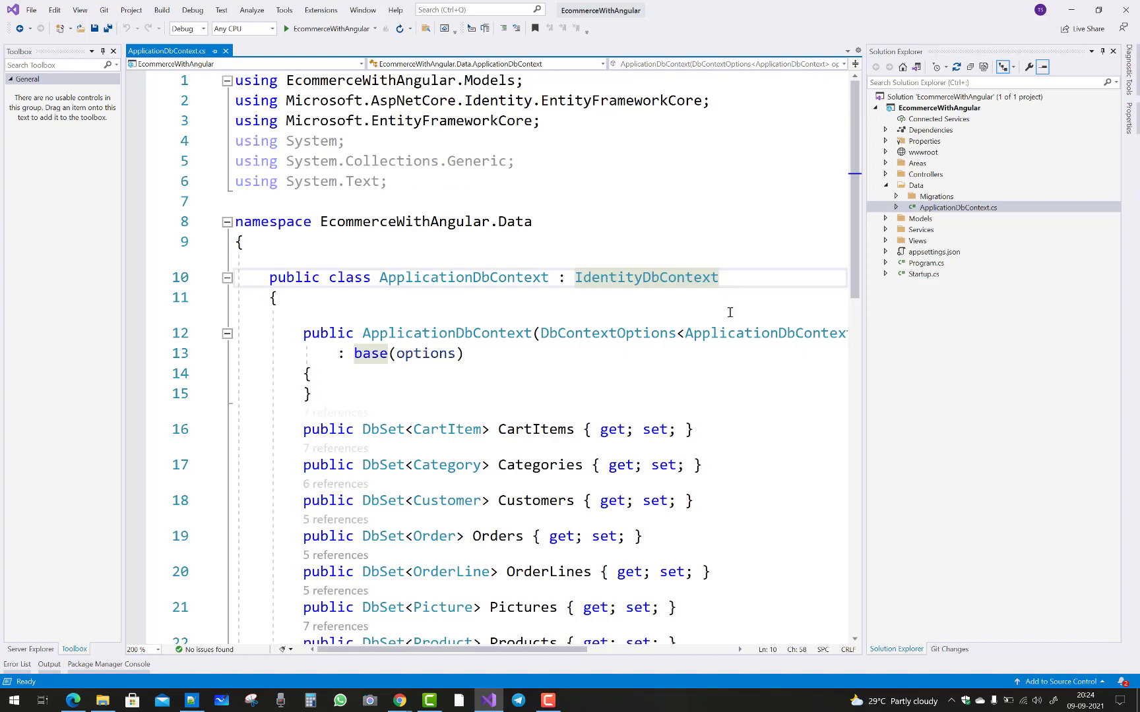
{"action": "type", "text": "<Customer>"}
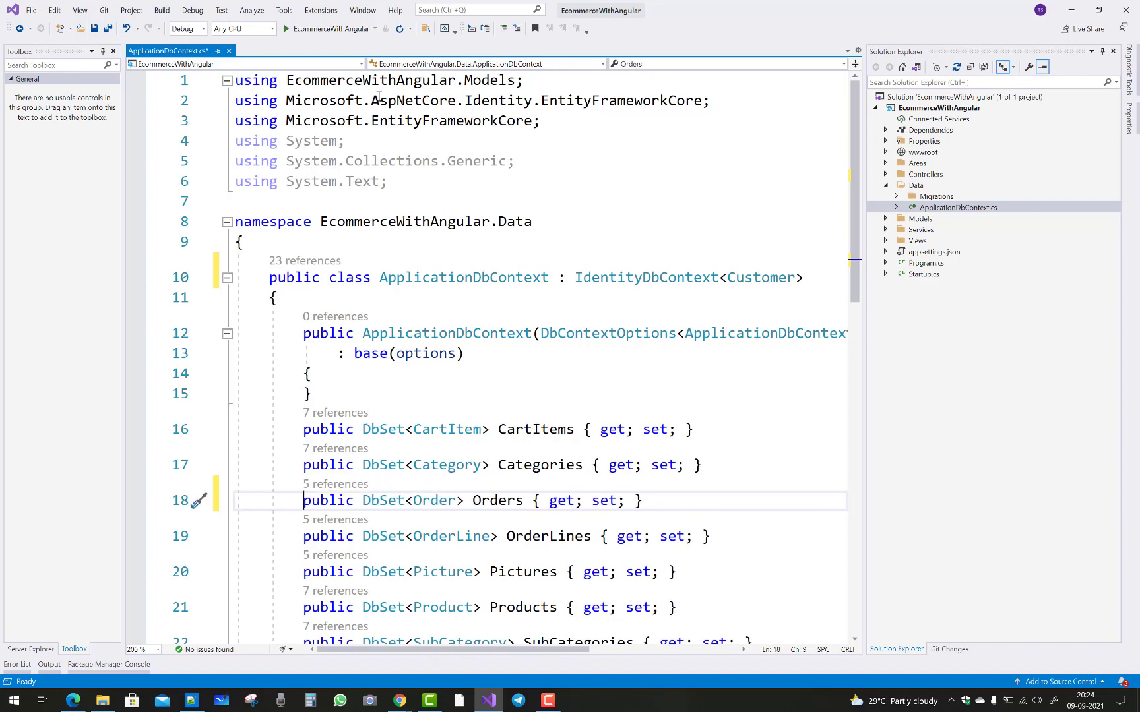
{"action": "key", "text": "ctrl+s"}
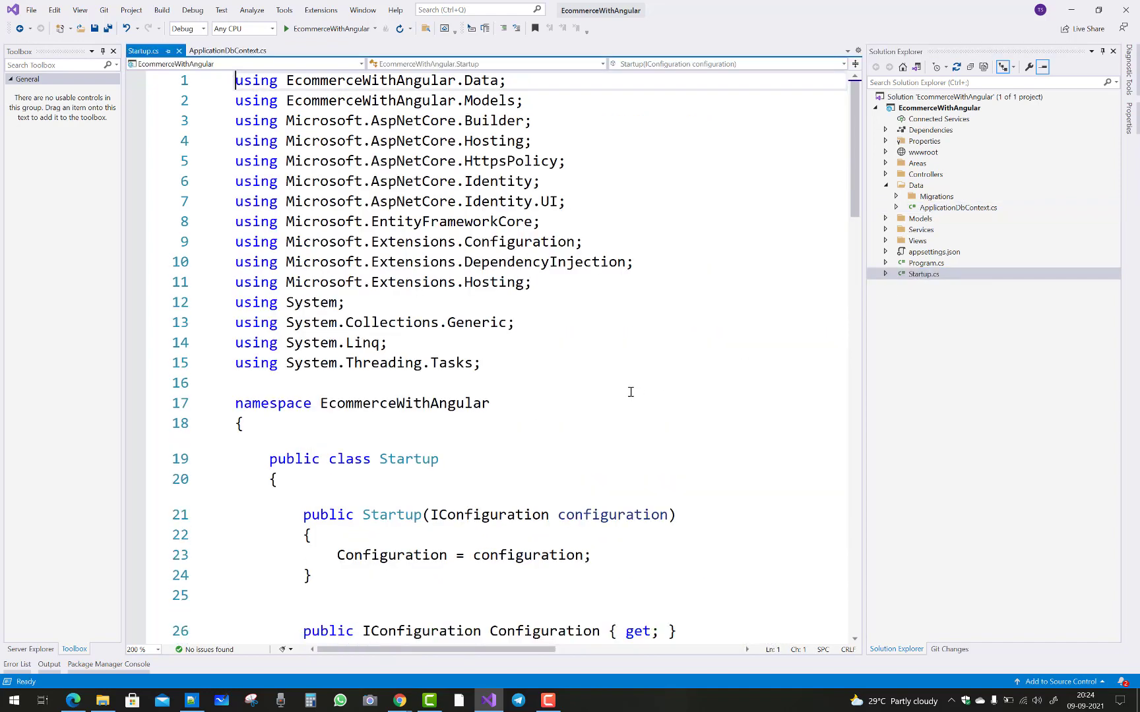
Review Startup.cs, inspect Customer.cs from Models, then close it and collapse Models
{"action": "scroll", "scroll_direction": "down", "scroll_amount": 3}
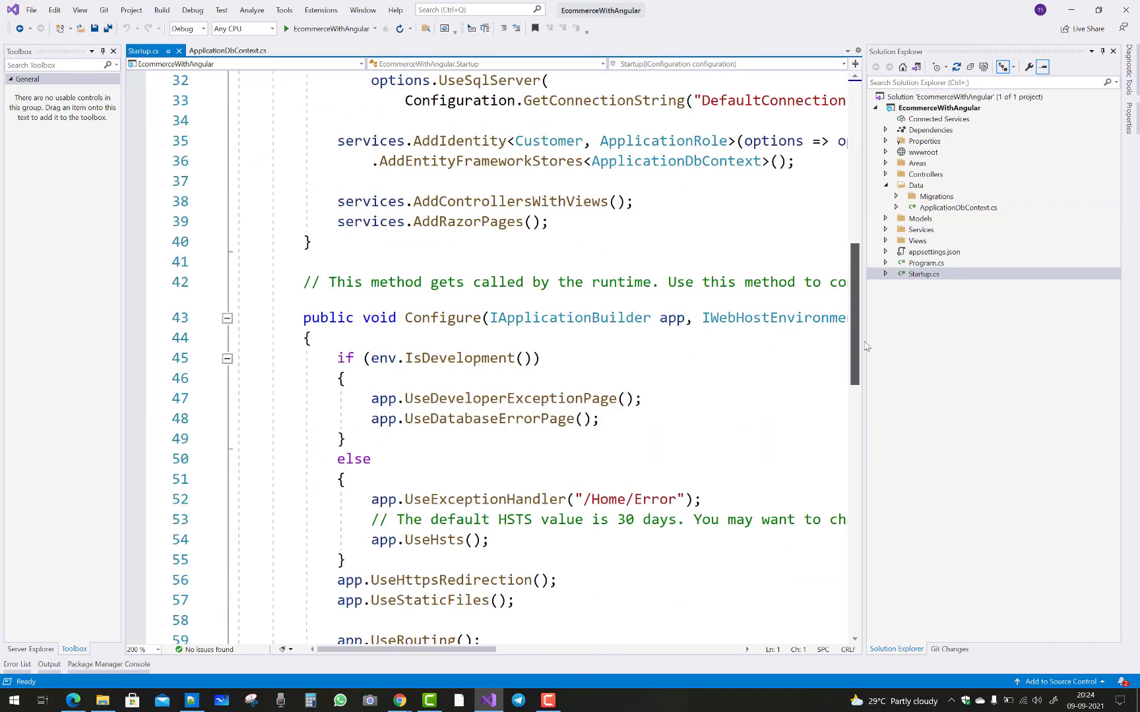
{"action": "scroll", "scroll_direction": "up", "scroll_amount": 3}
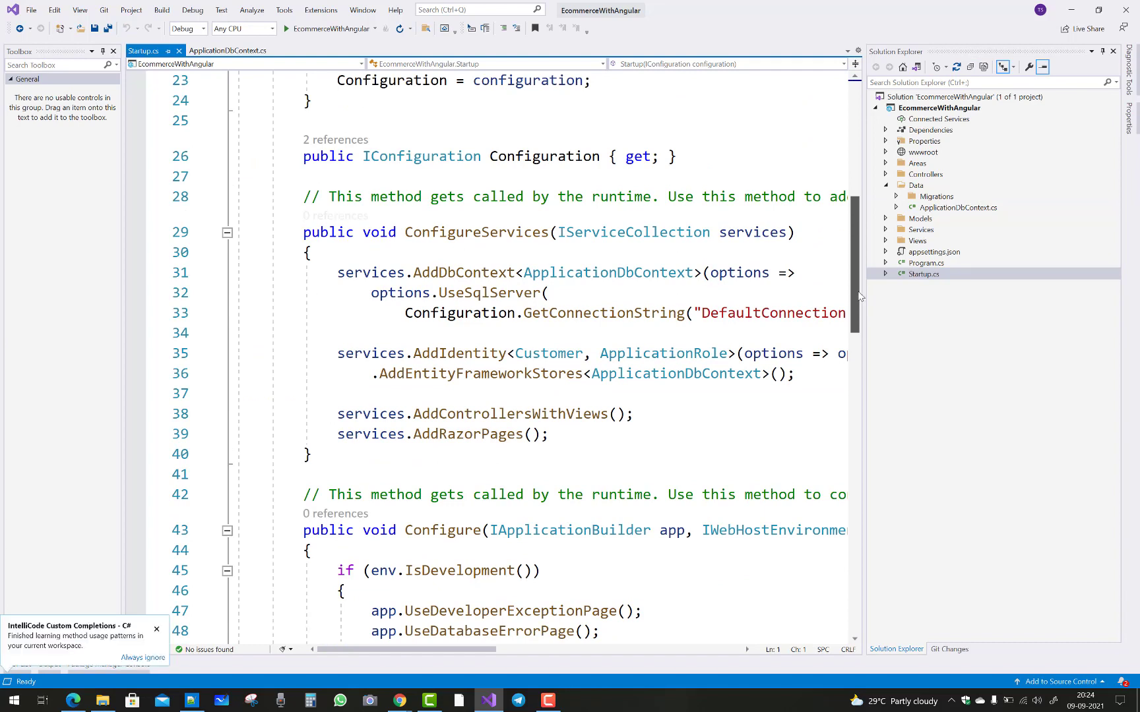
{"action": "mouse_move", "coordinate": [855, 322]}
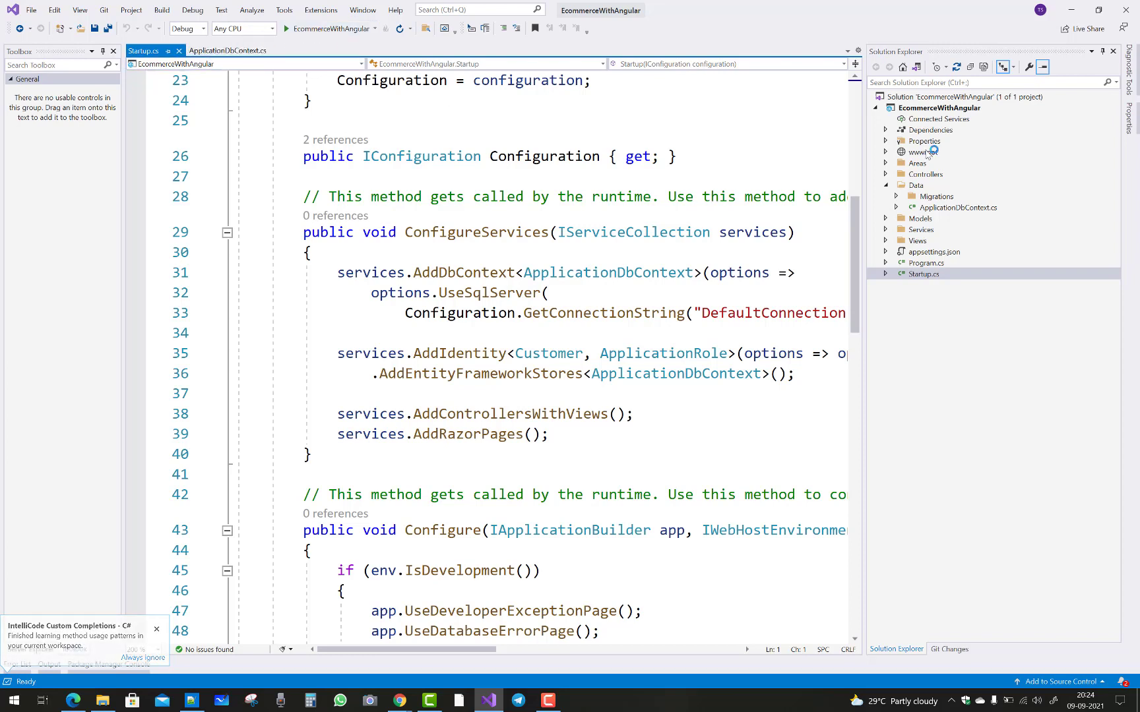
{"action": "mouse_move", "coordinate": [921, 164]}
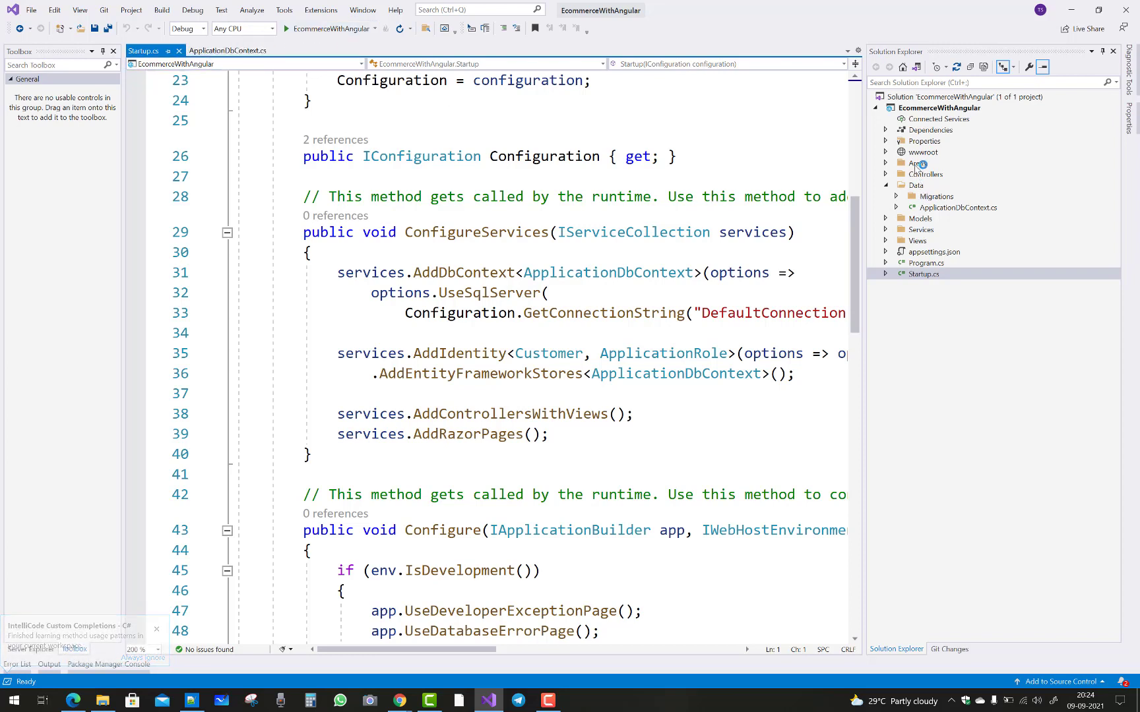
{"action": "right_click", "coordinate": [917, 163]}
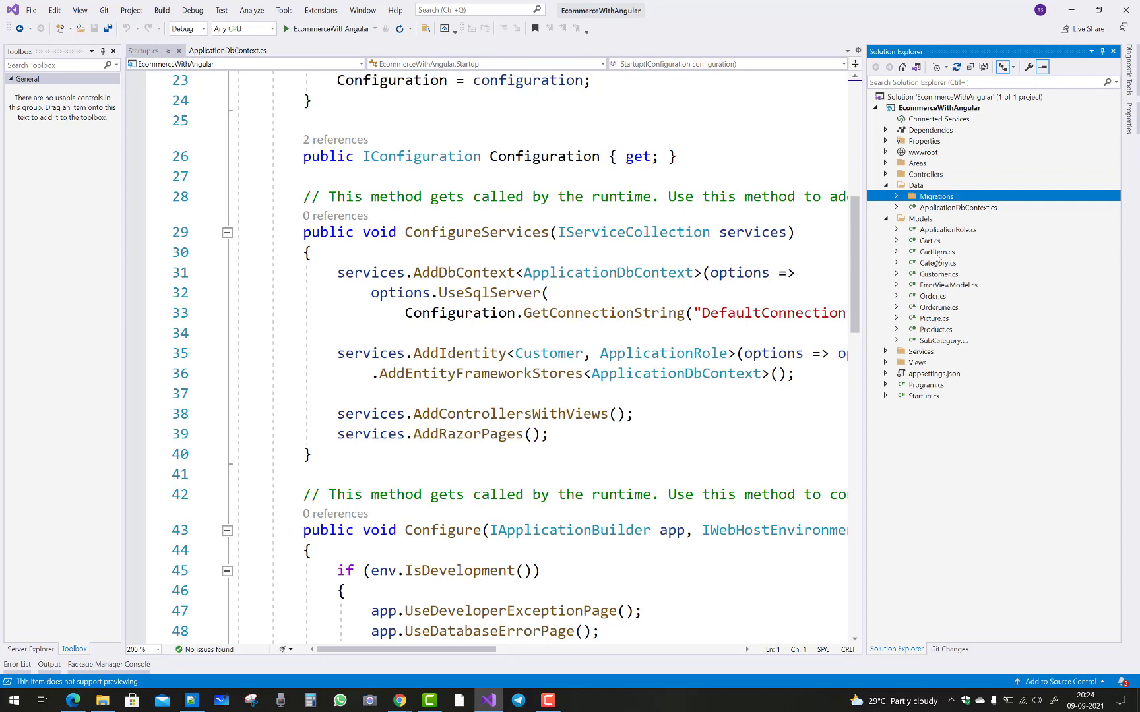
{"action": "double_click", "coordinate": [938, 274]}
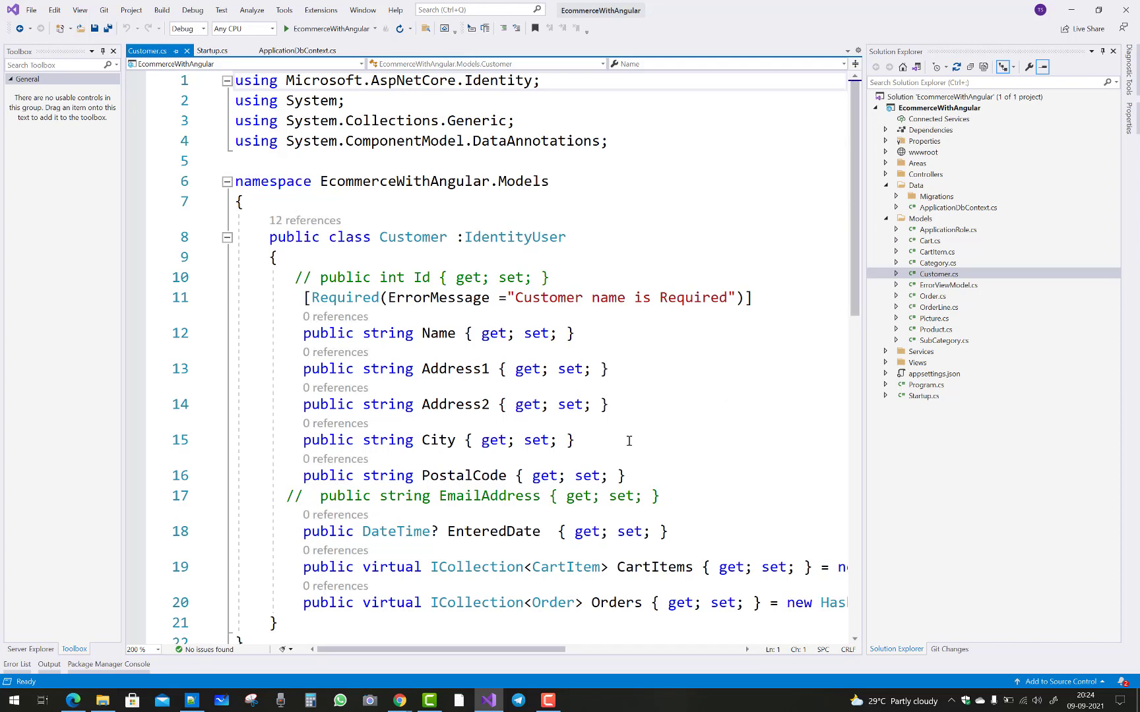
{"action": "mouse_move", "coordinate": [216, 111]}
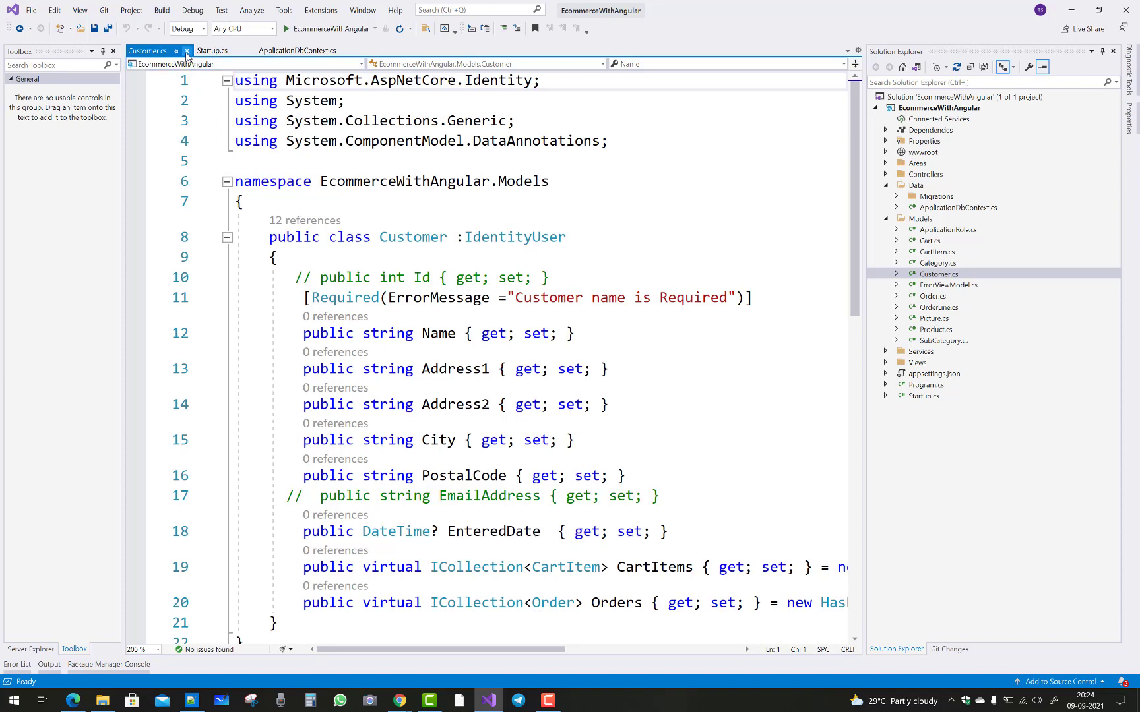
{"action": "left_click", "coordinate": [212, 50]}
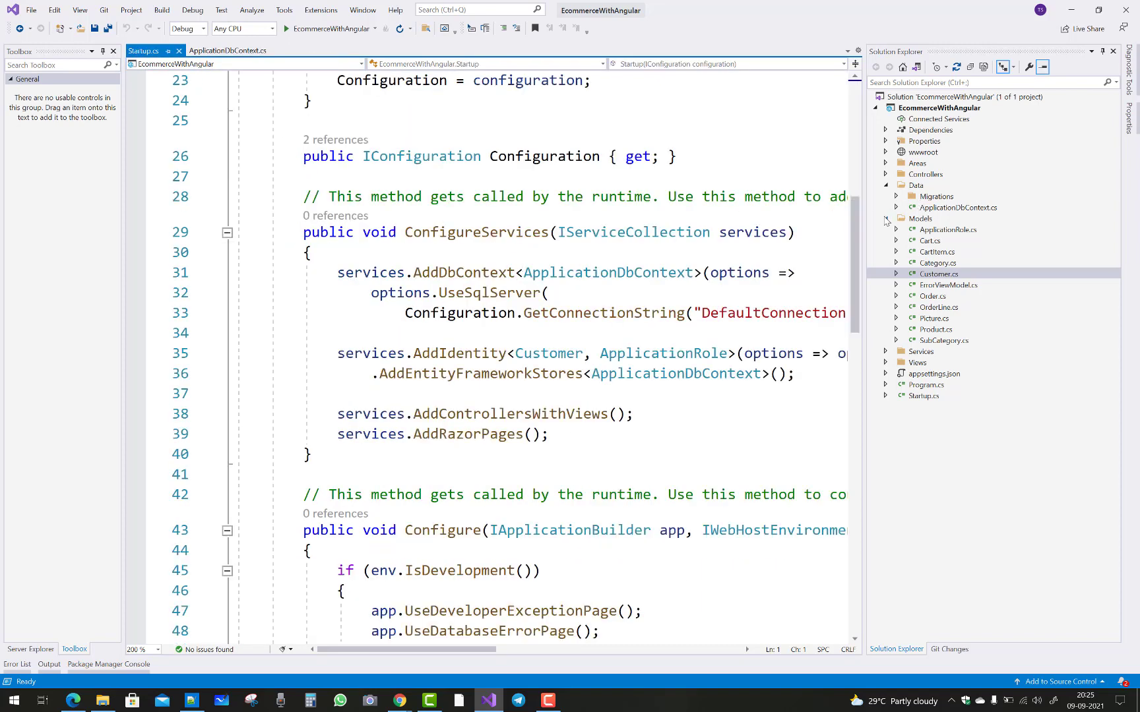
{"action": "left_click", "coordinate": [886, 218]}
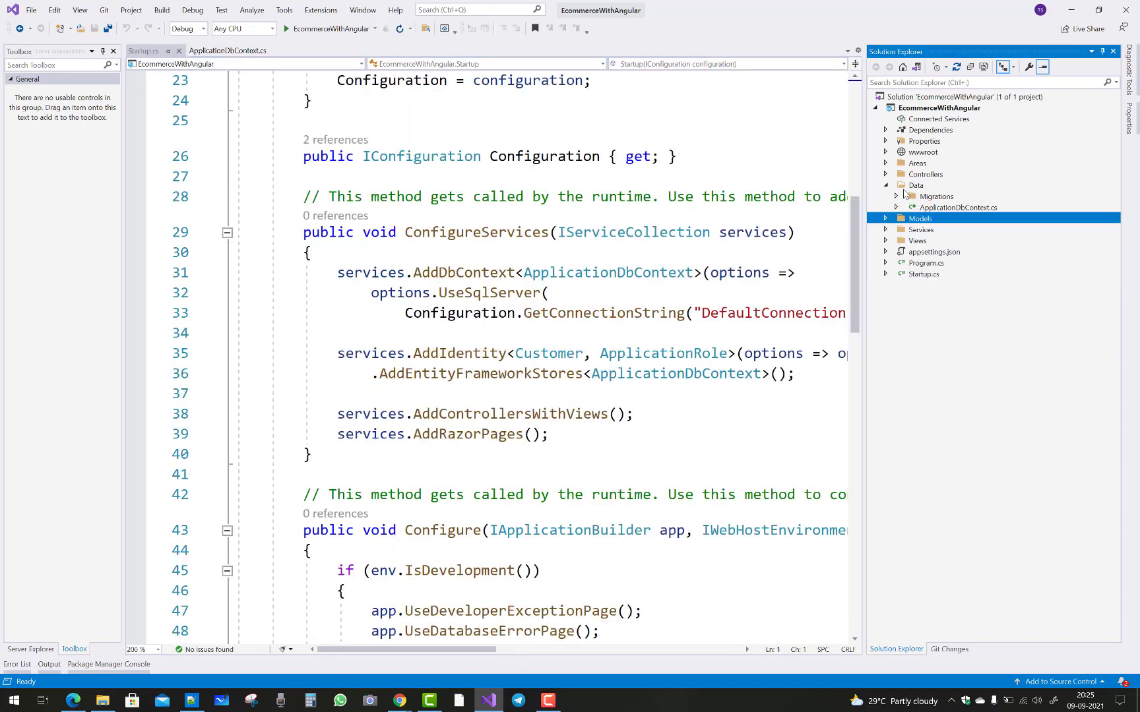
Scaffold Identity into Areas with Override all files checked, choosing the data context
{"action": "right_click", "coordinate": [918, 163]}
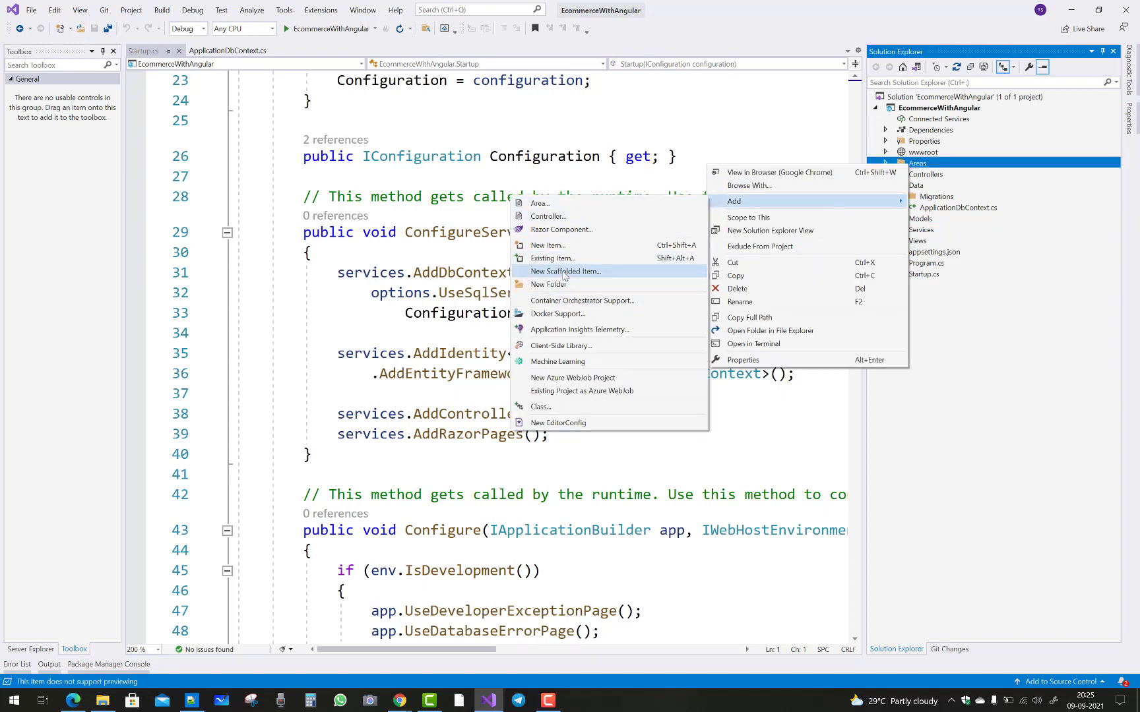
{"action": "left_click", "coordinate": [566, 271]}
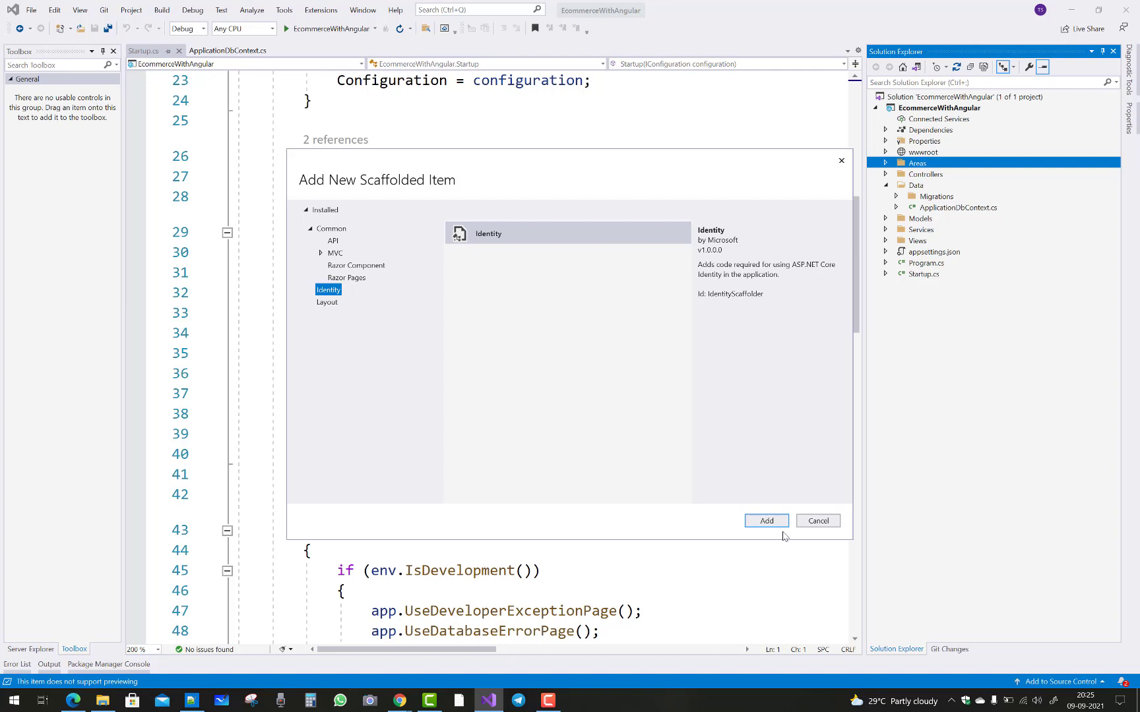
{"action": "left_click", "coordinate": [765, 521]}
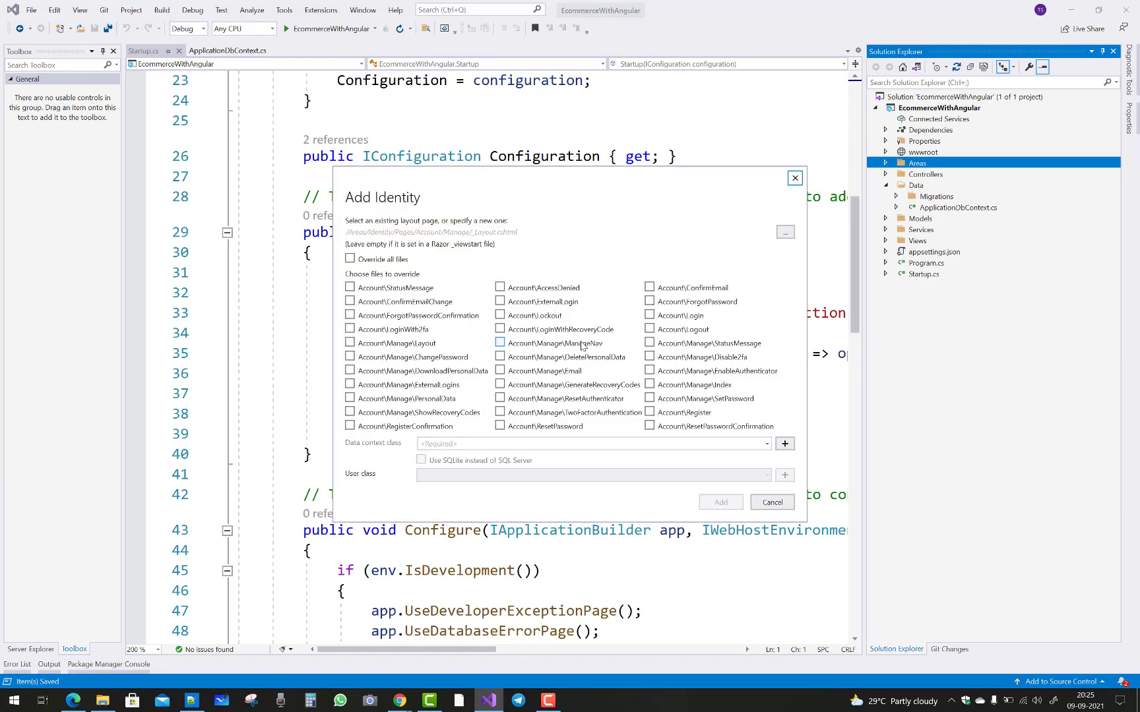
{"action": "left_click", "coordinate": [351, 259]}
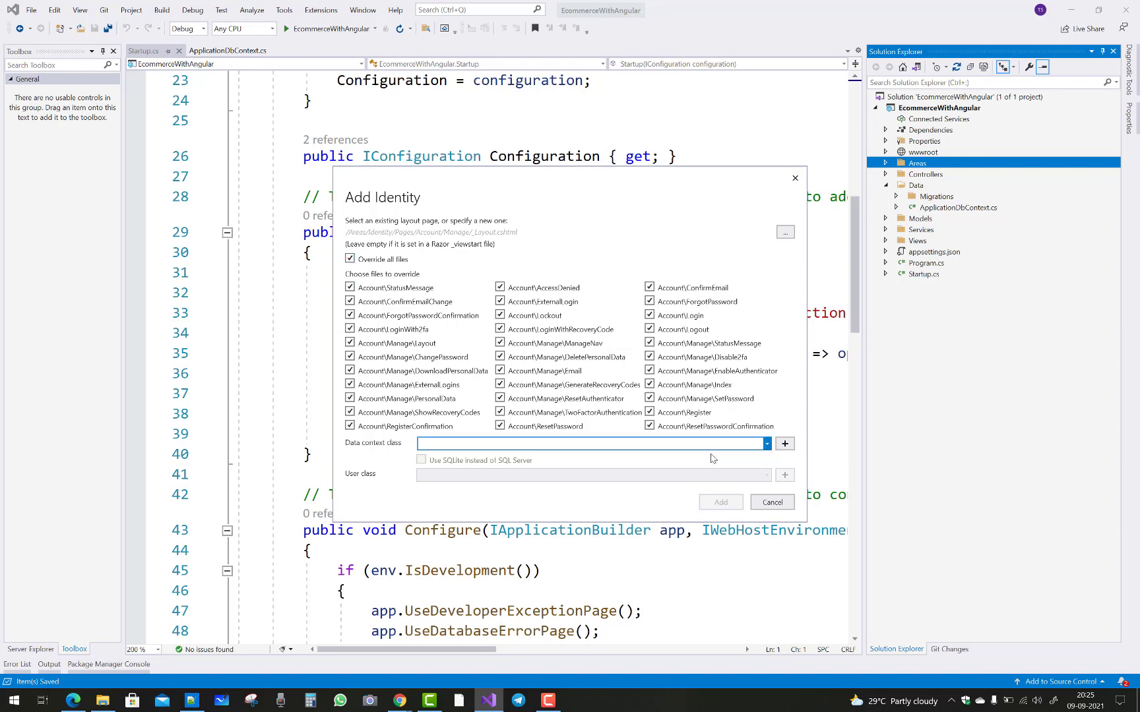
{"action": "left_click", "coordinate": [719, 502]}
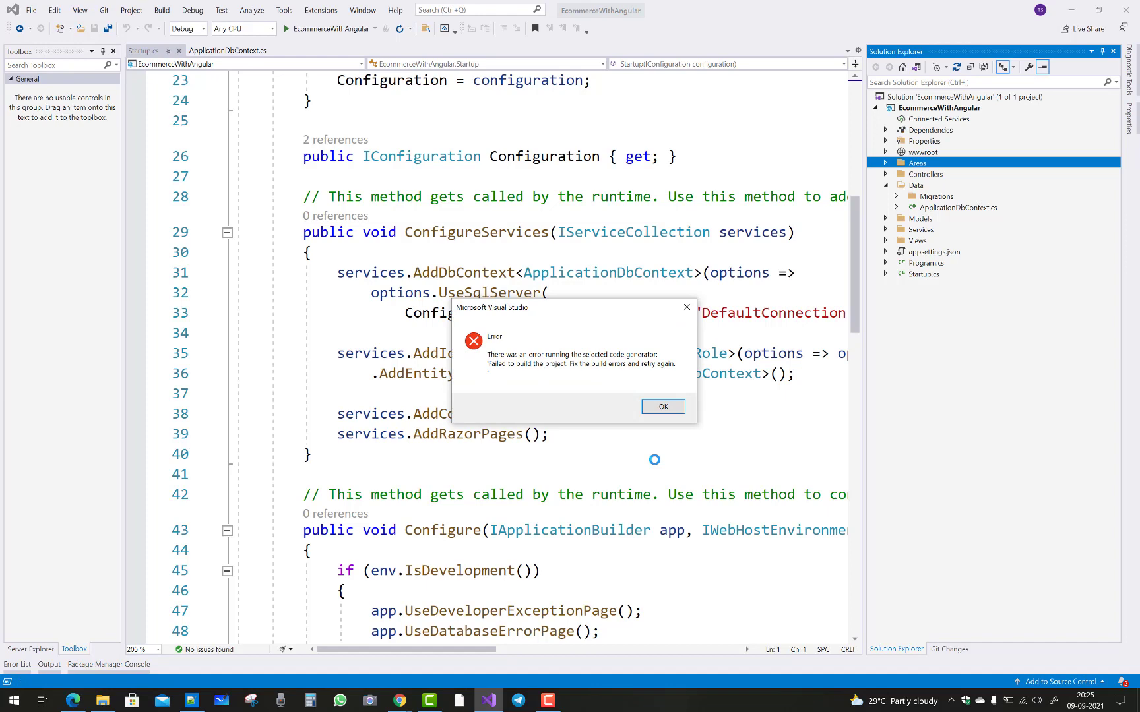
{"action": "mouse_move", "coordinate": [628, 427]}
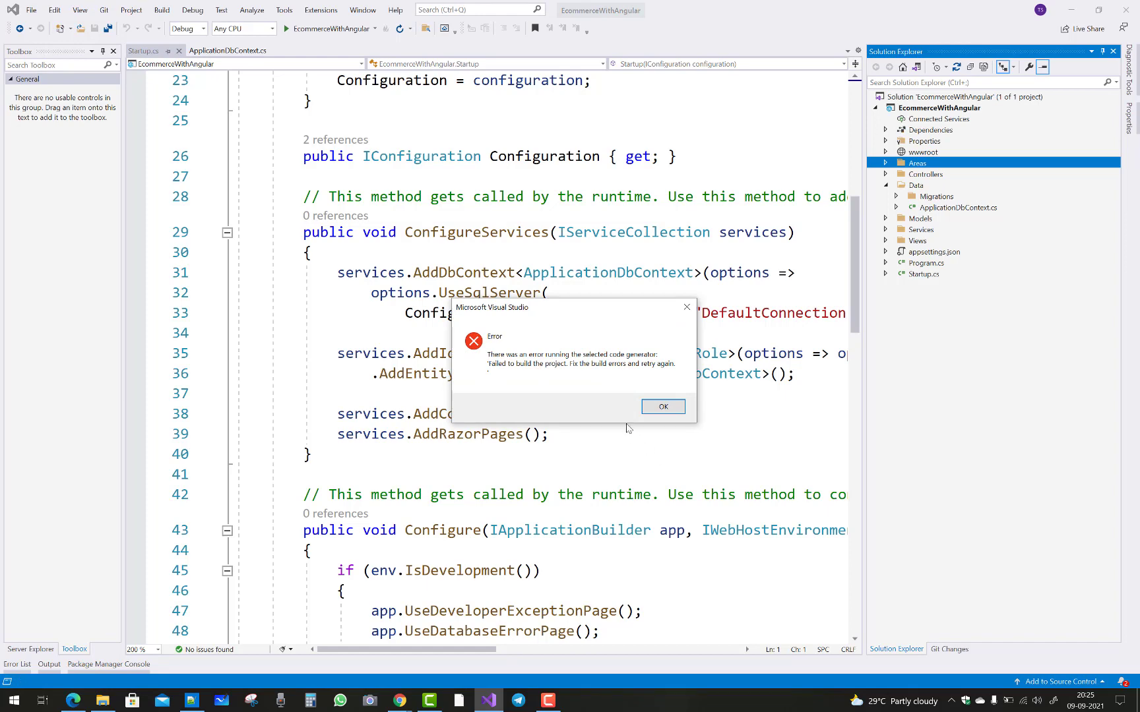
Dismiss the build error and both Identity scaffolding dialogs, then build EcommerceWithAngular
{"action": "left_click", "coordinate": [661, 405]}
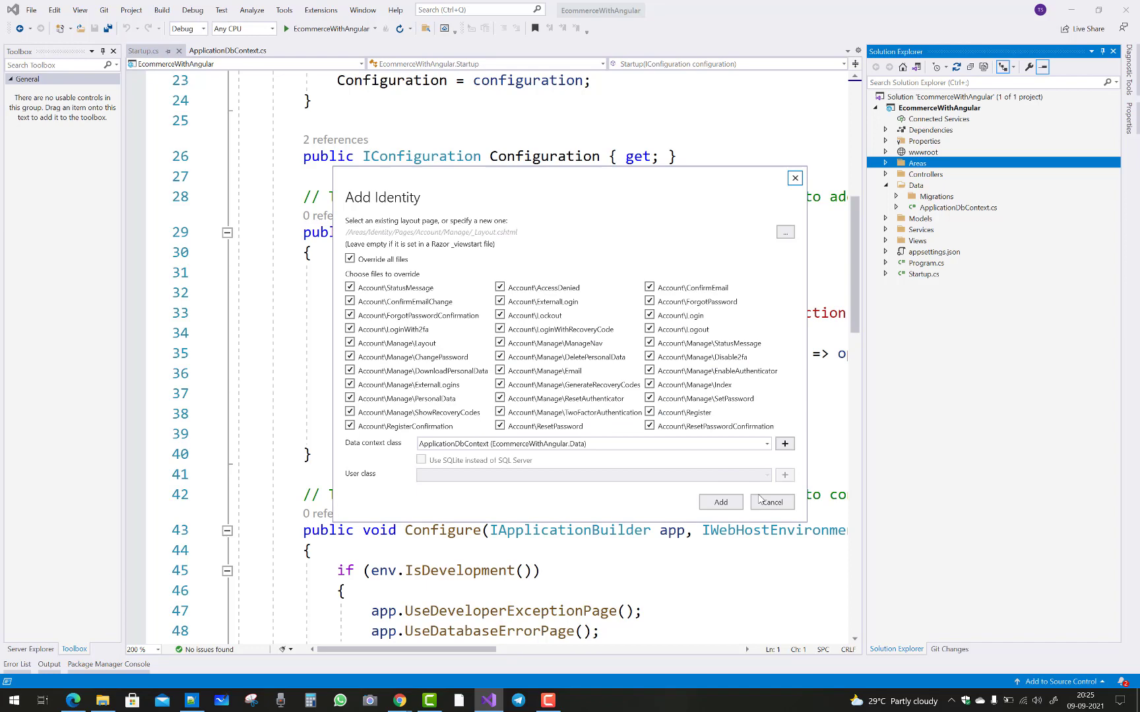
{"action": "left_click", "coordinate": [771, 501]}
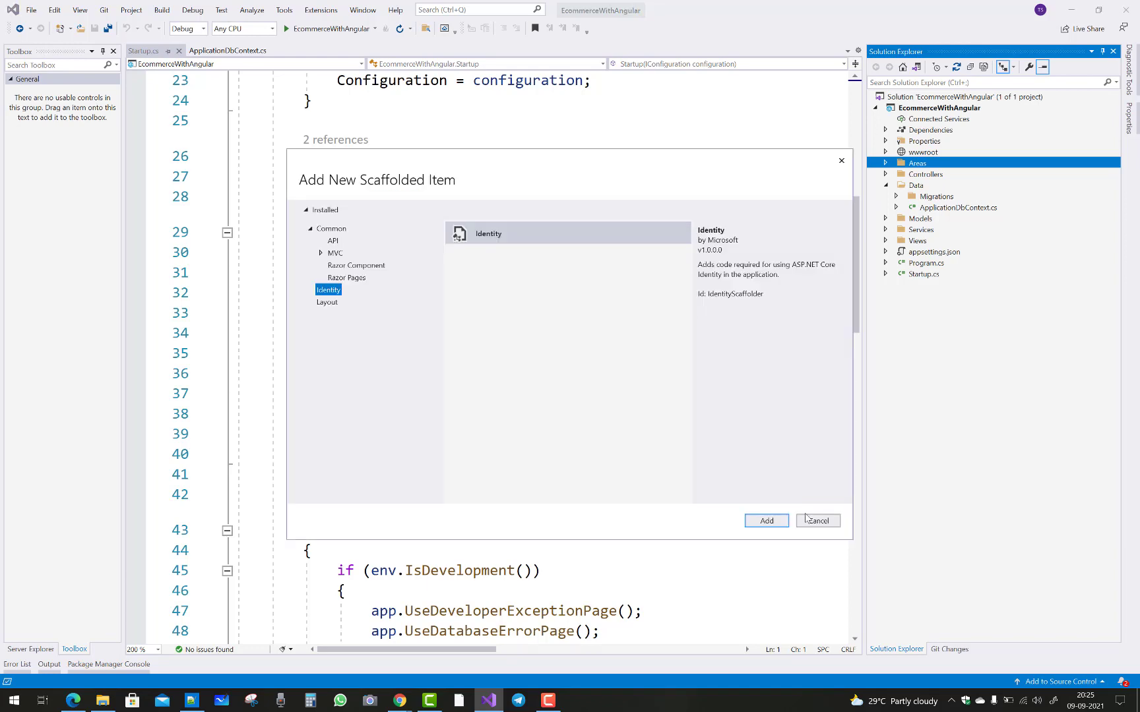
{"action": "left_click", "coordinate": [817, 521]}
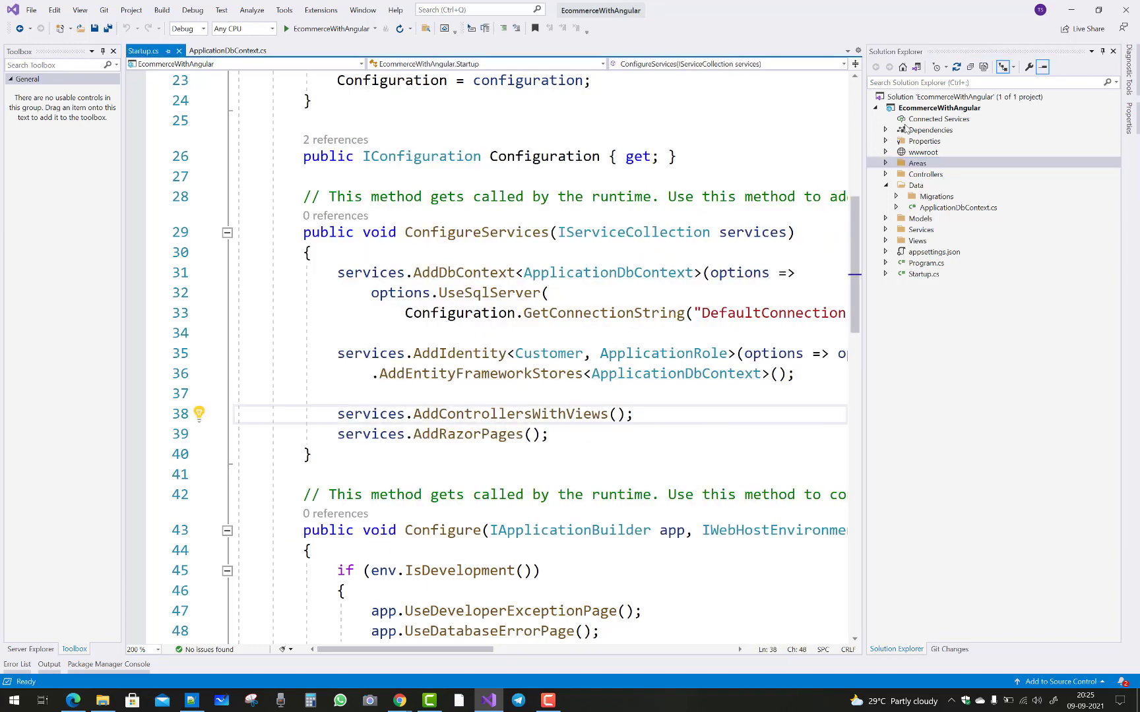
{"action": "right_click", "coordinate": [939, 108]}
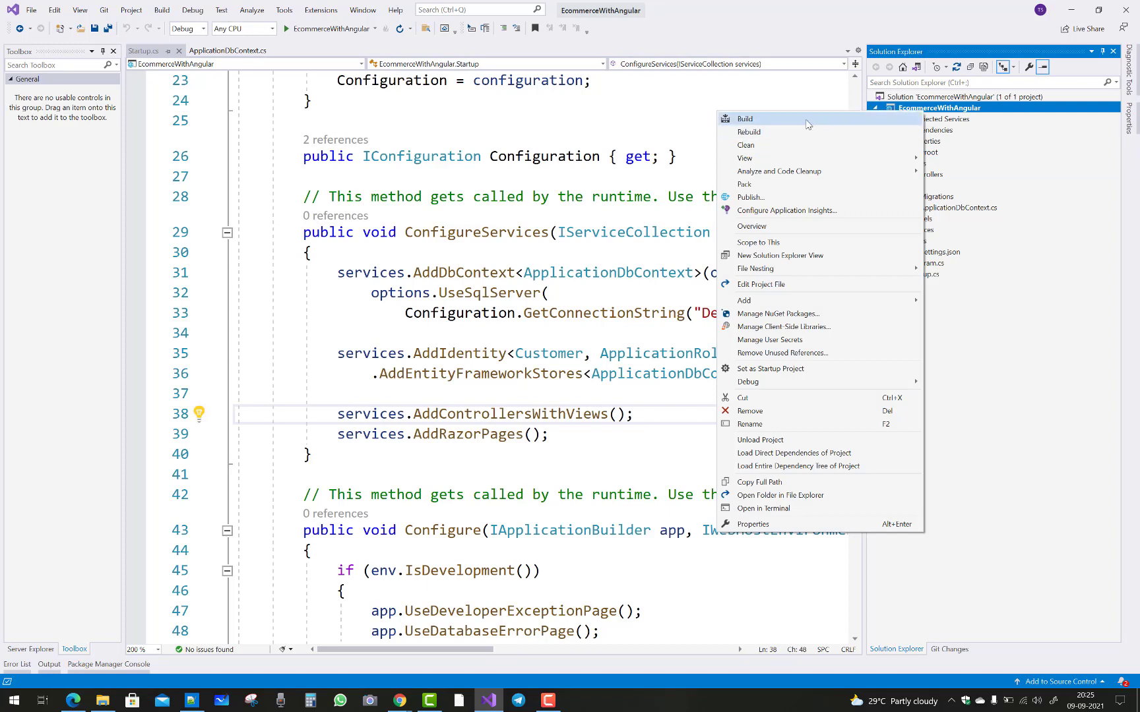
{"action": "left_click", "coordinate": [743, 119]}
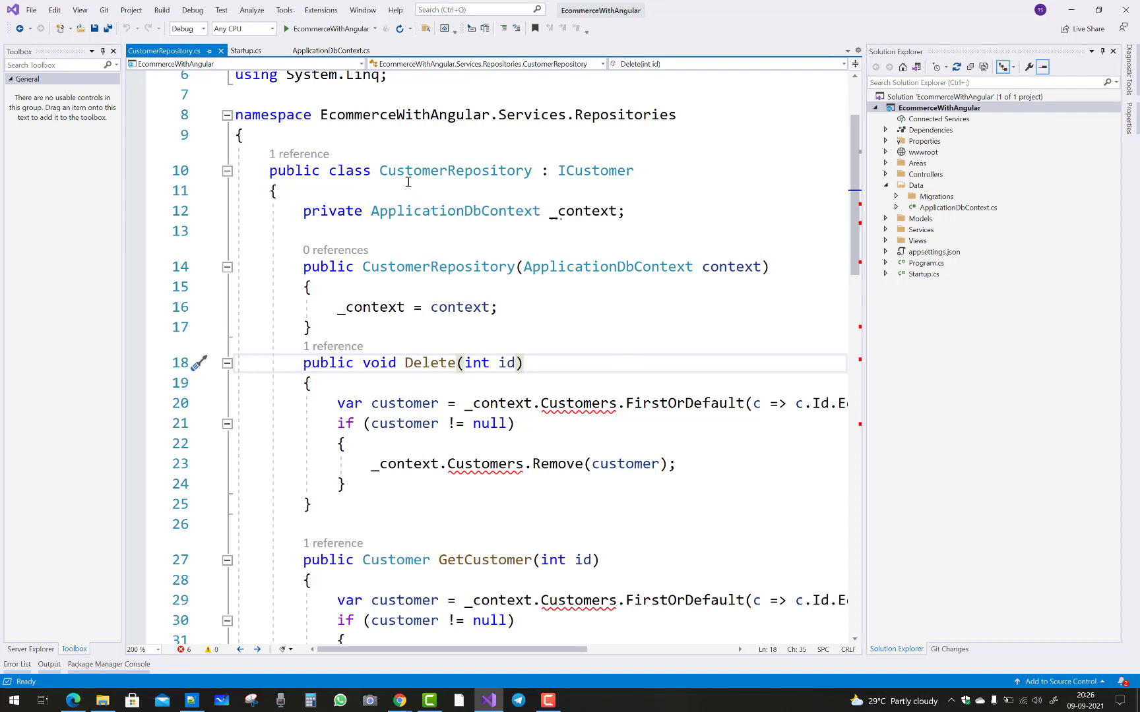
Comment out the ICustomer interface from the Services/Infrastructures folder with Ctrl+K, Ctrl+C
{"action": "double_click", "coordinate": [455, 170]}
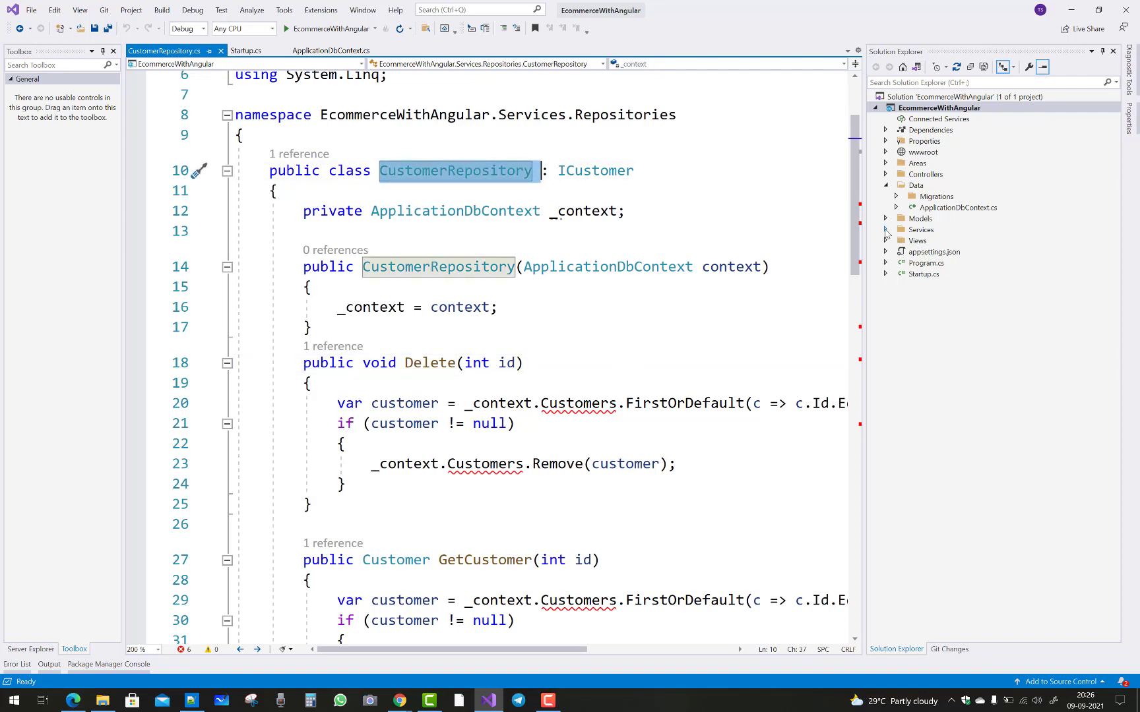
{"action": "left_click", "coordinate": [888, 230]}
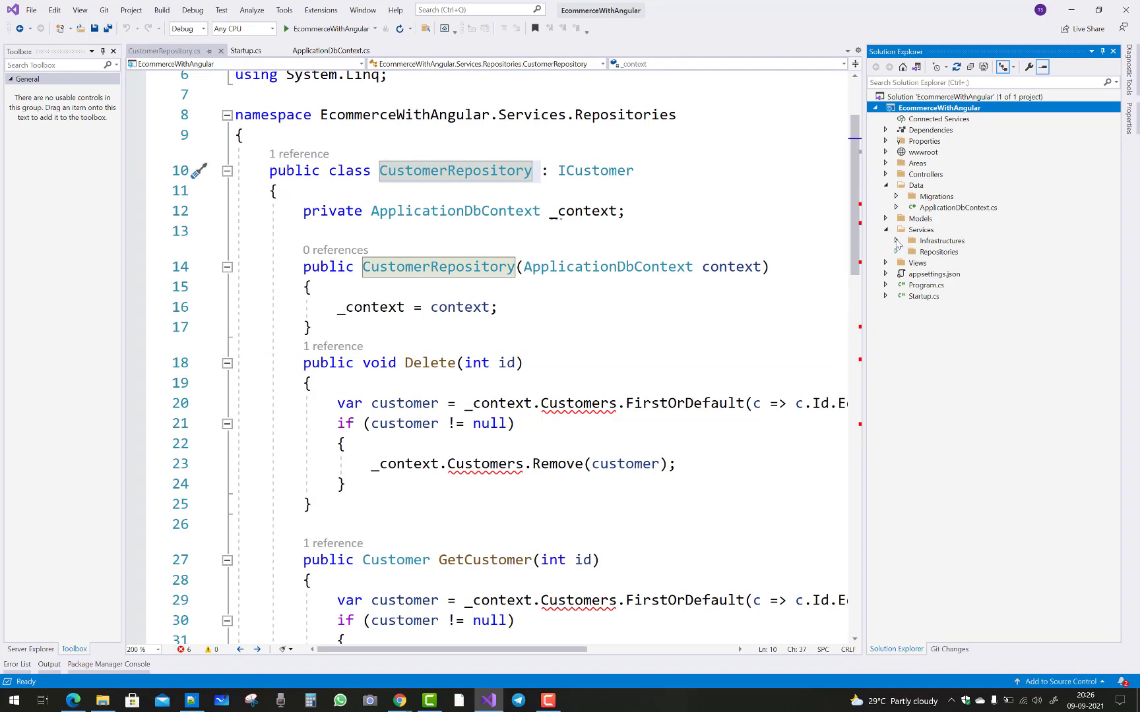
{"action": "left_click", "coordinate": [898, 241]}
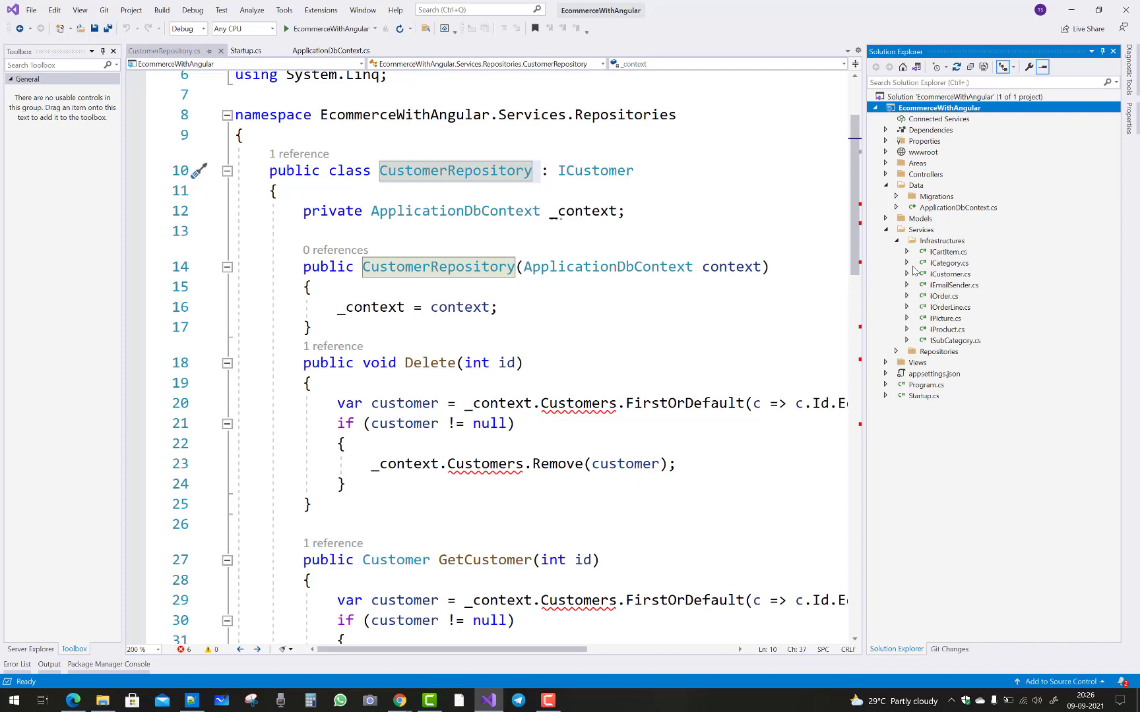
{"action": "mouse_move", "coordinate": [945, 280]}
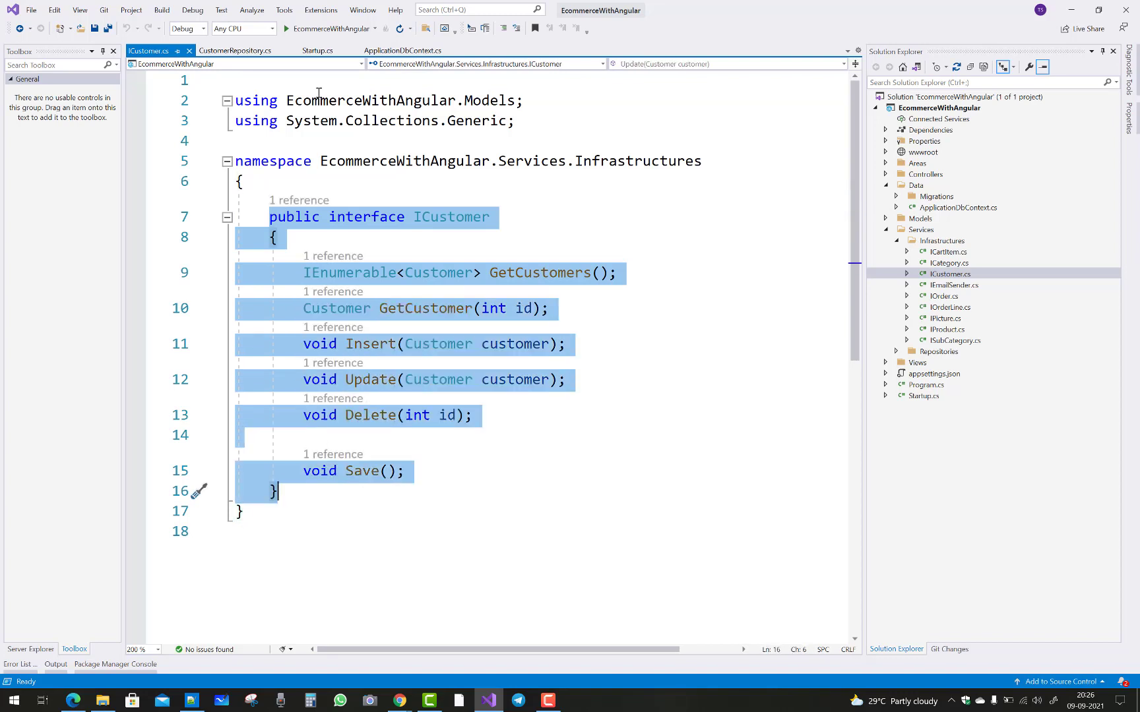
{"action": "key", "text": "ctrl+k ctrl+c"}
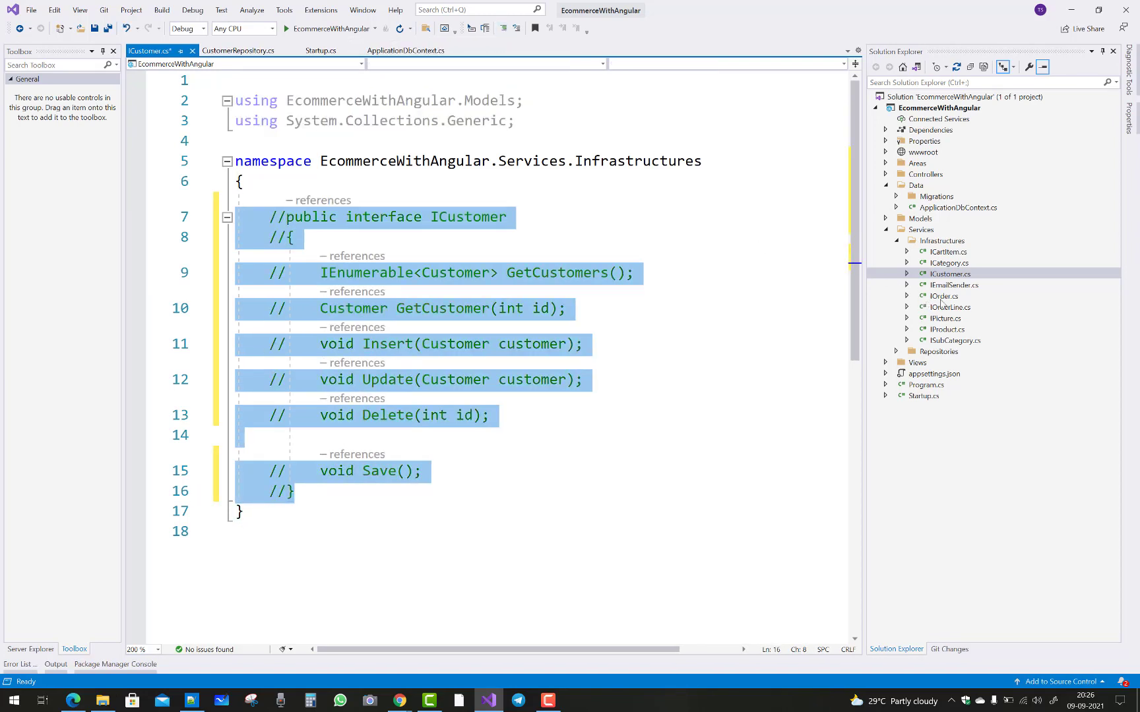
{"action": "left_click", "coordinate": [898, 352]}
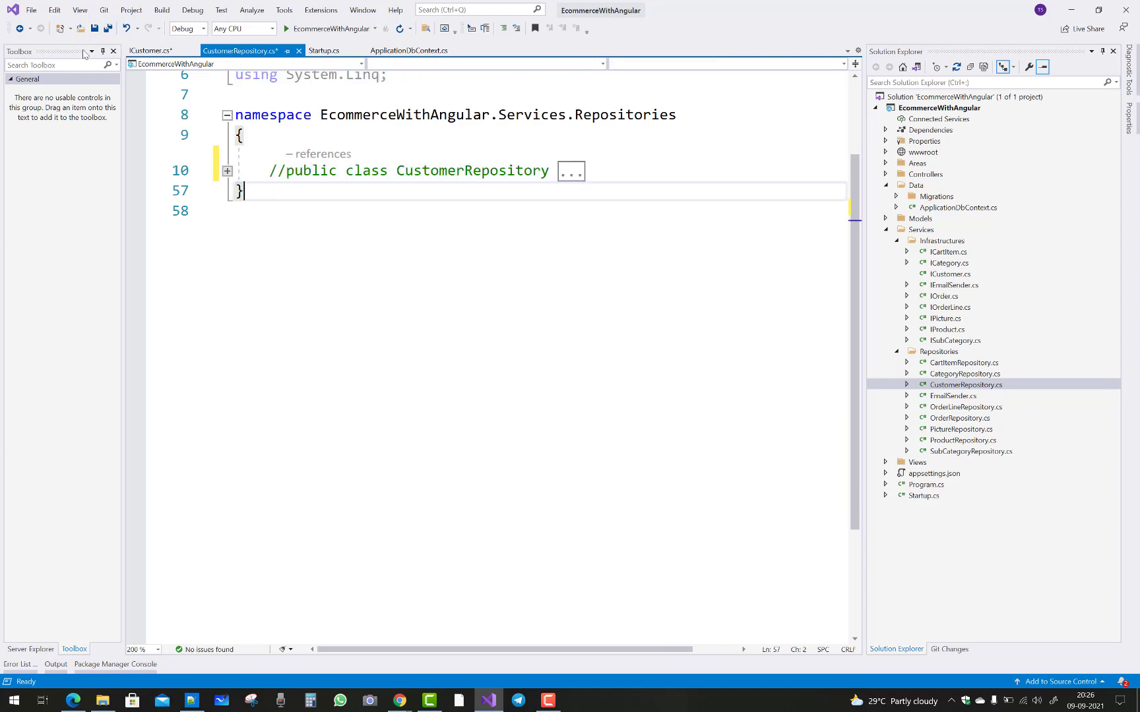
Check the commented-out CustomerRepository class, then close the CustomerRepository and ICustomer tabs
{"action": "left_click", "coordinate": [228, 171]}
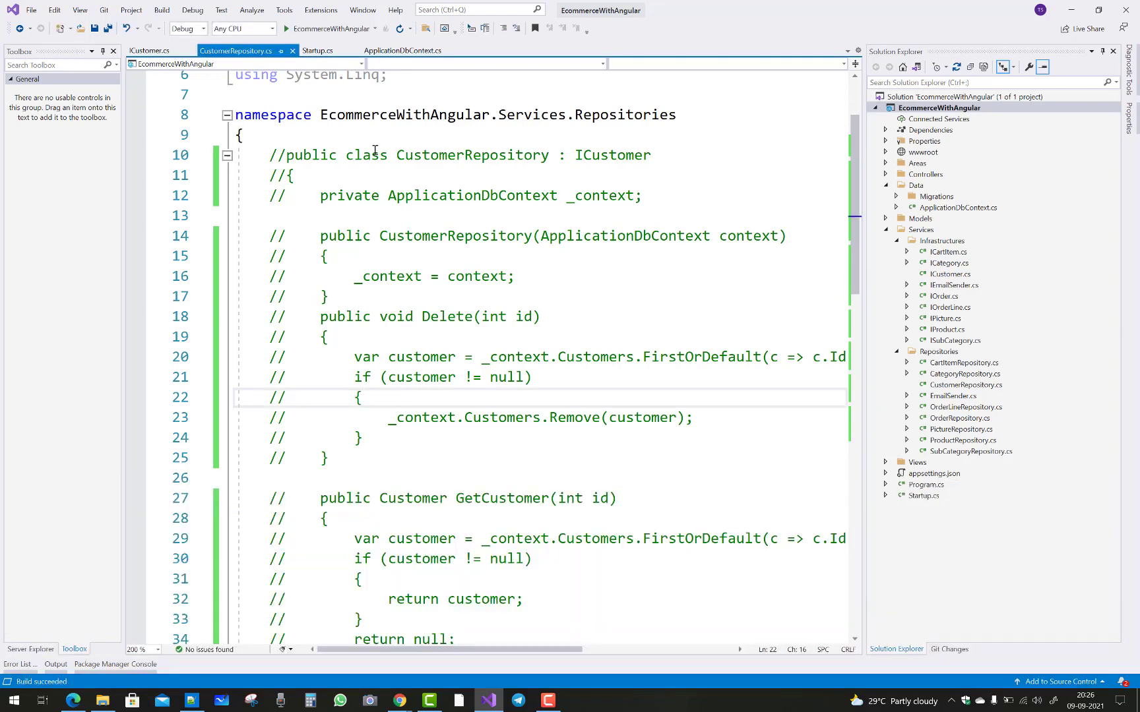
{"action": "left_click", "coordinate": [149, 50]}
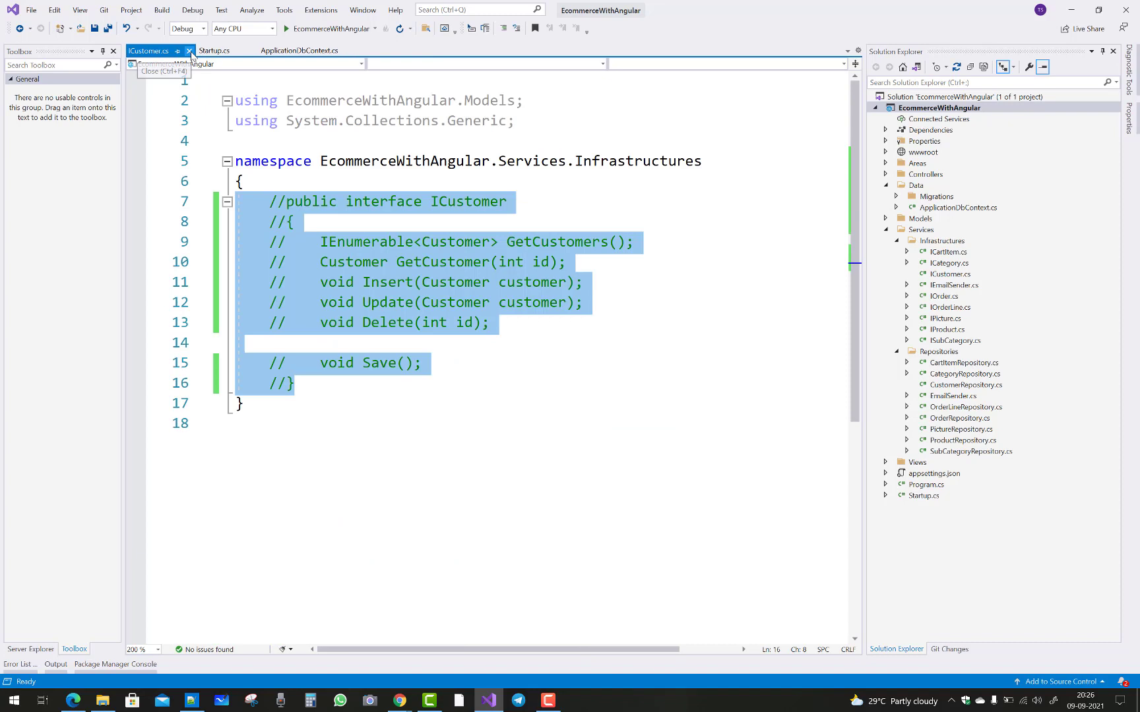
{"action": "left_click", "coordinate": [188, 50]}
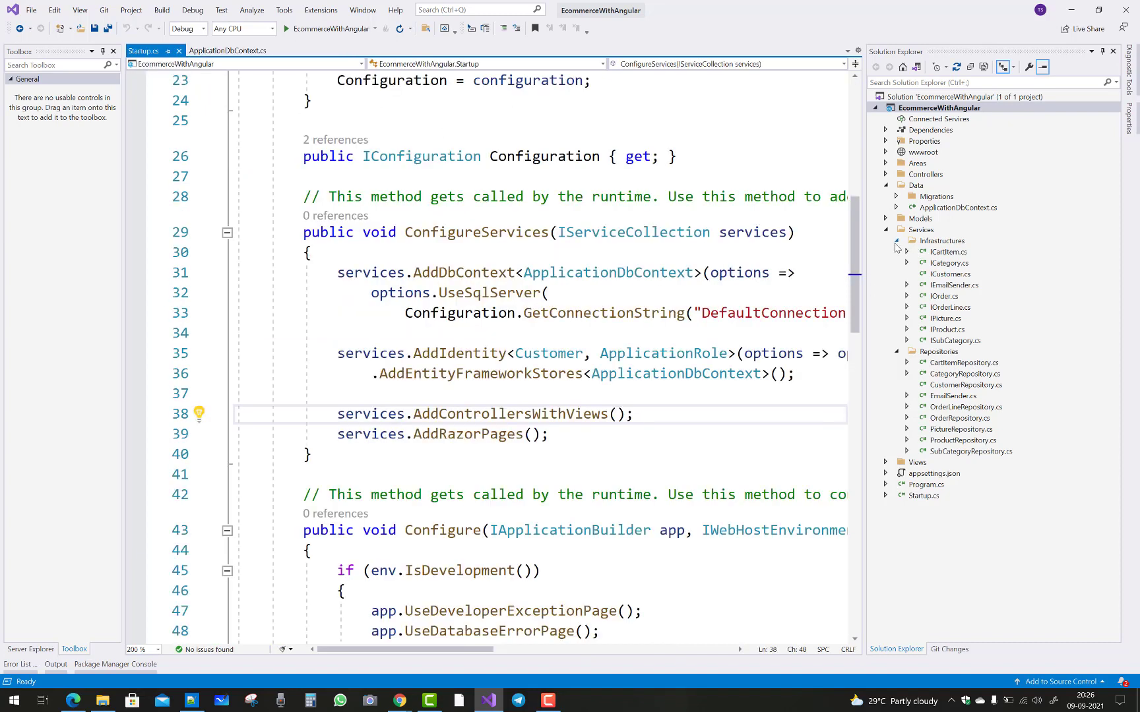
Add an Identity scaffolded item to the Areas folder using ApplicationDbContext as the data context
{"action": "left_click", "coordinate": [907, 230]}
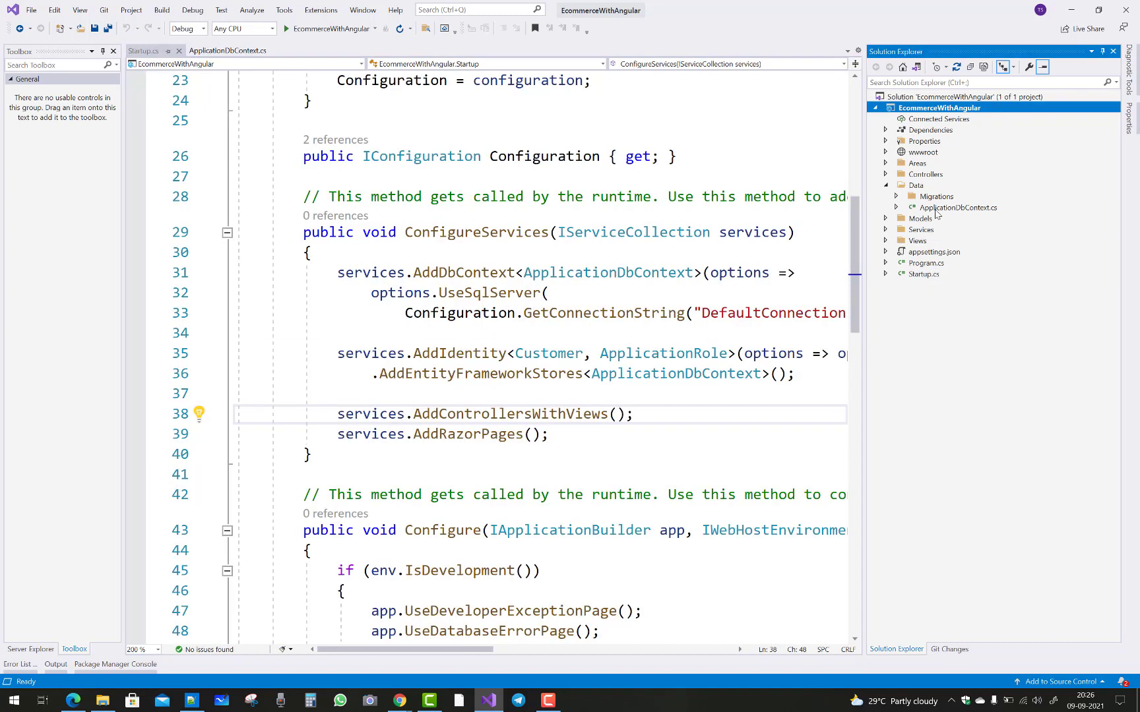
{"action": "left_click", "coordinate": [918, 163]}
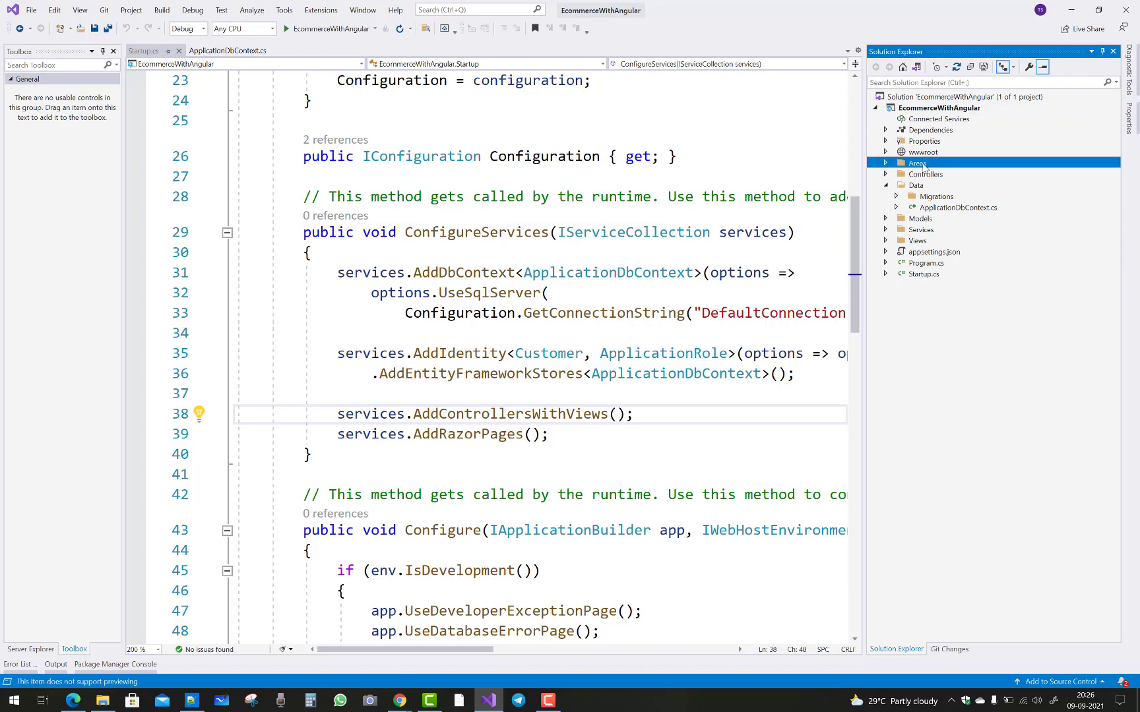
{"action": "right_click", "coordinate": [917, 163]}
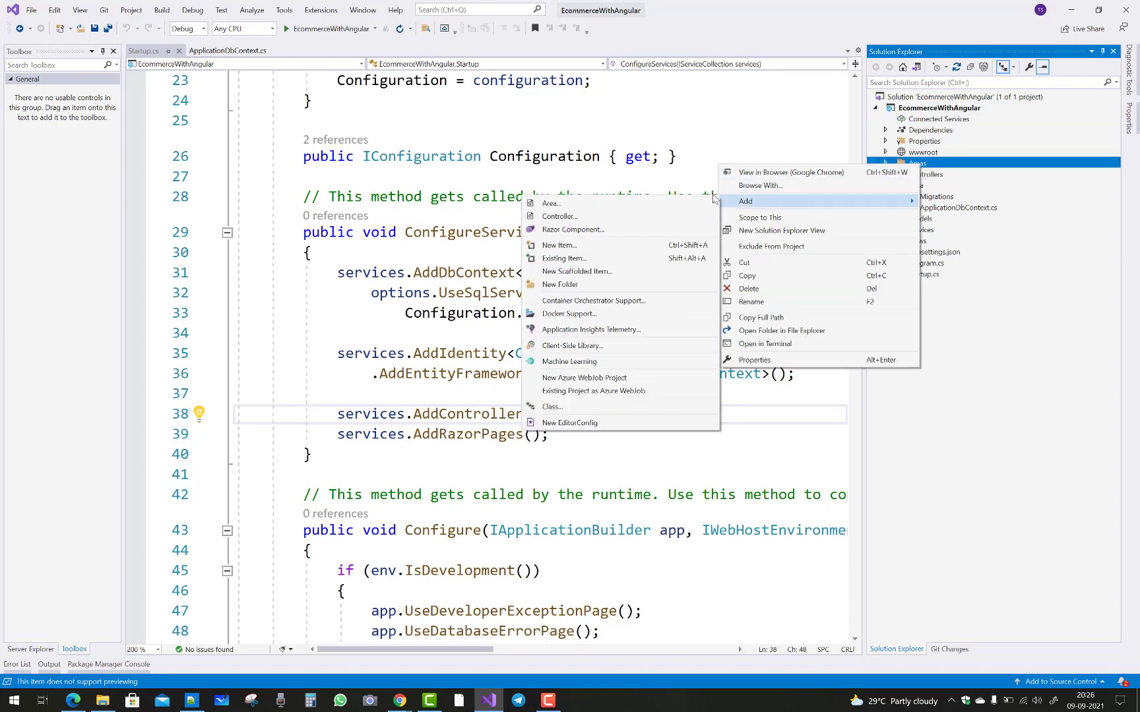
{"action": "mouse_move", "coordinate": [573, 229]}
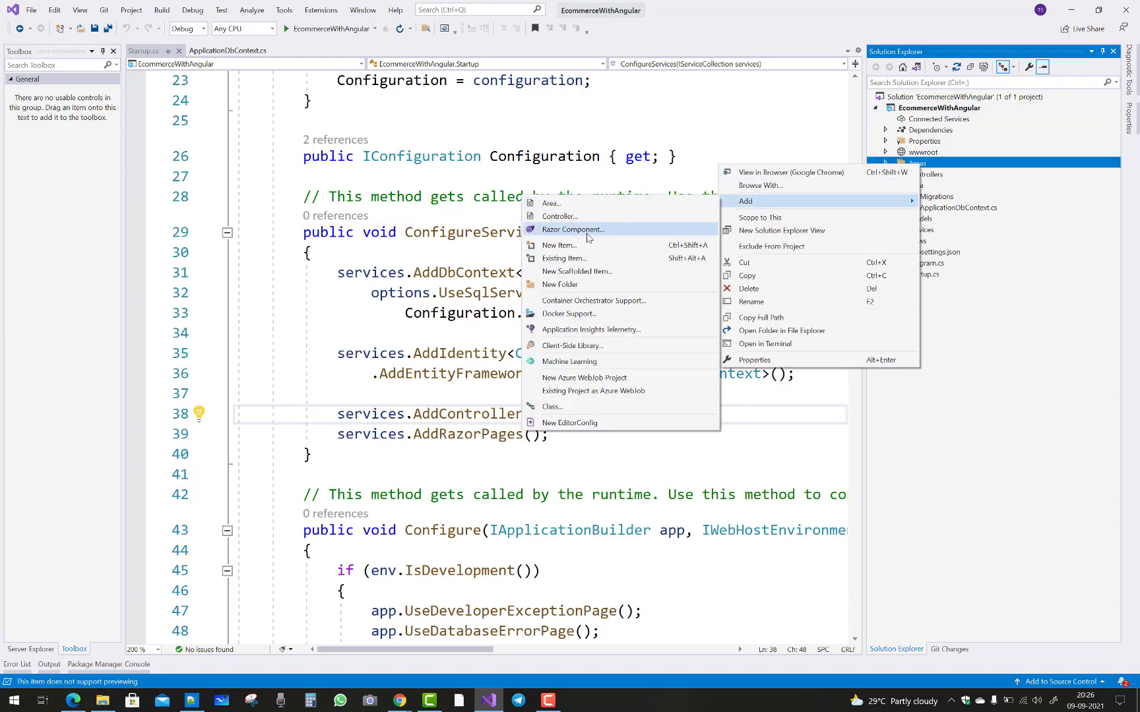
{"action": "left_click", "coordinate": [577, 271]}
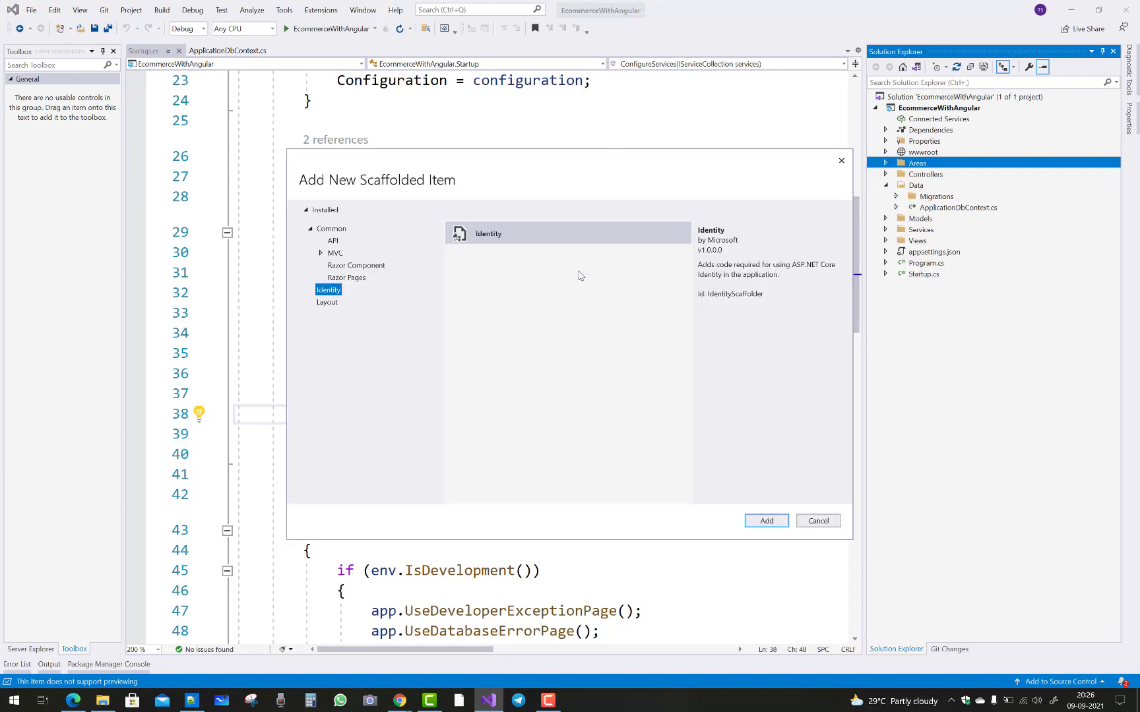
{"action": "left_click", "coordinate": [766, 521]}
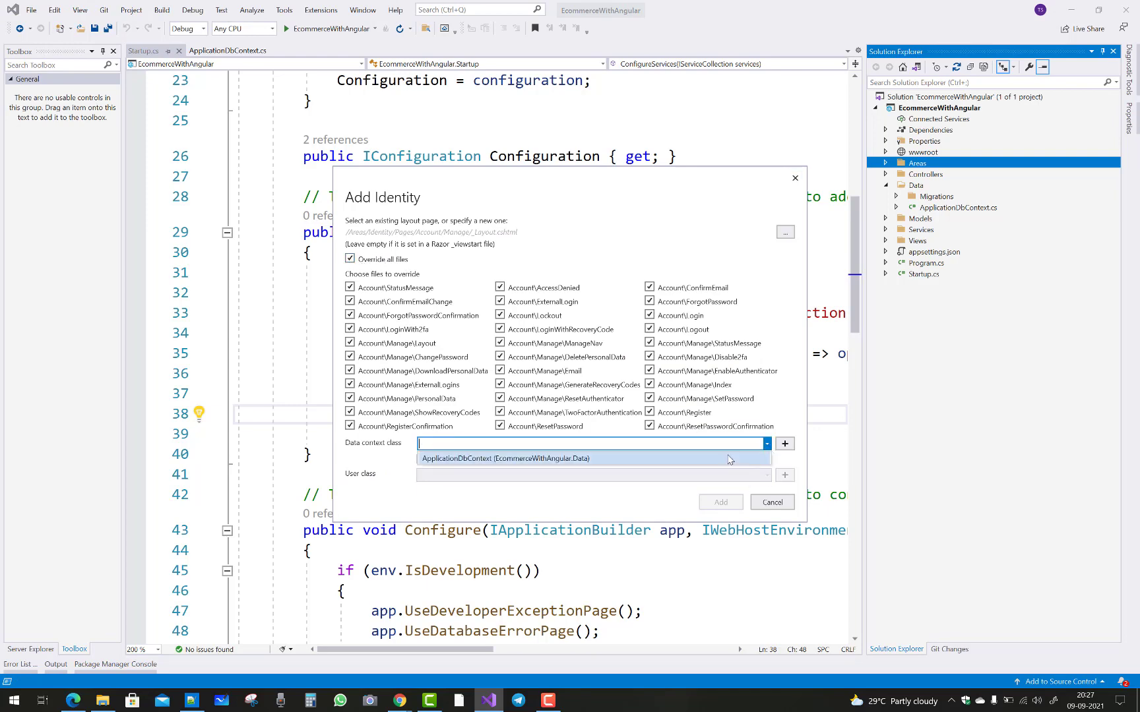
{"action": "left_click", "coordinate": [720, 501]}
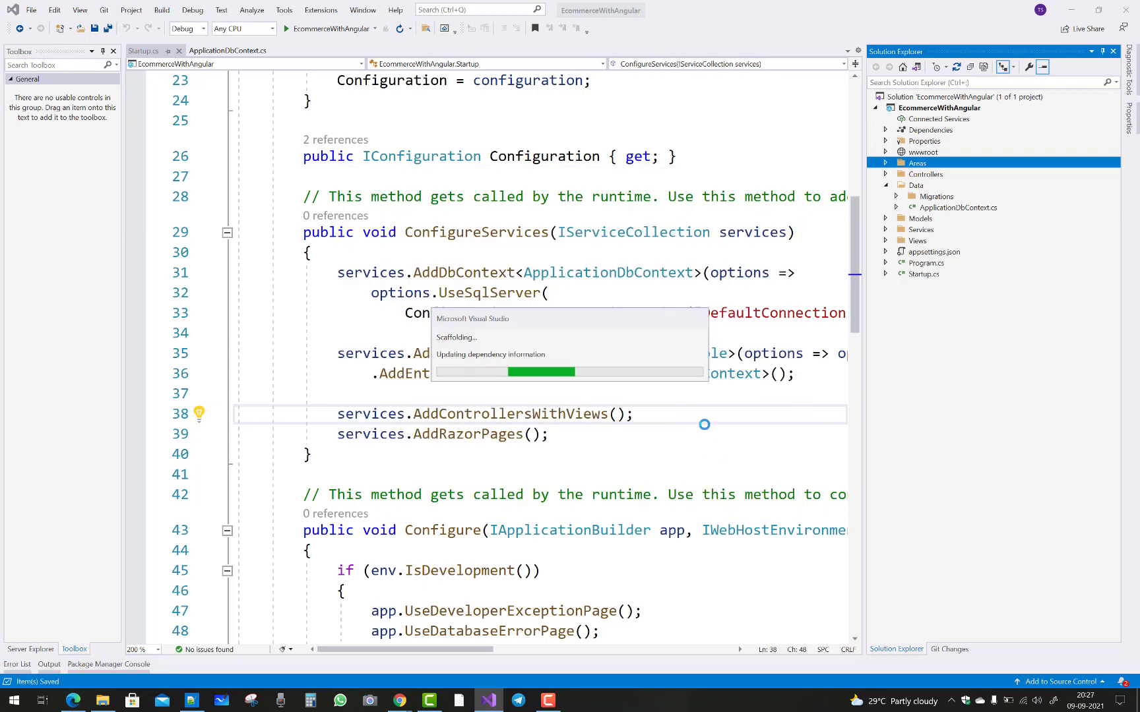